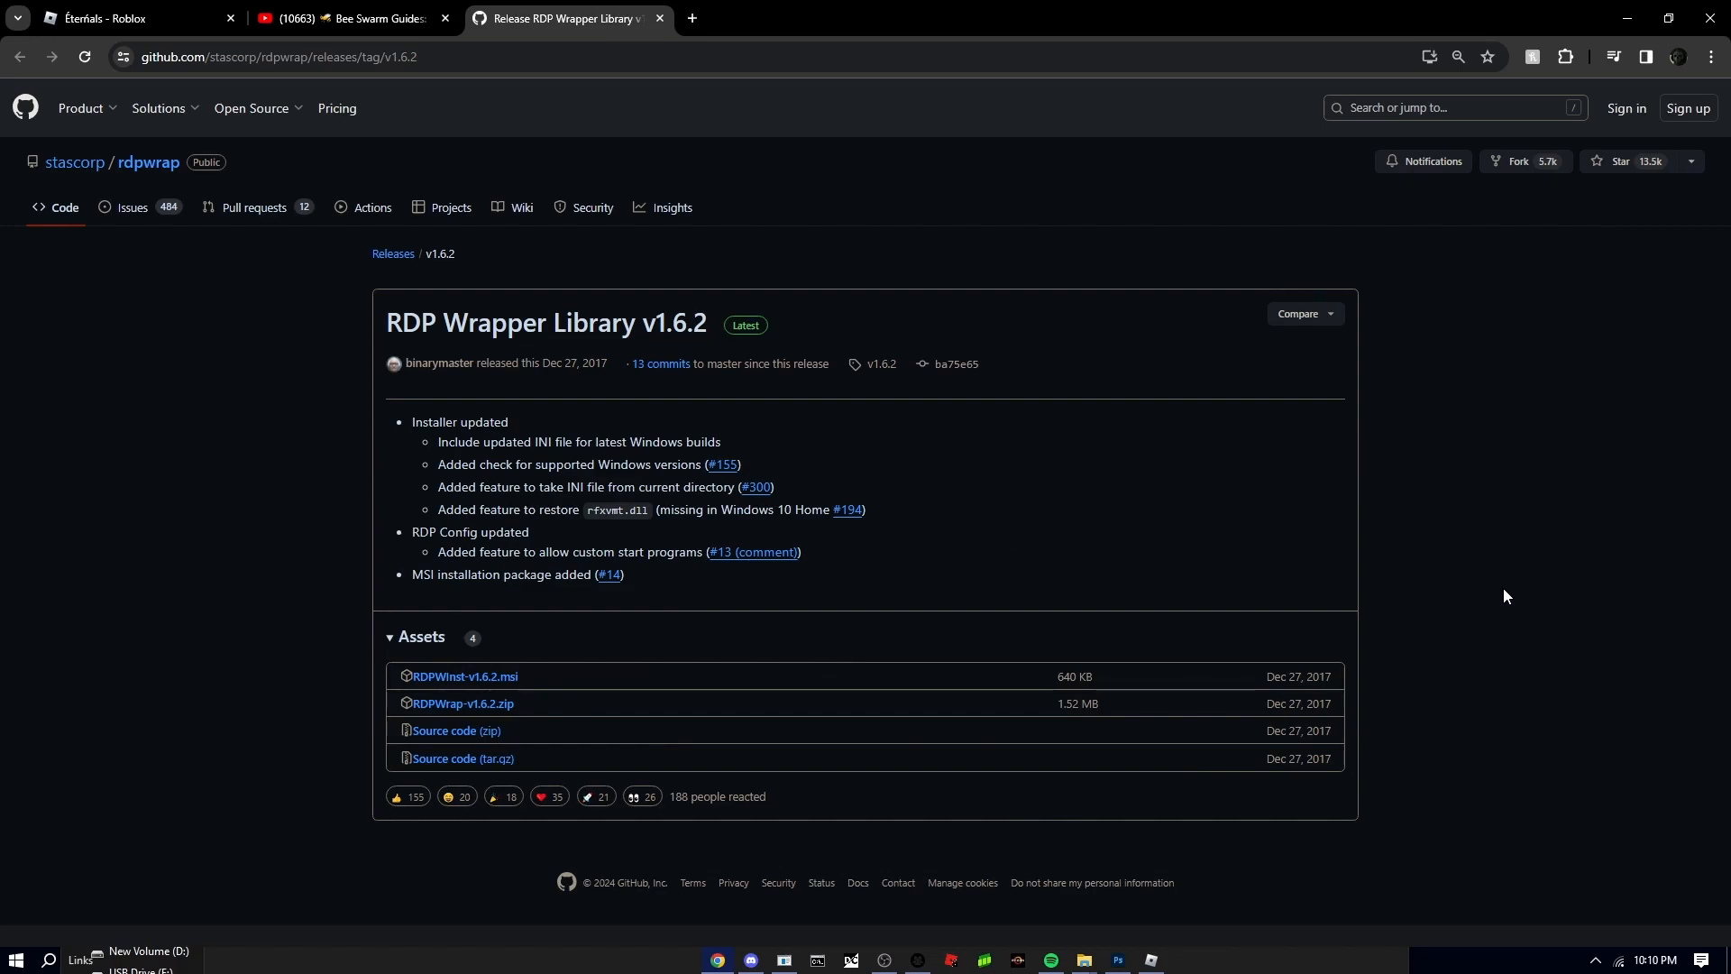
mouse_move(587, 400)
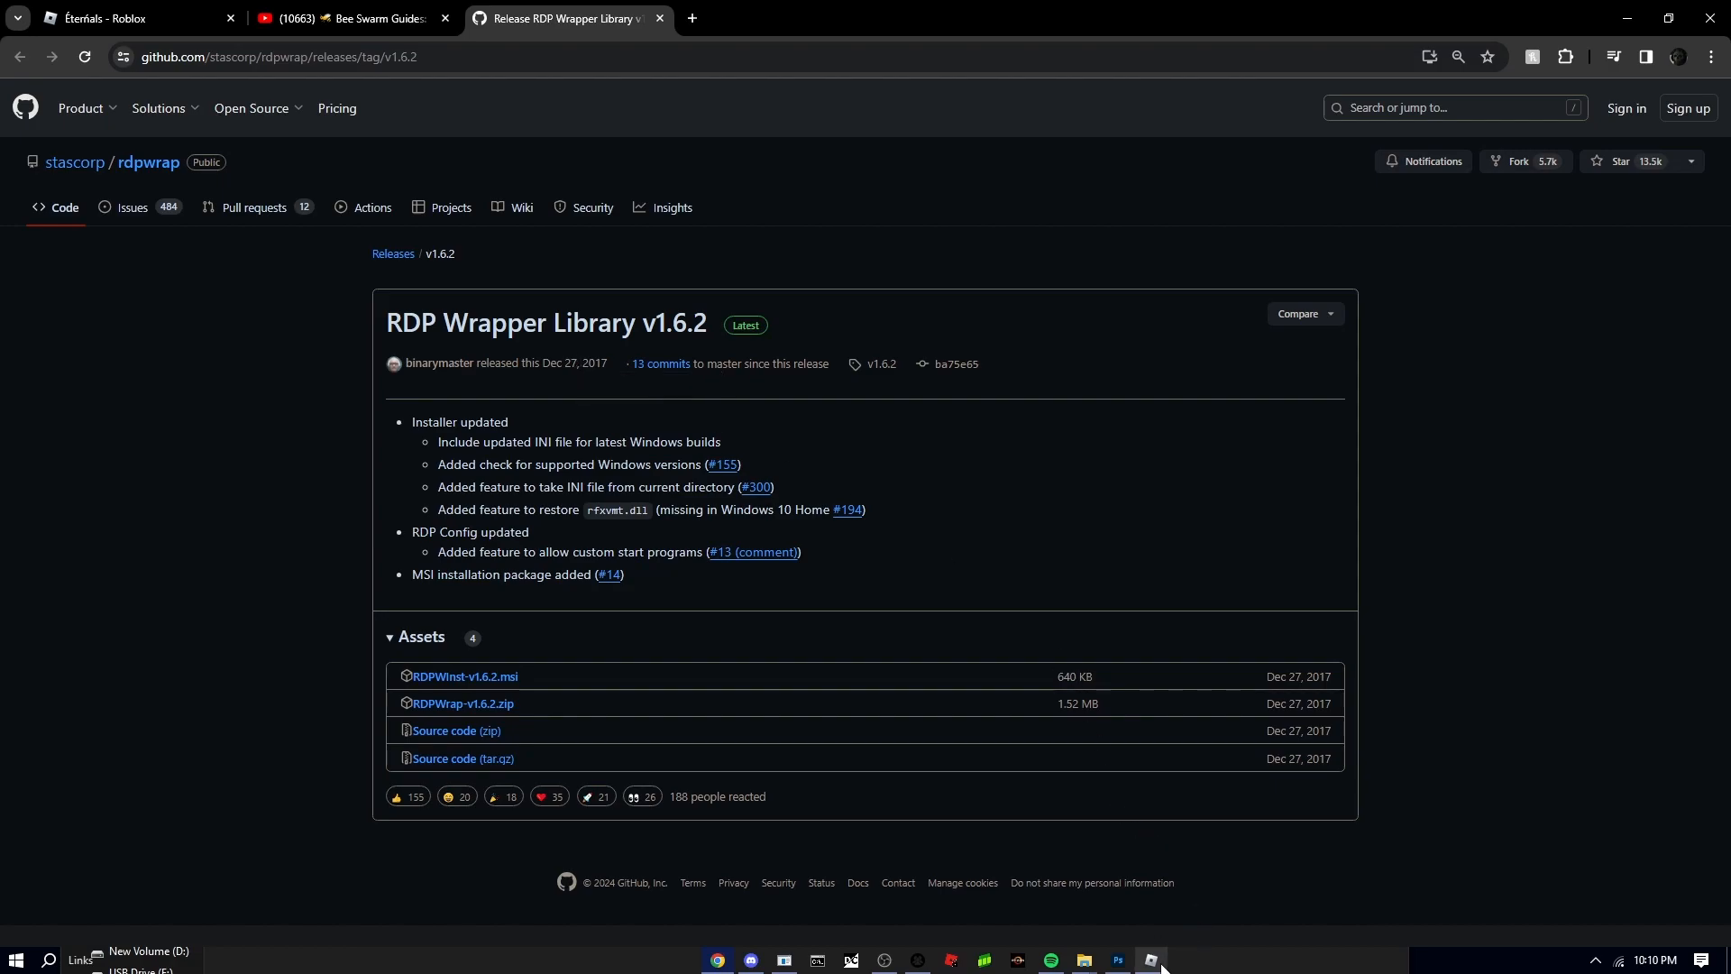
Switch to the Roblox game window from the taskbar, showing the character in bed
left_click(1150, 959)
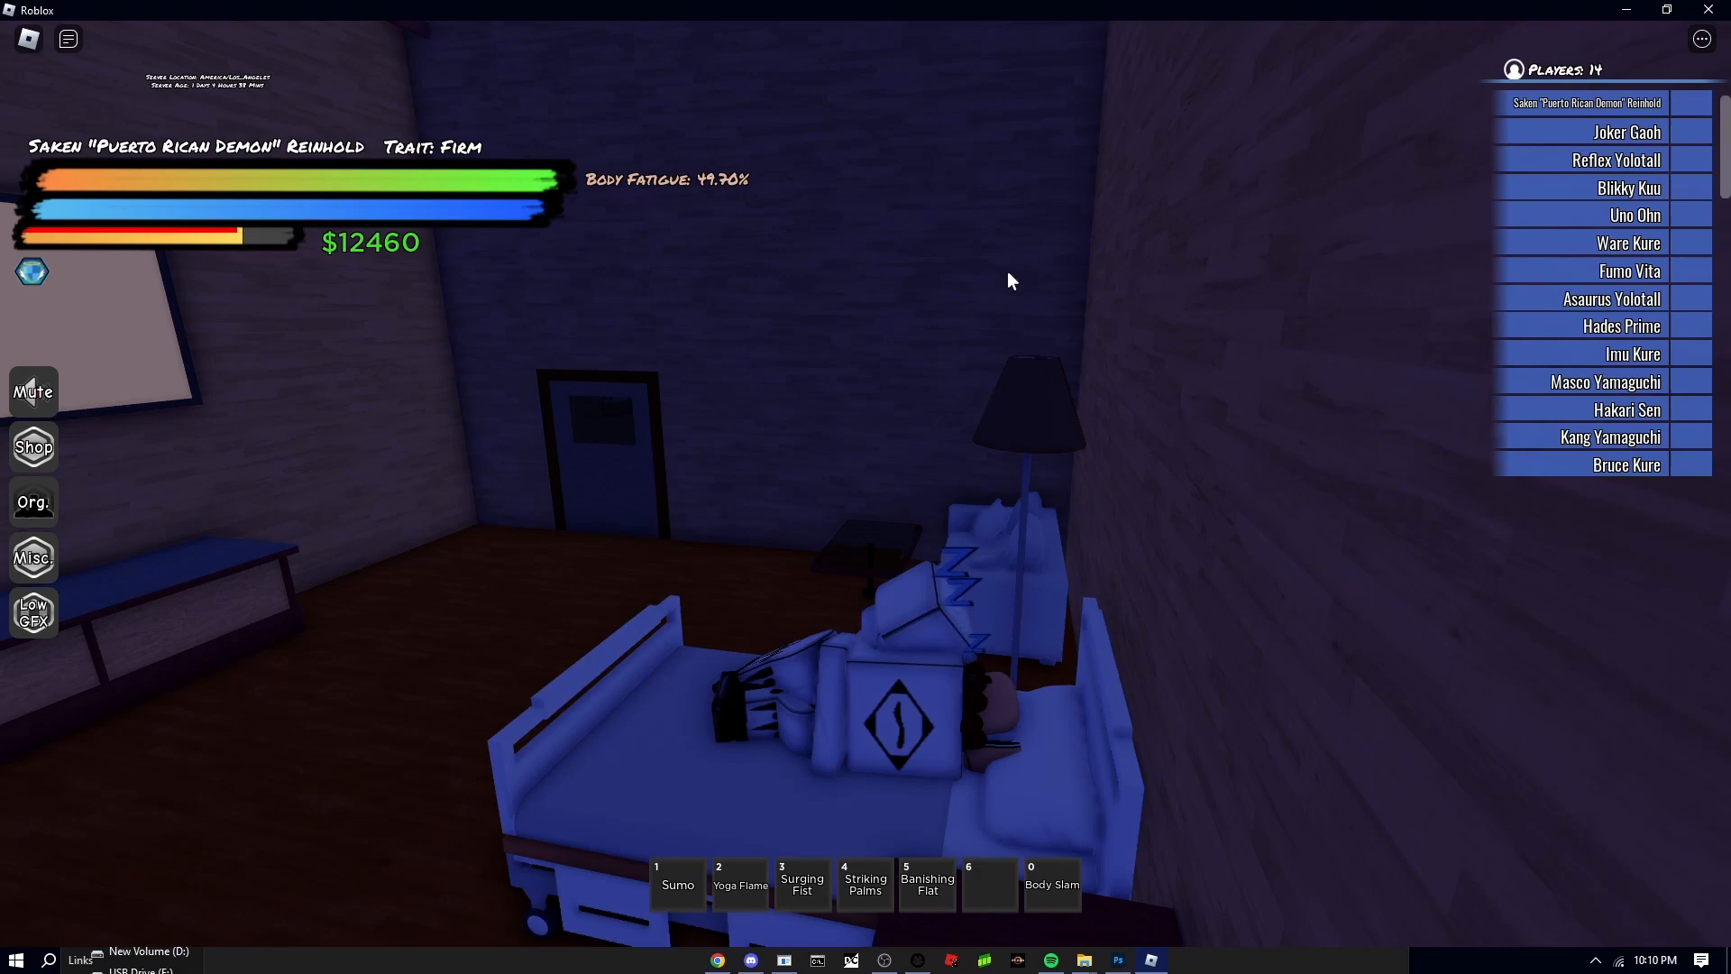
mouse_move(939, 90)
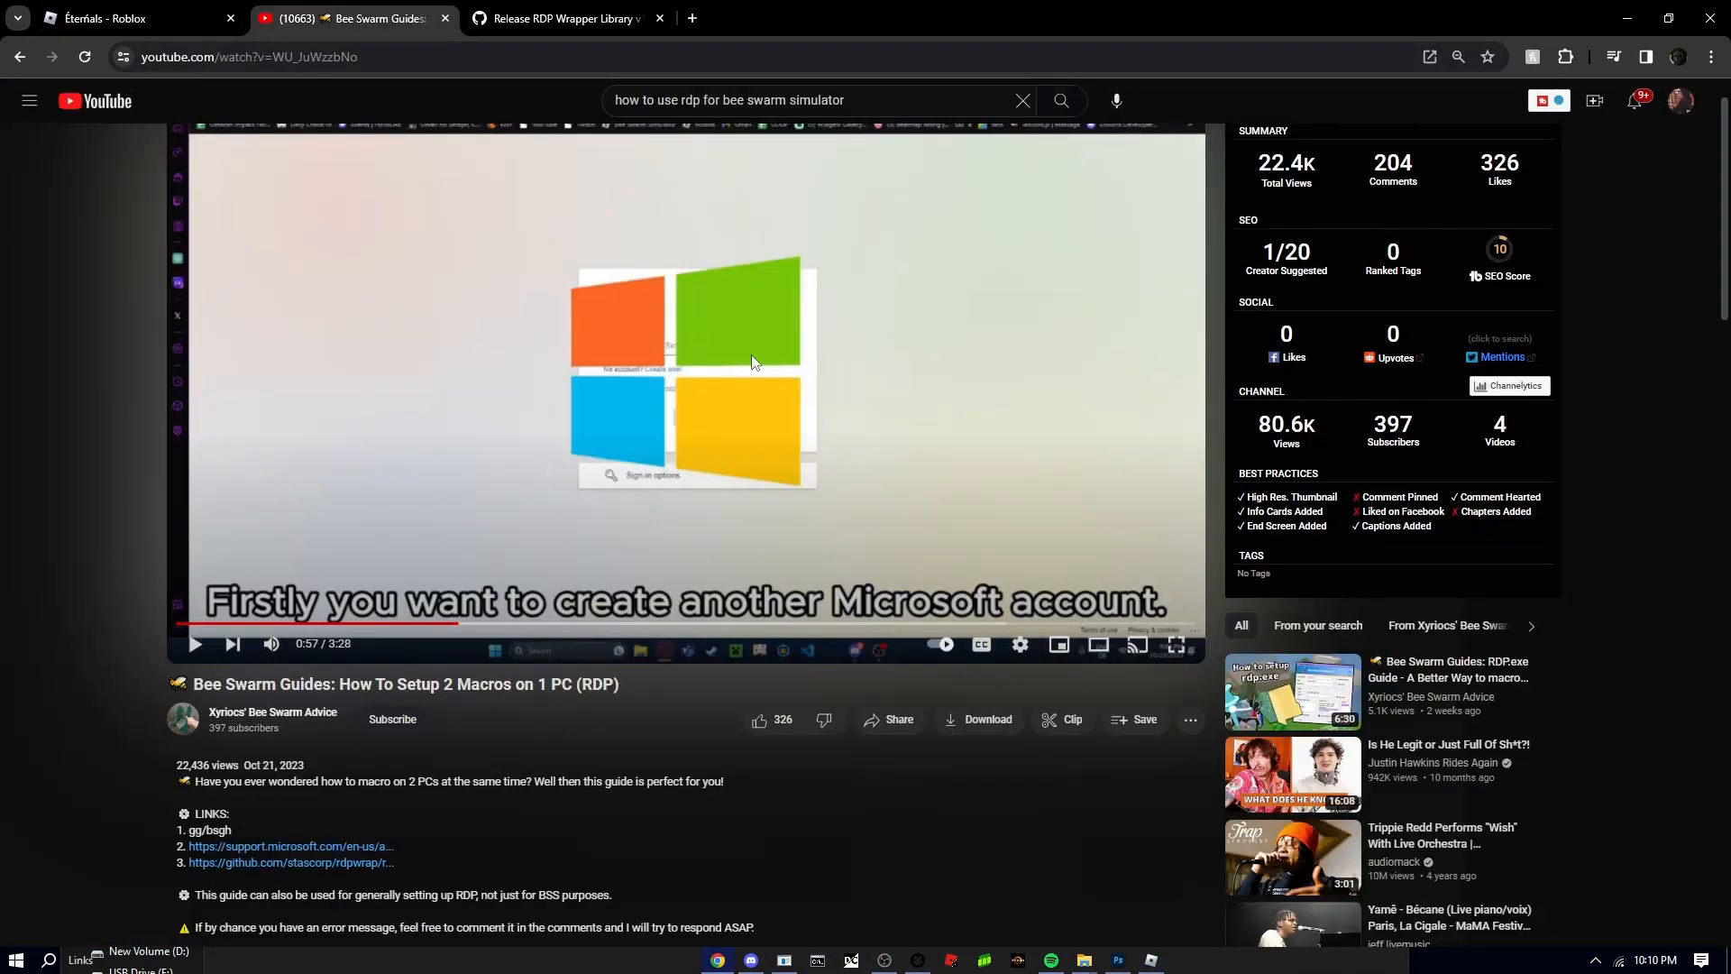
mouse_move(448, 614)
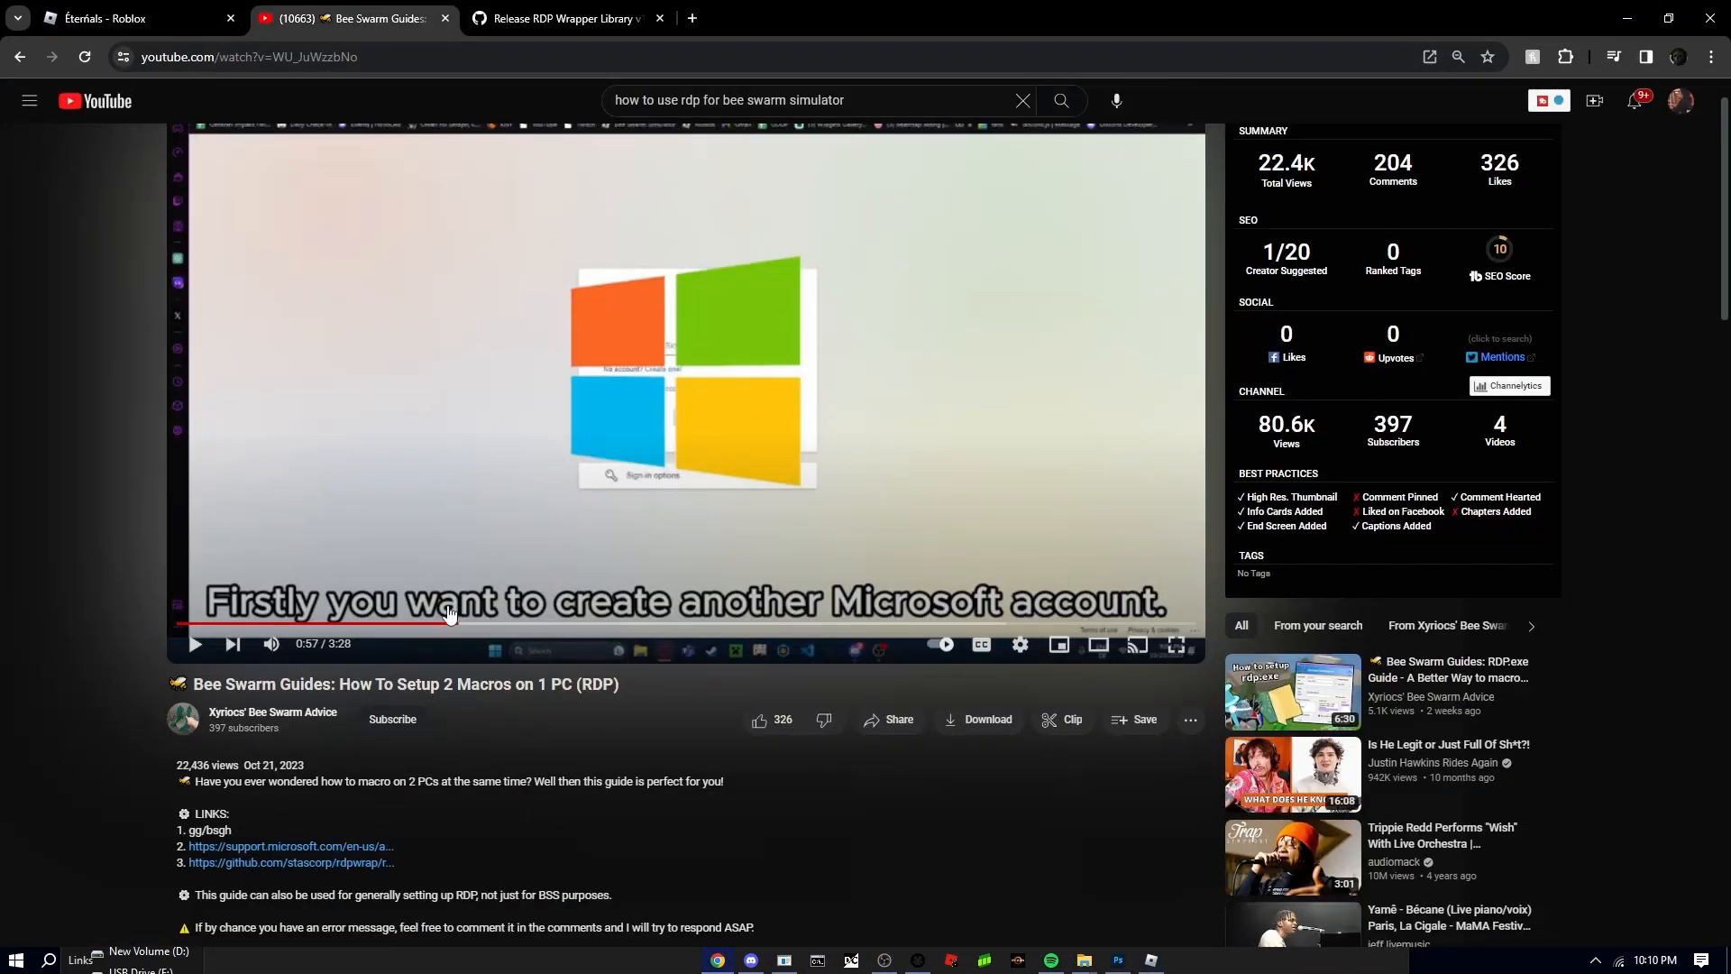
scroll("down", 3)
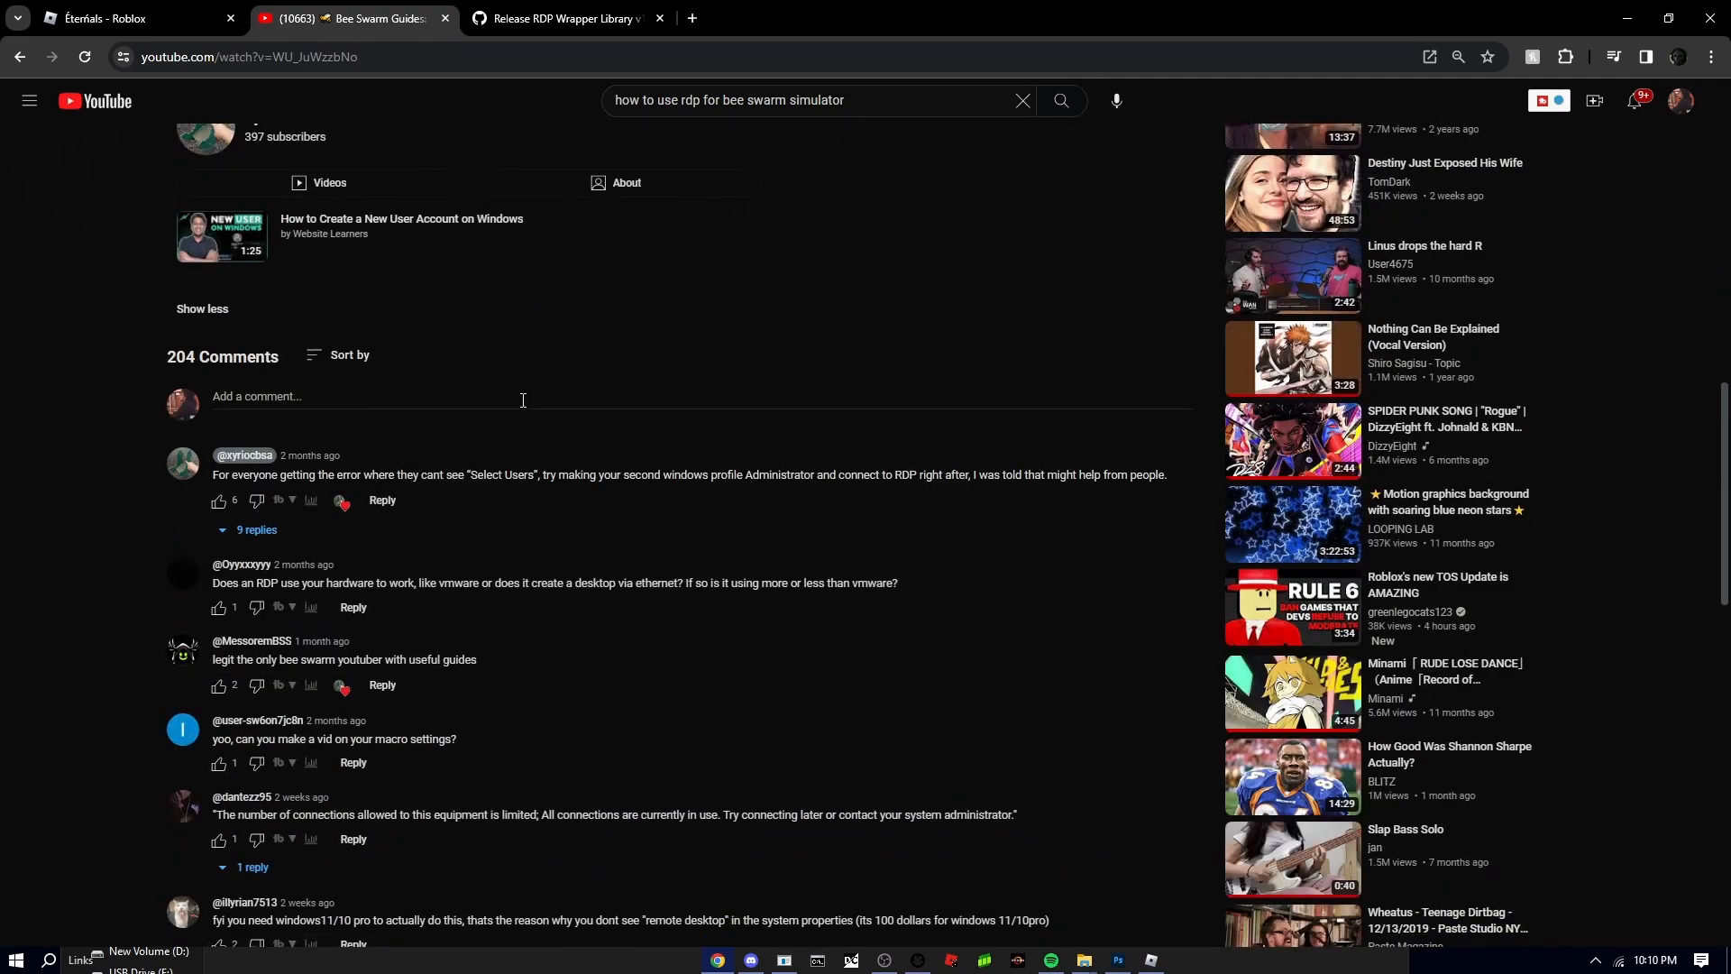
mouse_move(549, 712)
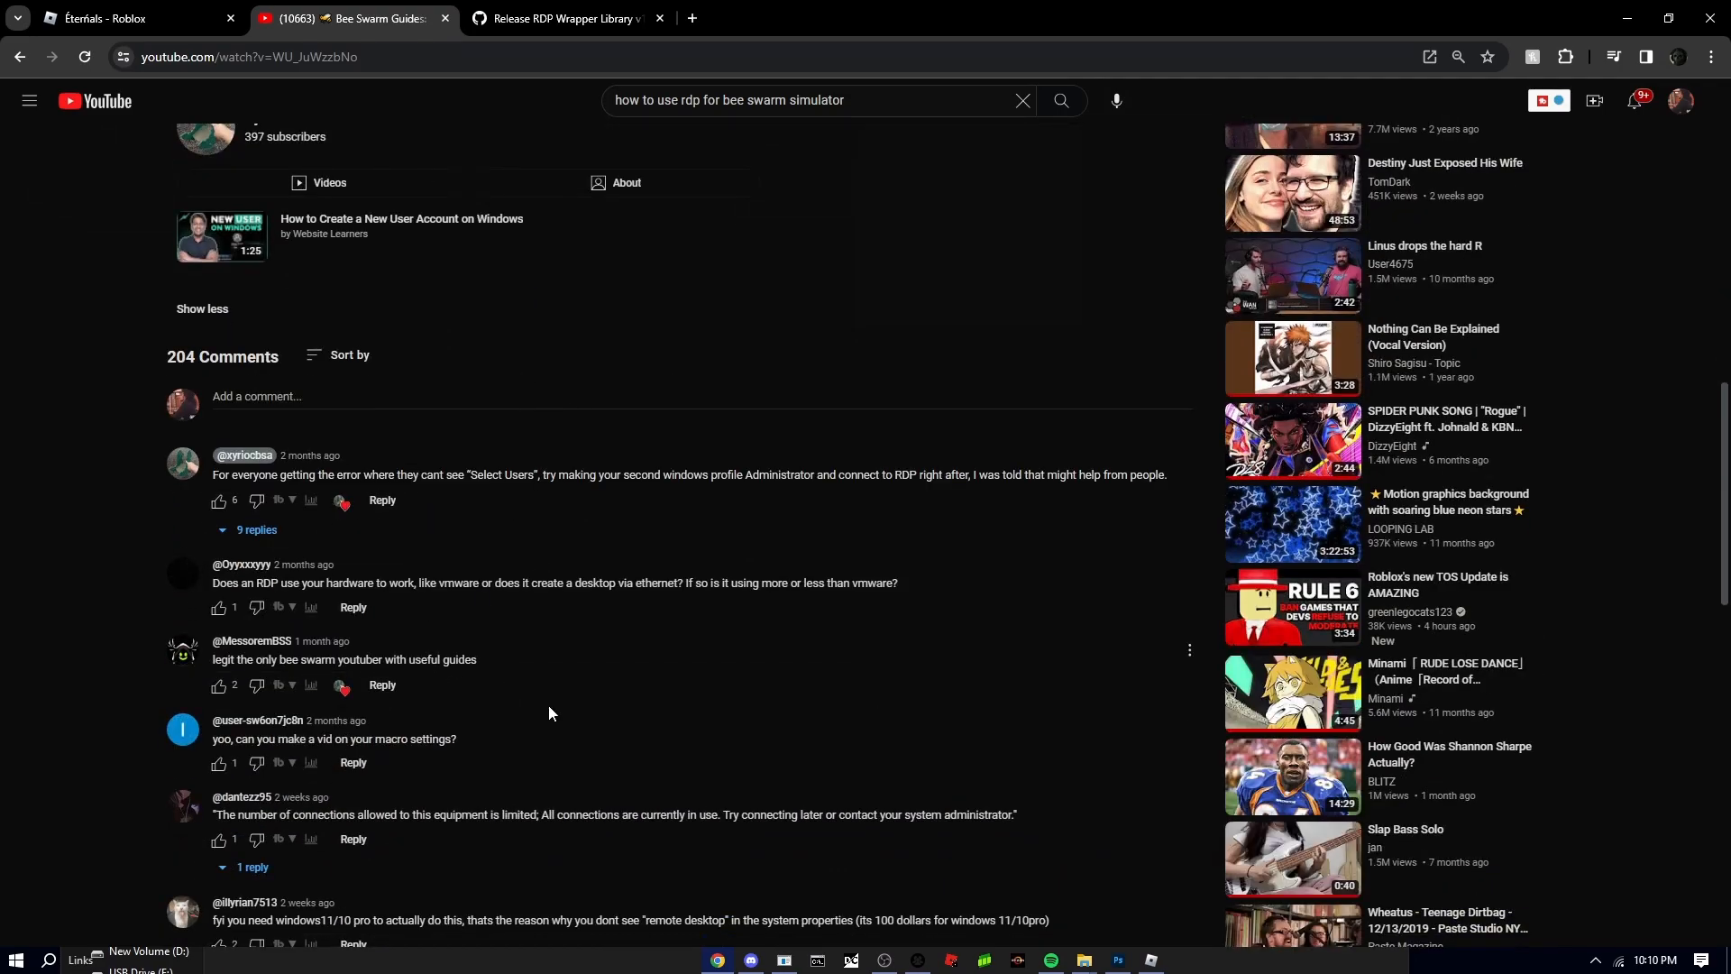
scroll("up", 3)
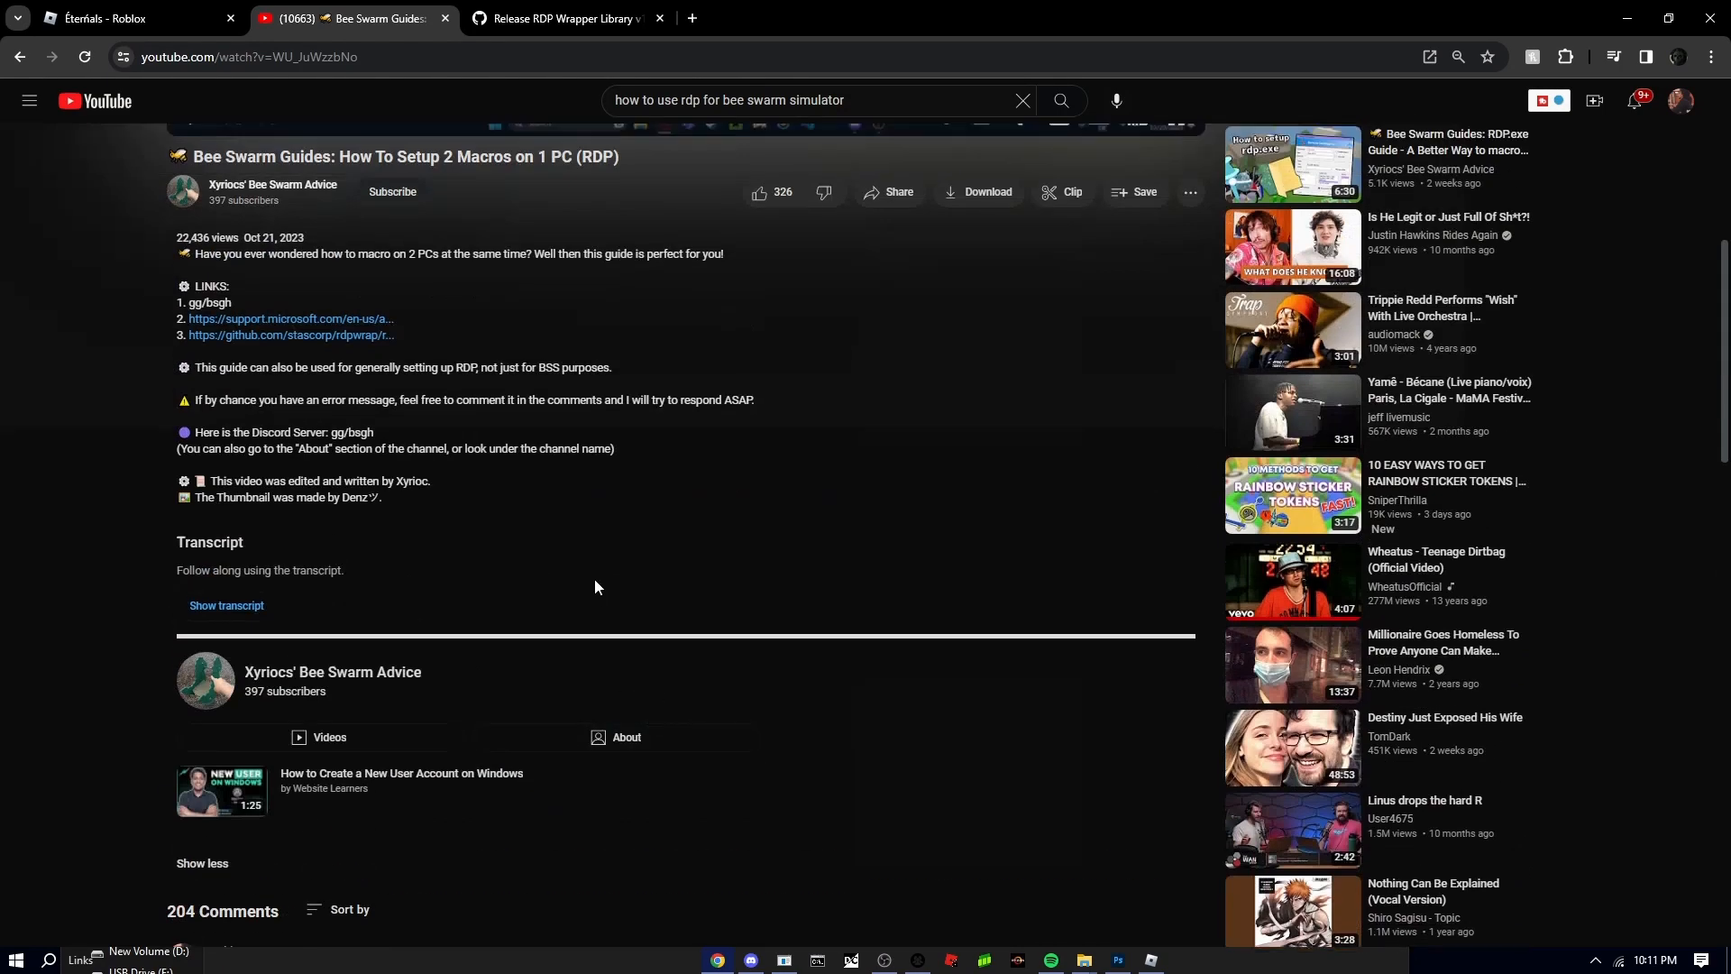
scroll("down", 3)
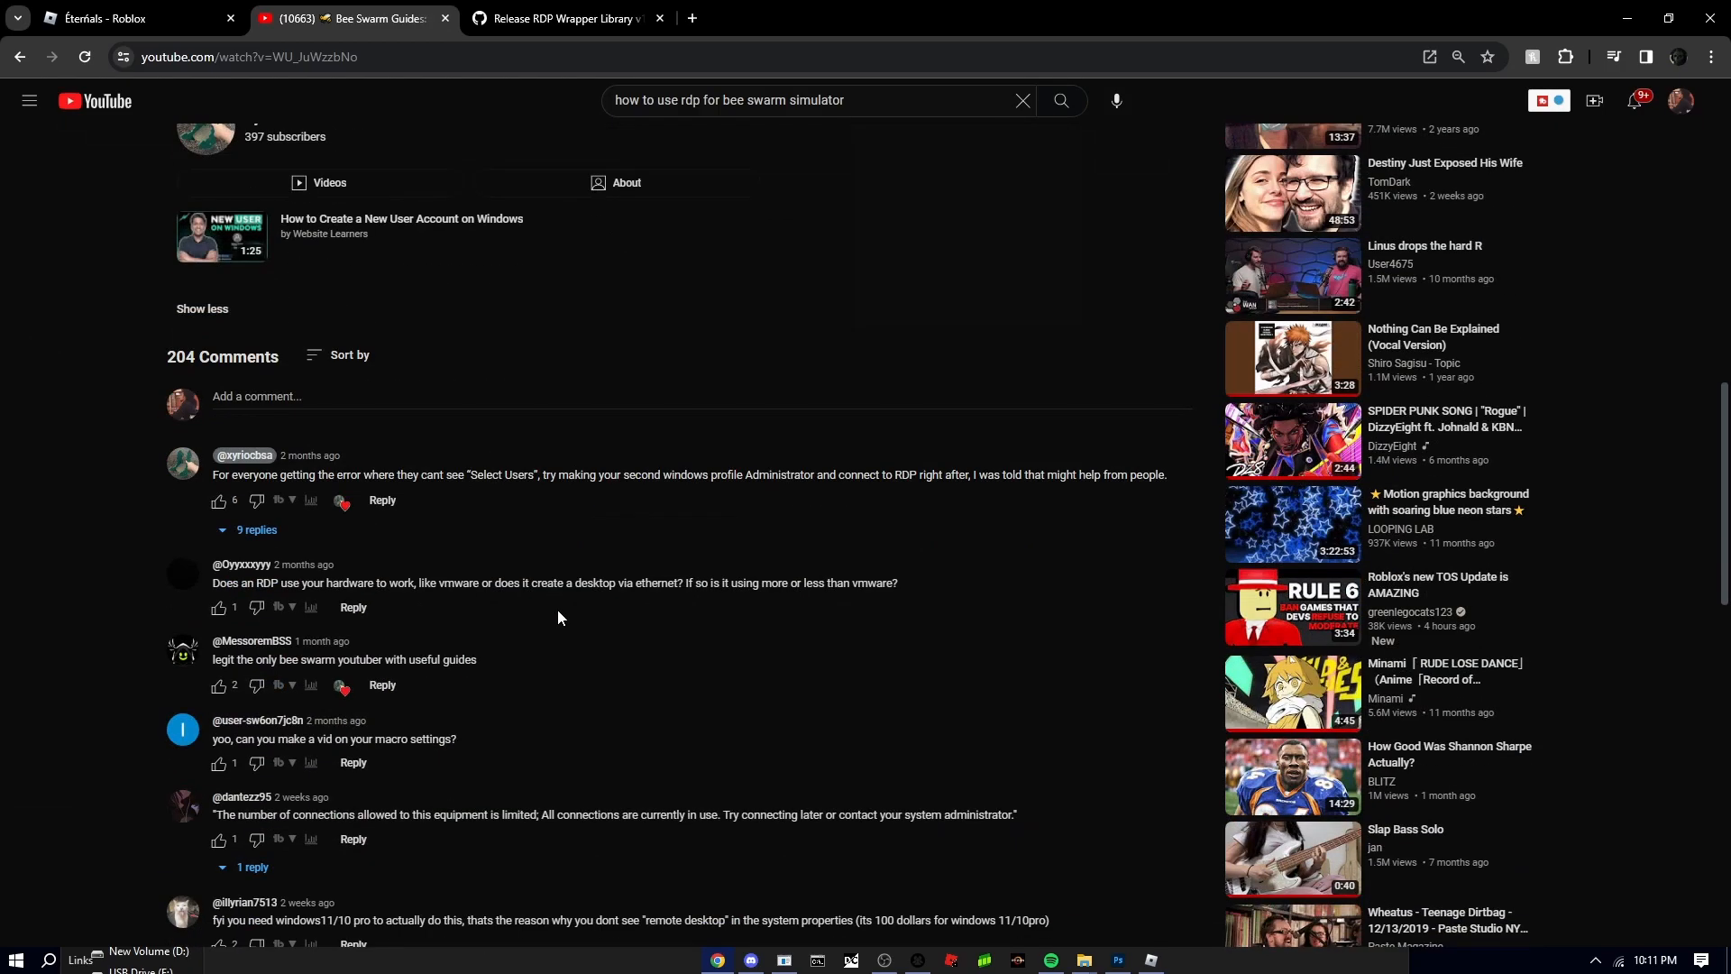
mouse_move(228, 475)
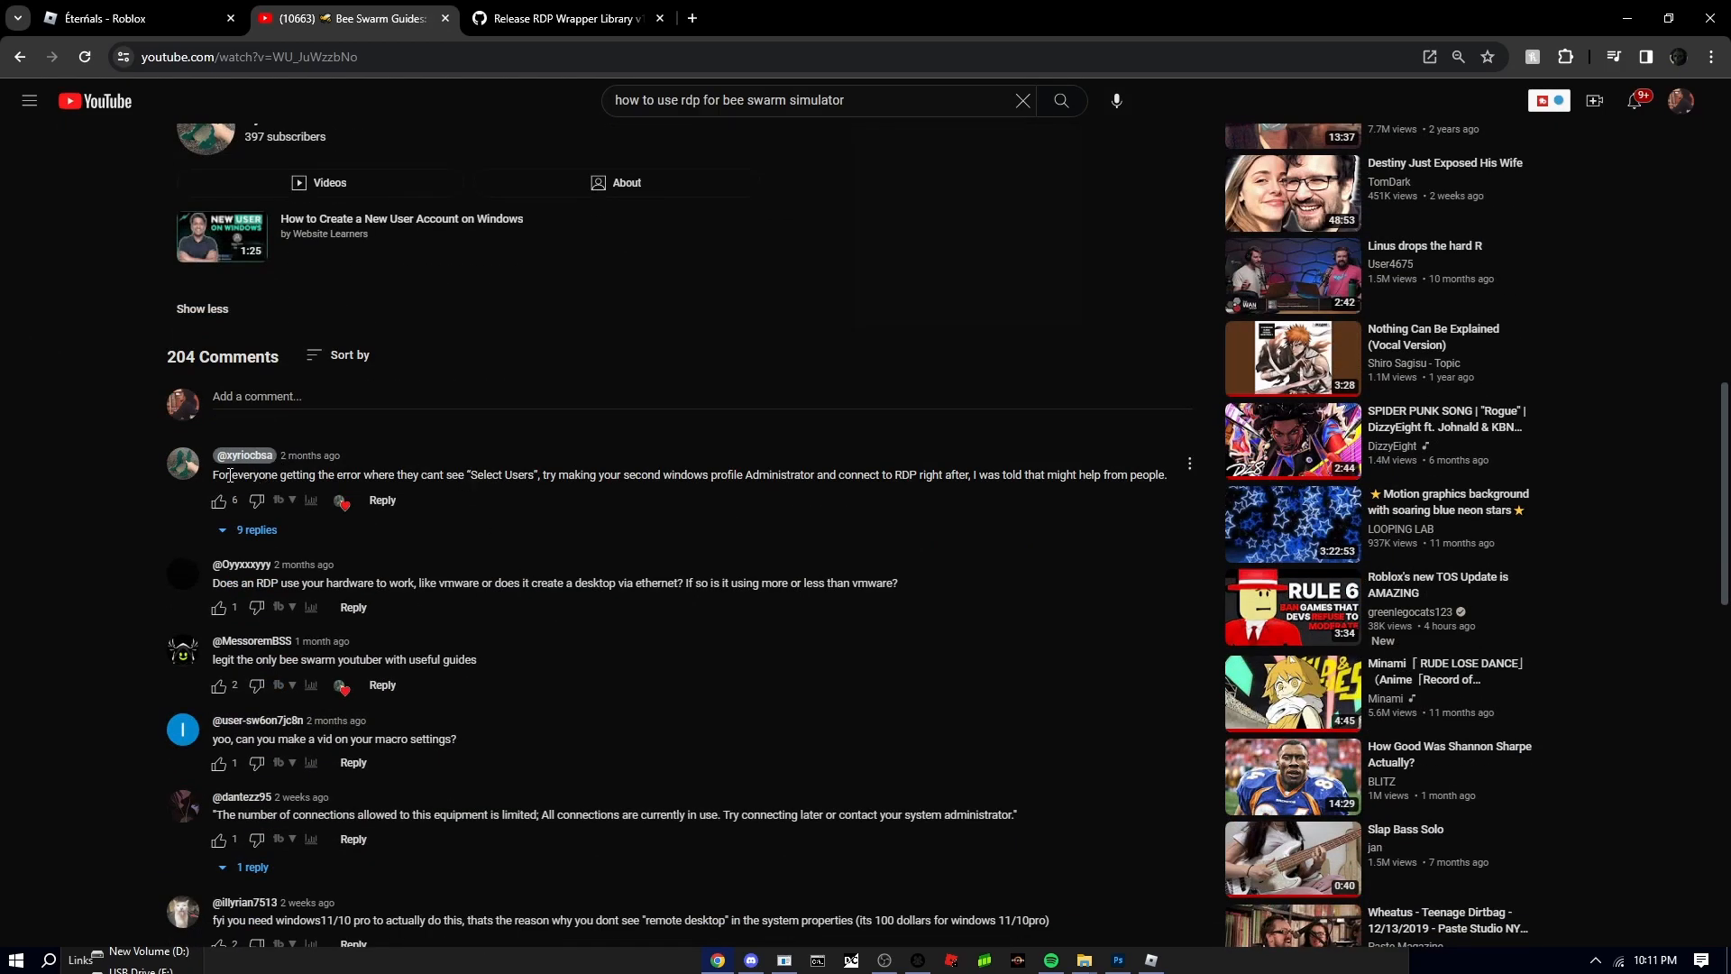
mouse_move(475, 489)
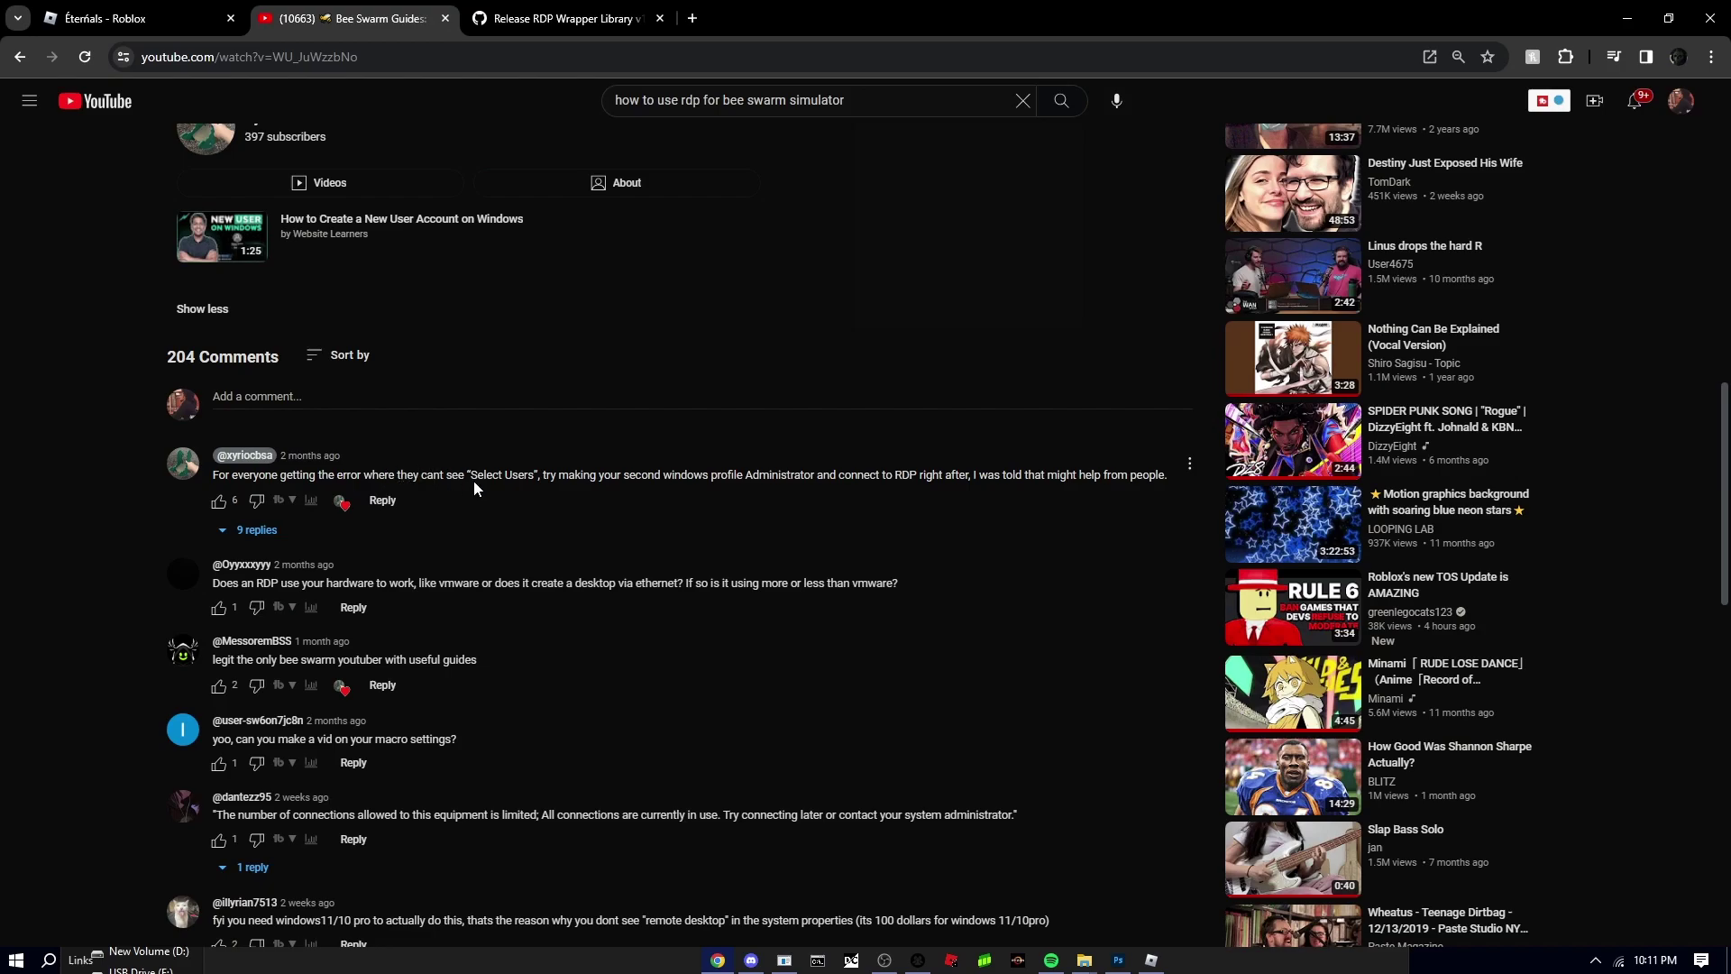
mouse_move(763, 472)
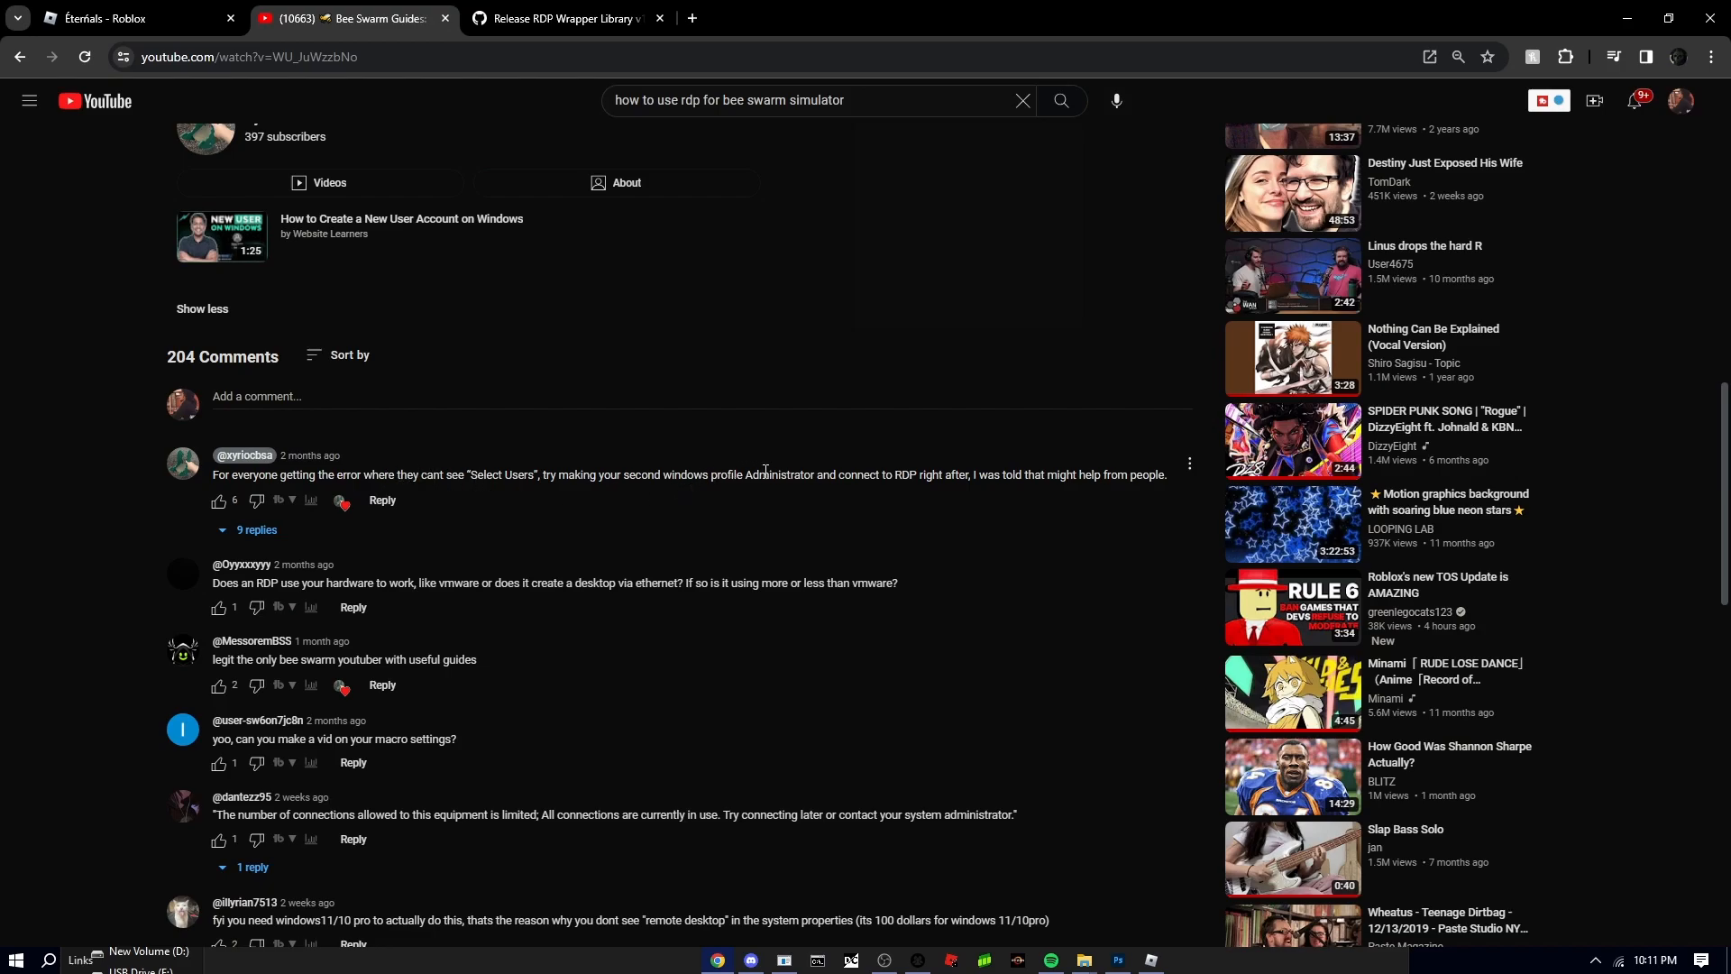
scroll("up", 3)
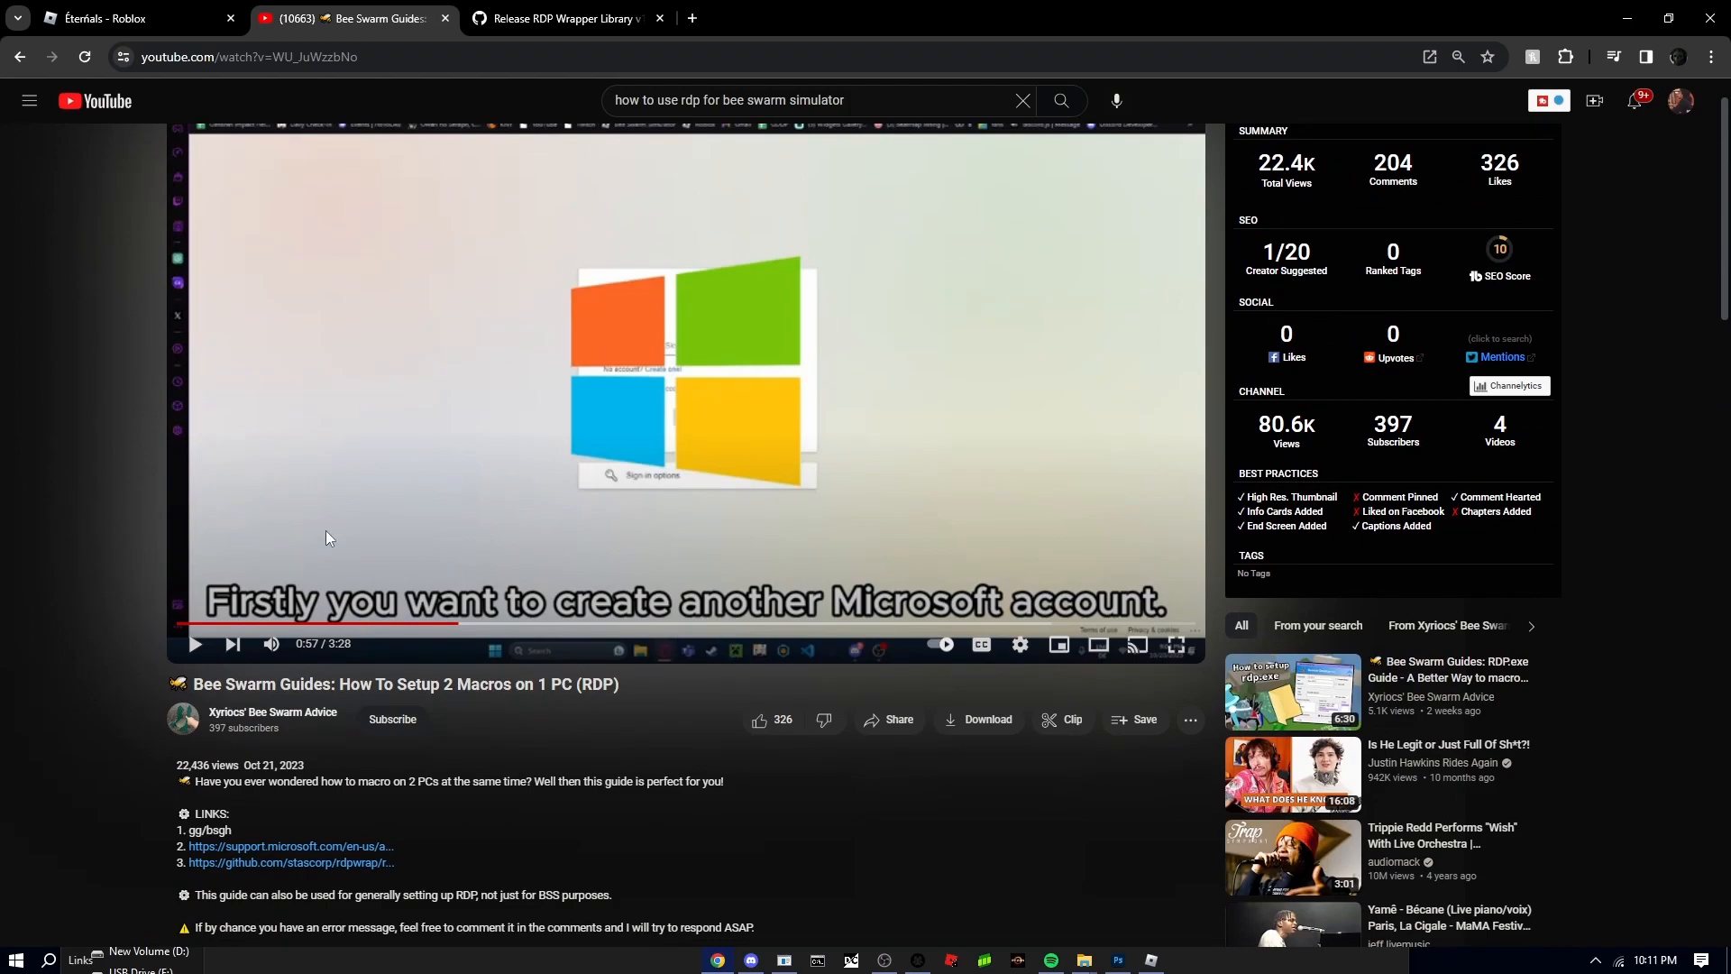
mouse_move(798, 486)
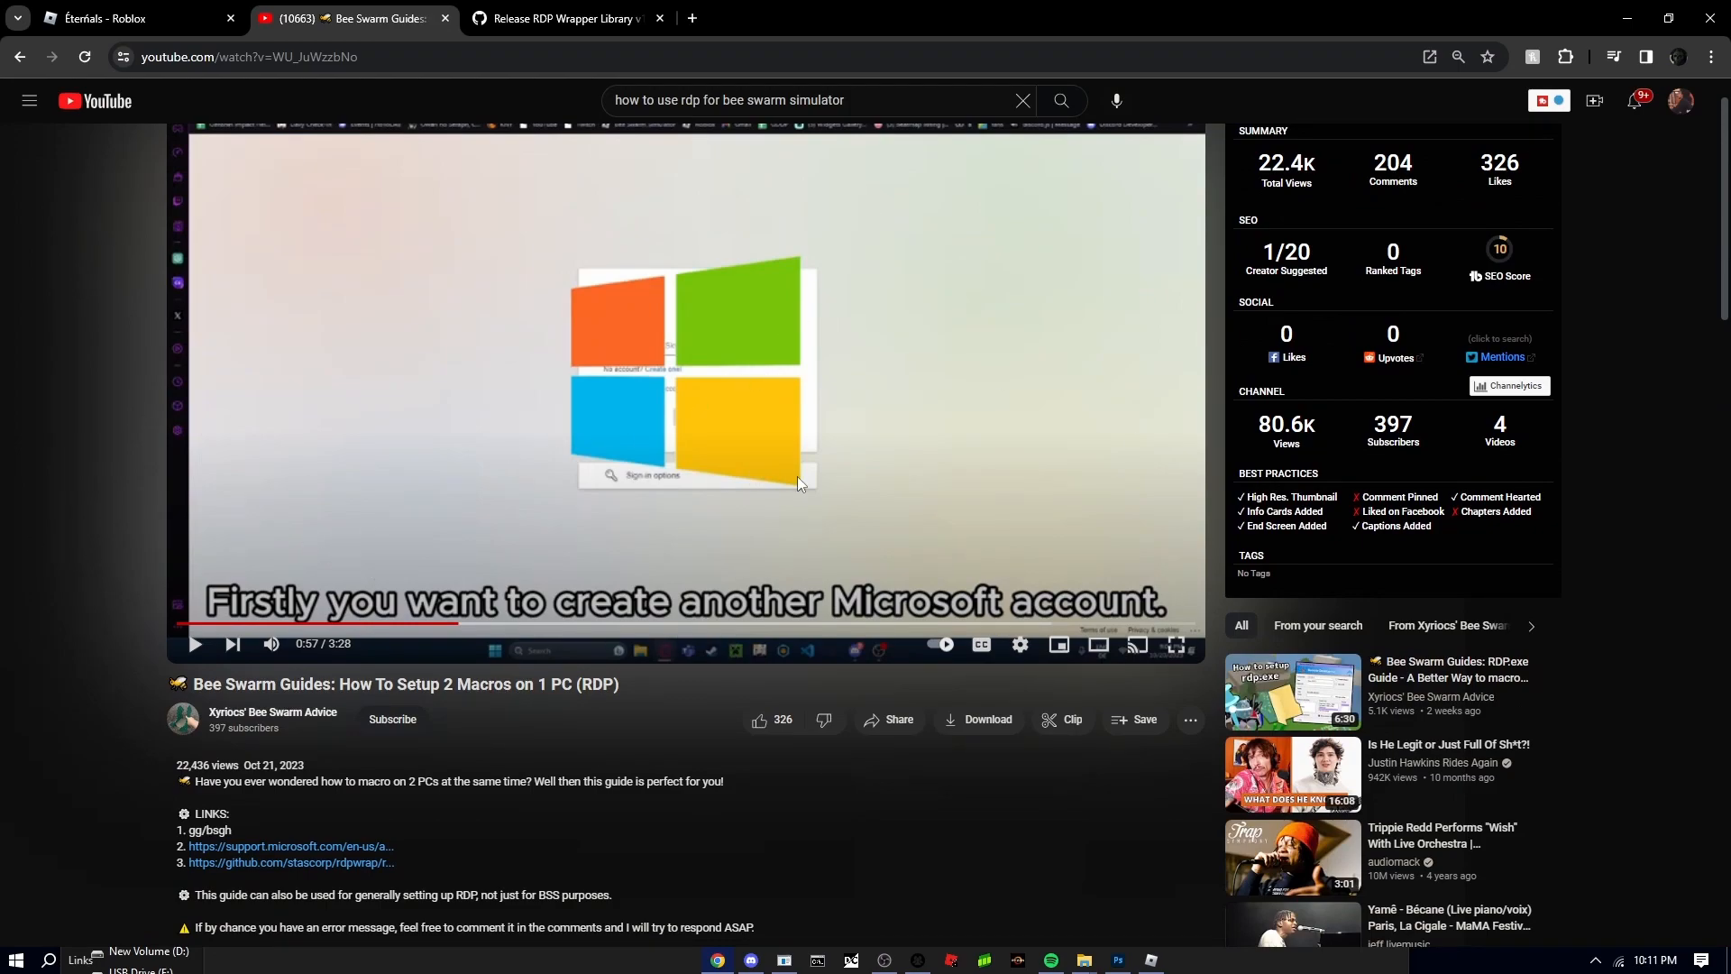
mouse_move(668, 624)
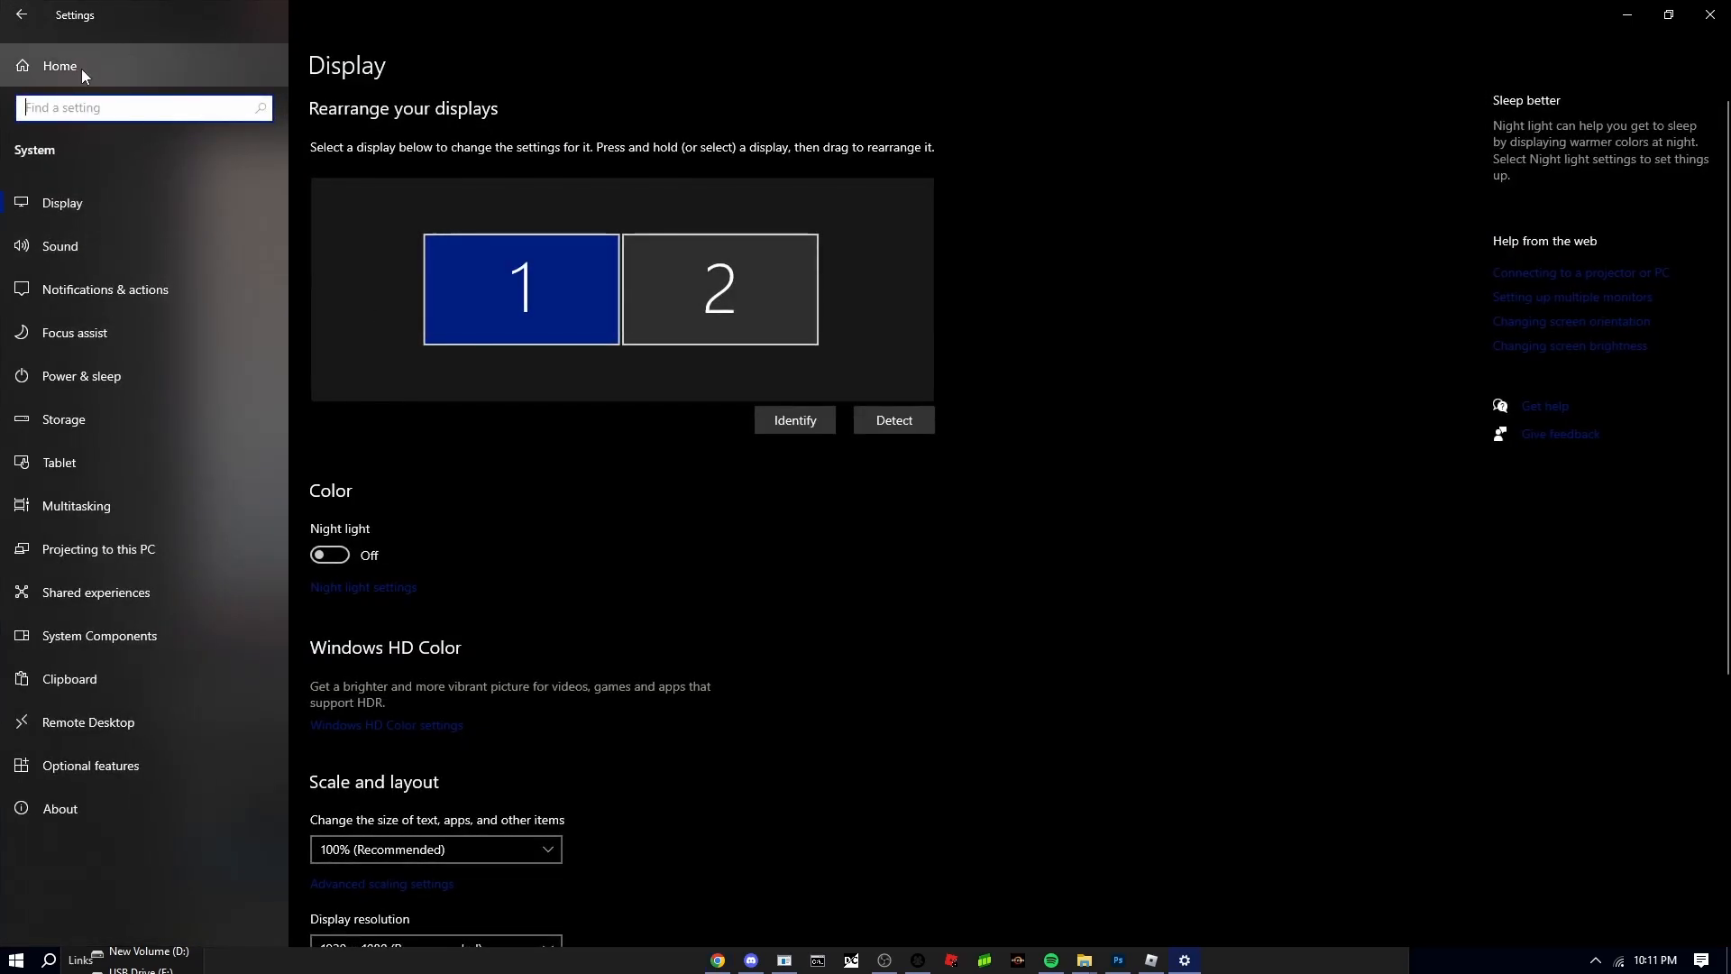
mouse_move(171, 819)
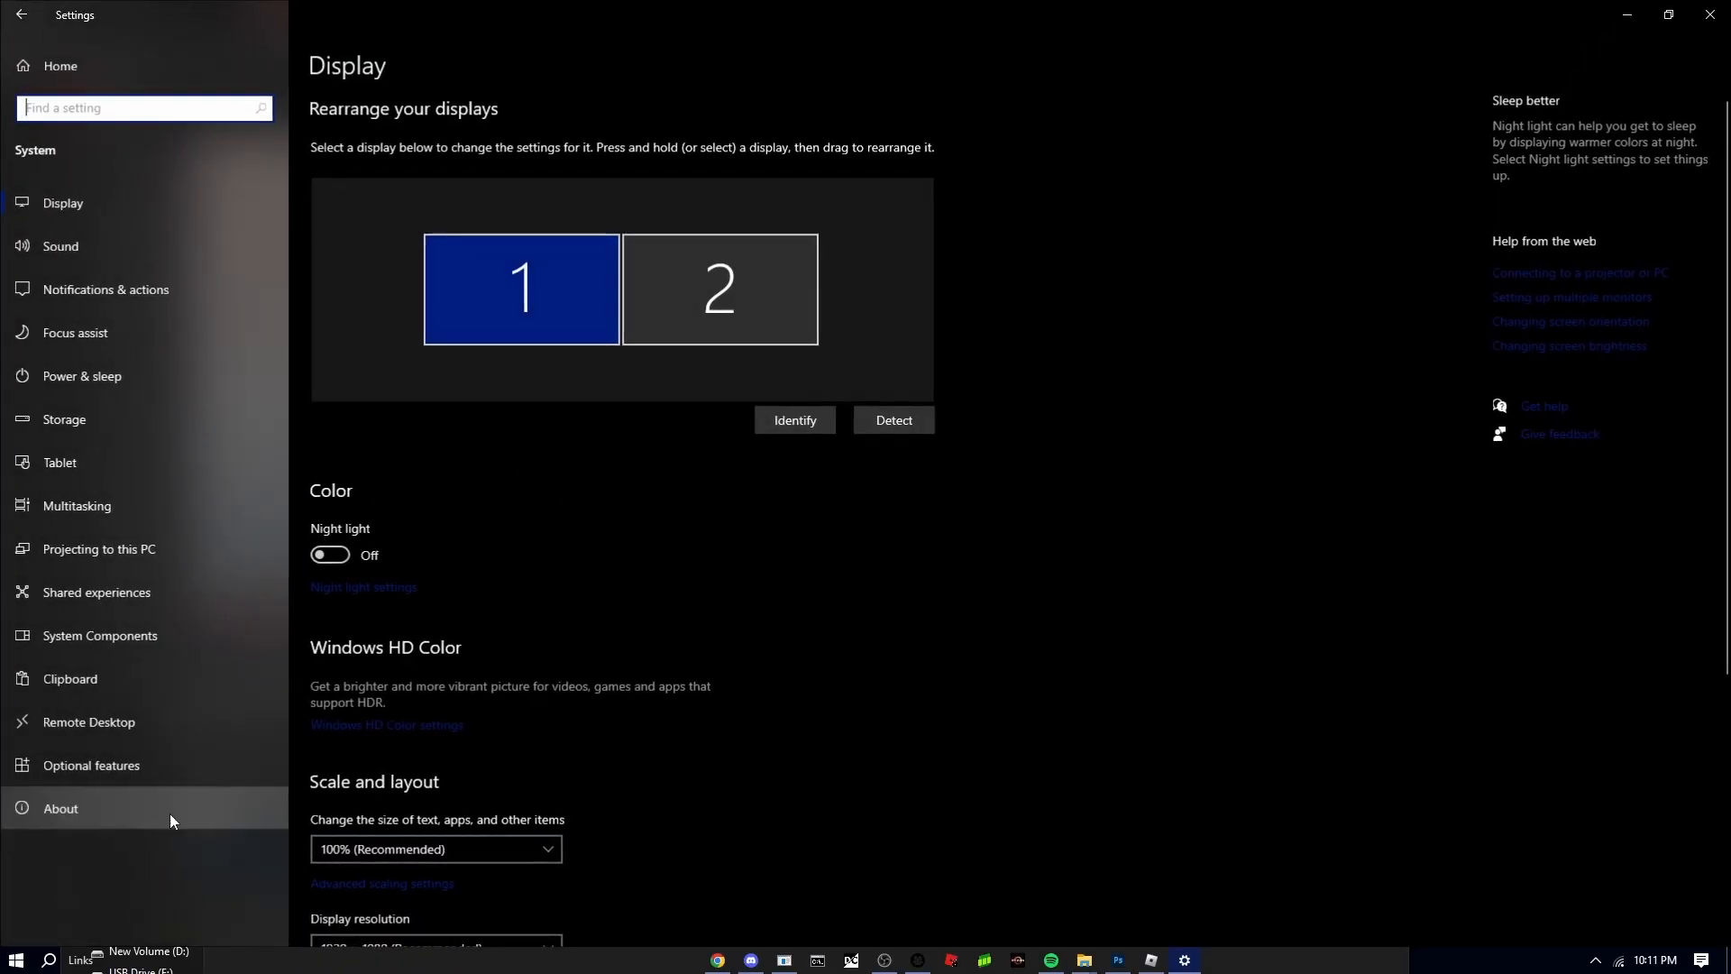
View the About page's Windows specifications, confirming Windows 10 Pro, version 22H2
left_click(60, 807)
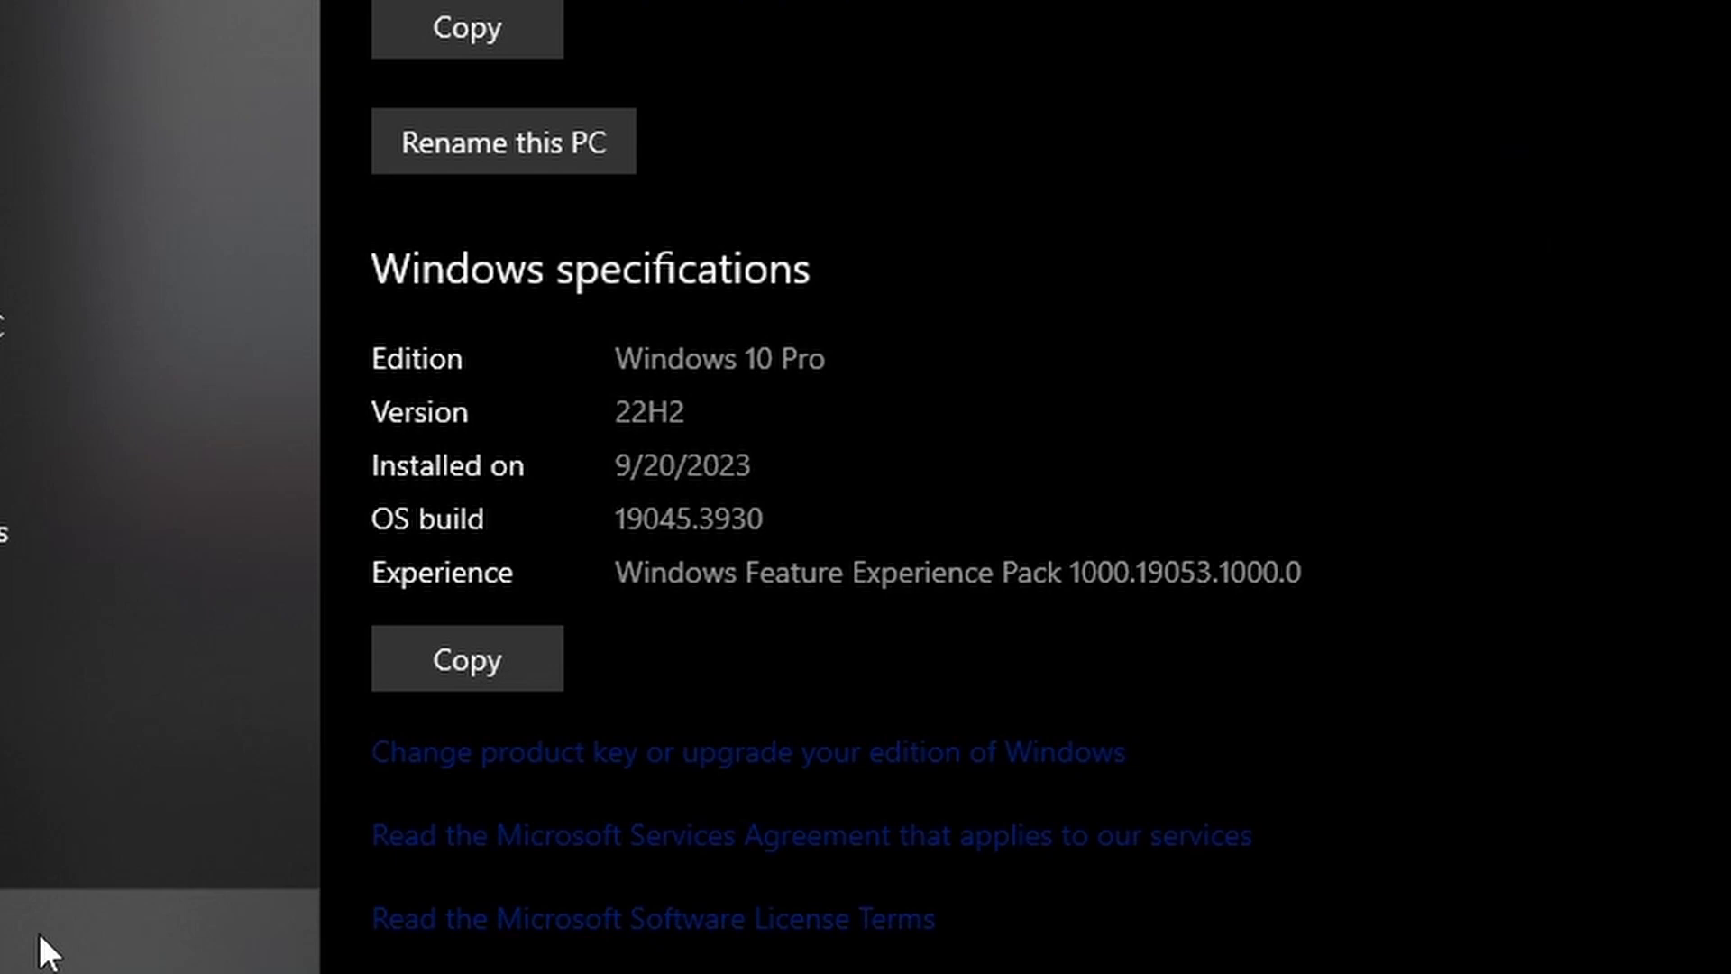
mouse_move(595, 431)
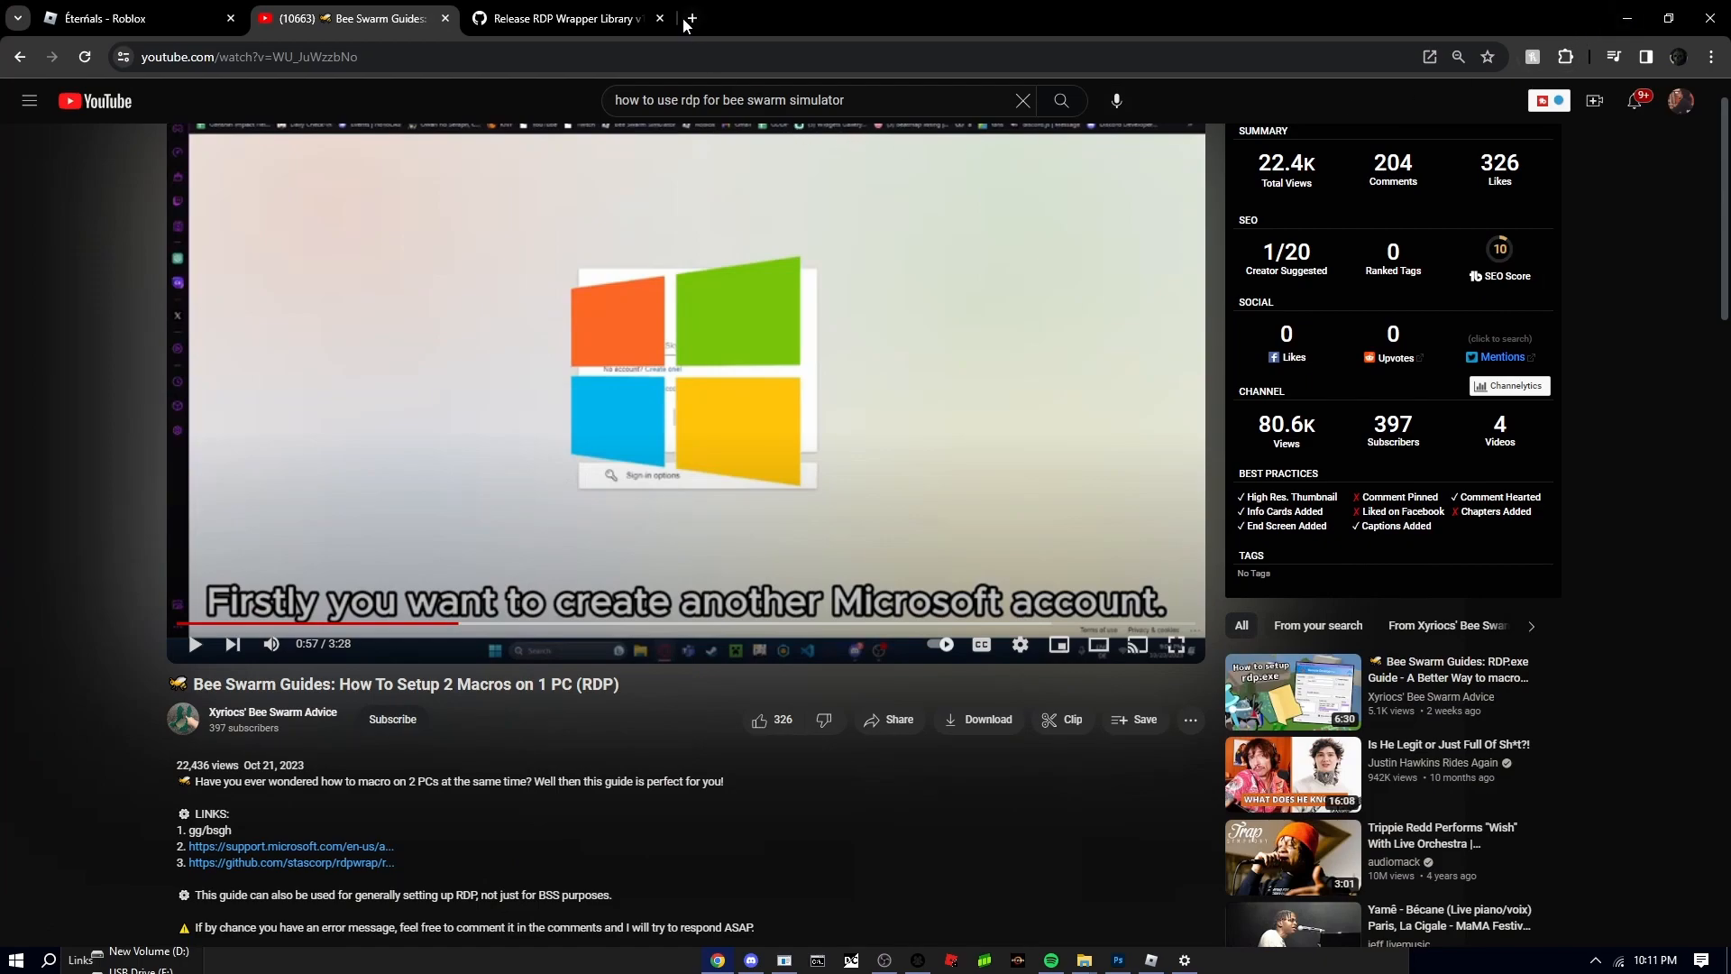
mouse_move(710, 19)
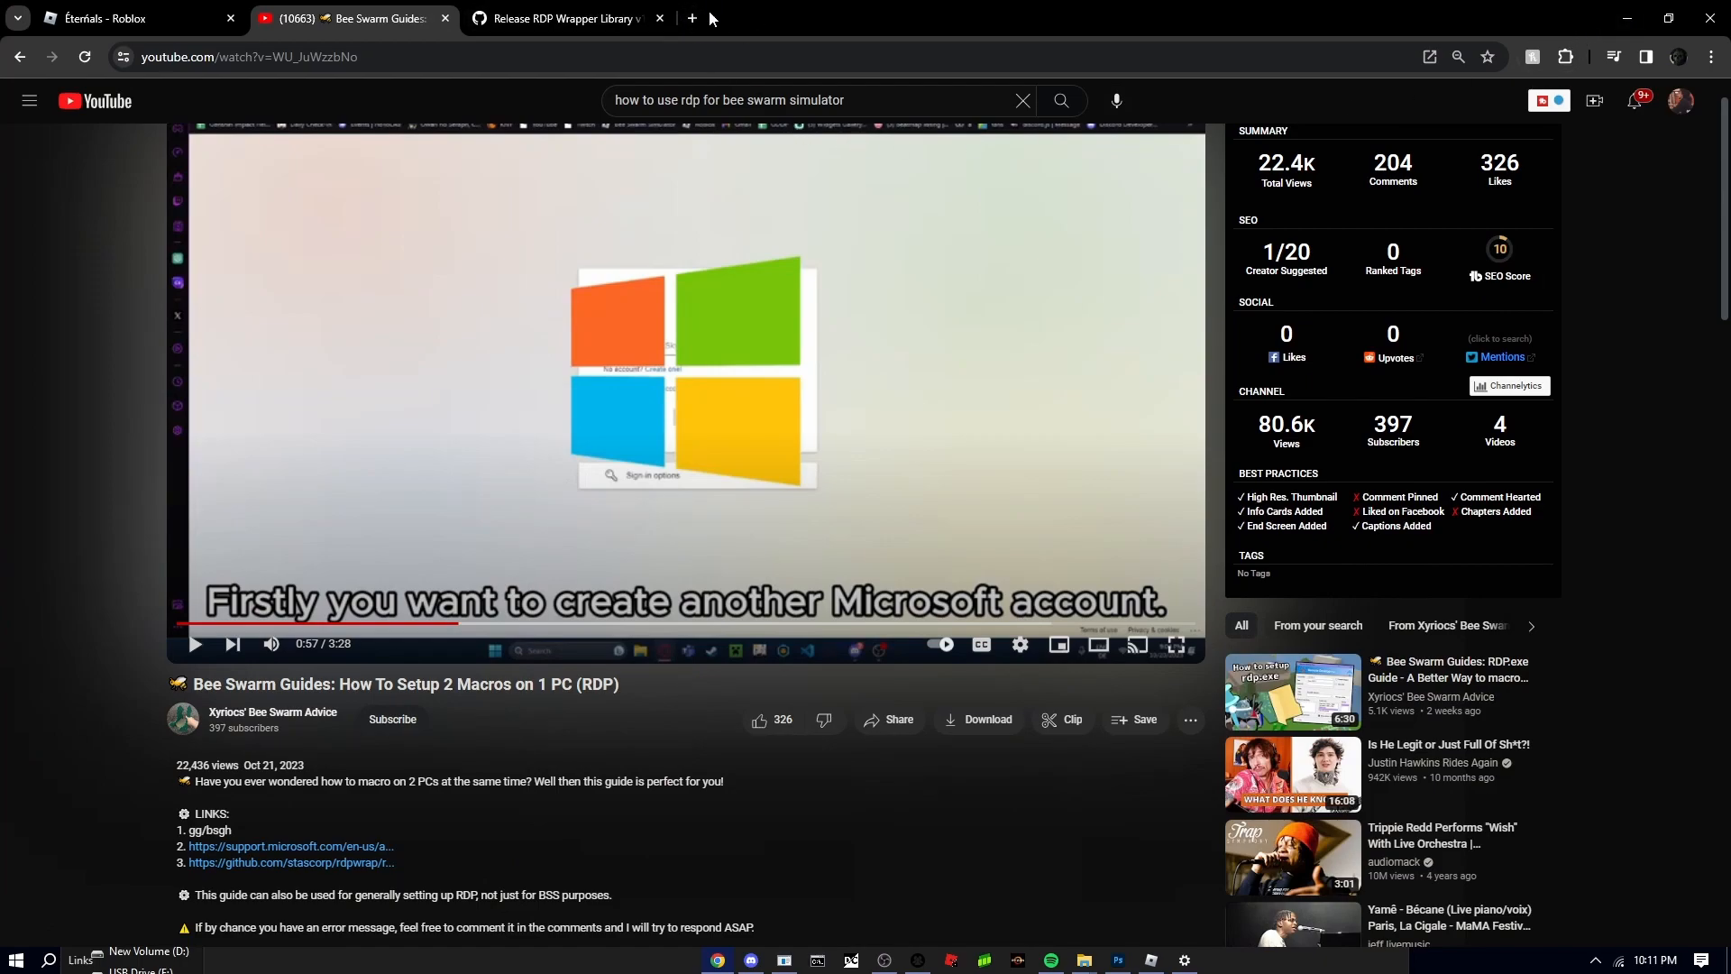
Open a new Chrome tab for entering reddit.com
left_click(689, 19)
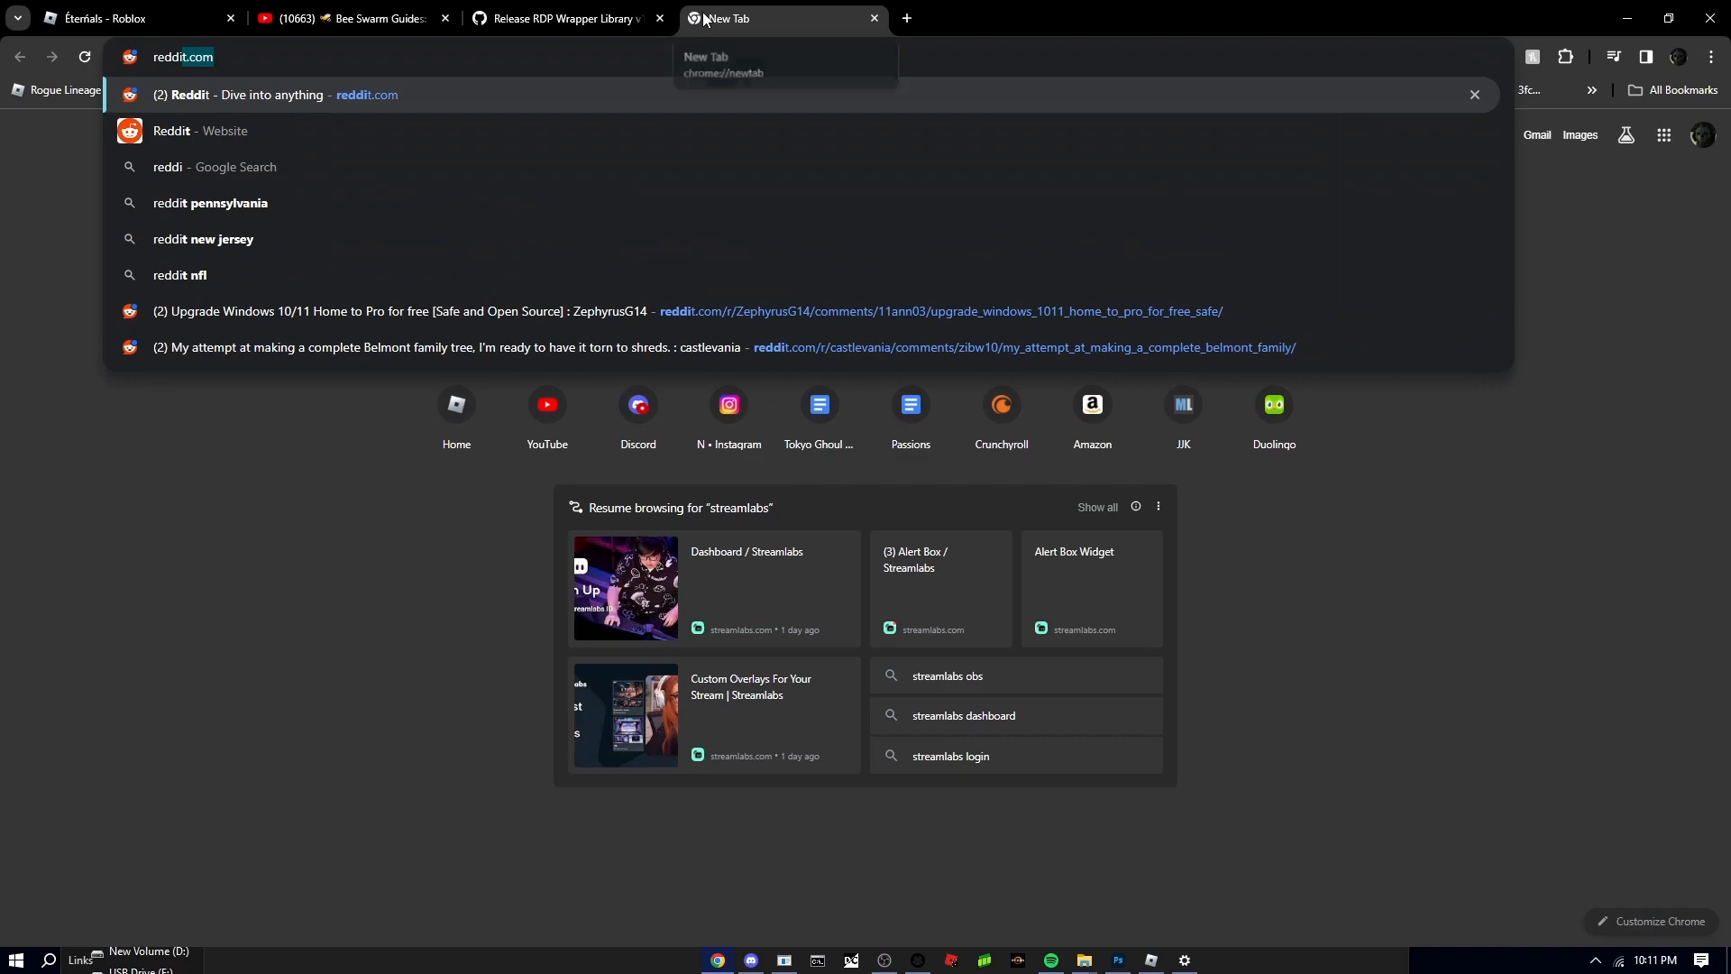
mouse_move(482, 347)
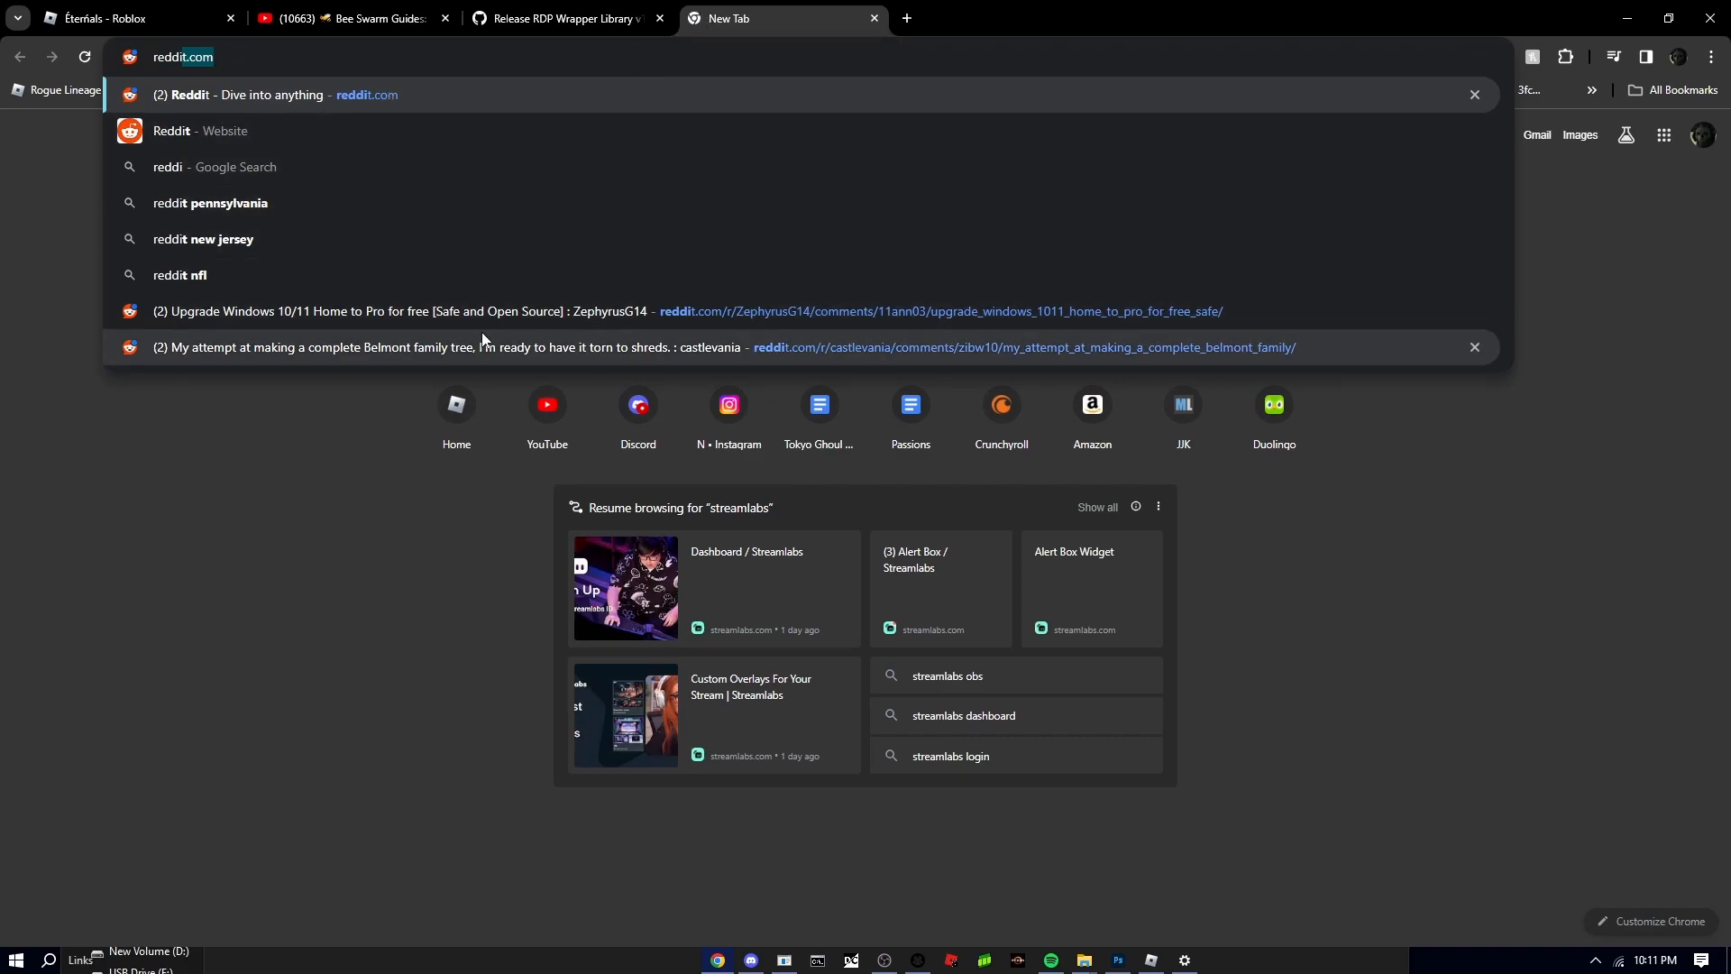
Open the Reddit post on upgrading Windows Home to Pro, check its address, and return to the RDP Wrapper tab
left_click(674, 315)
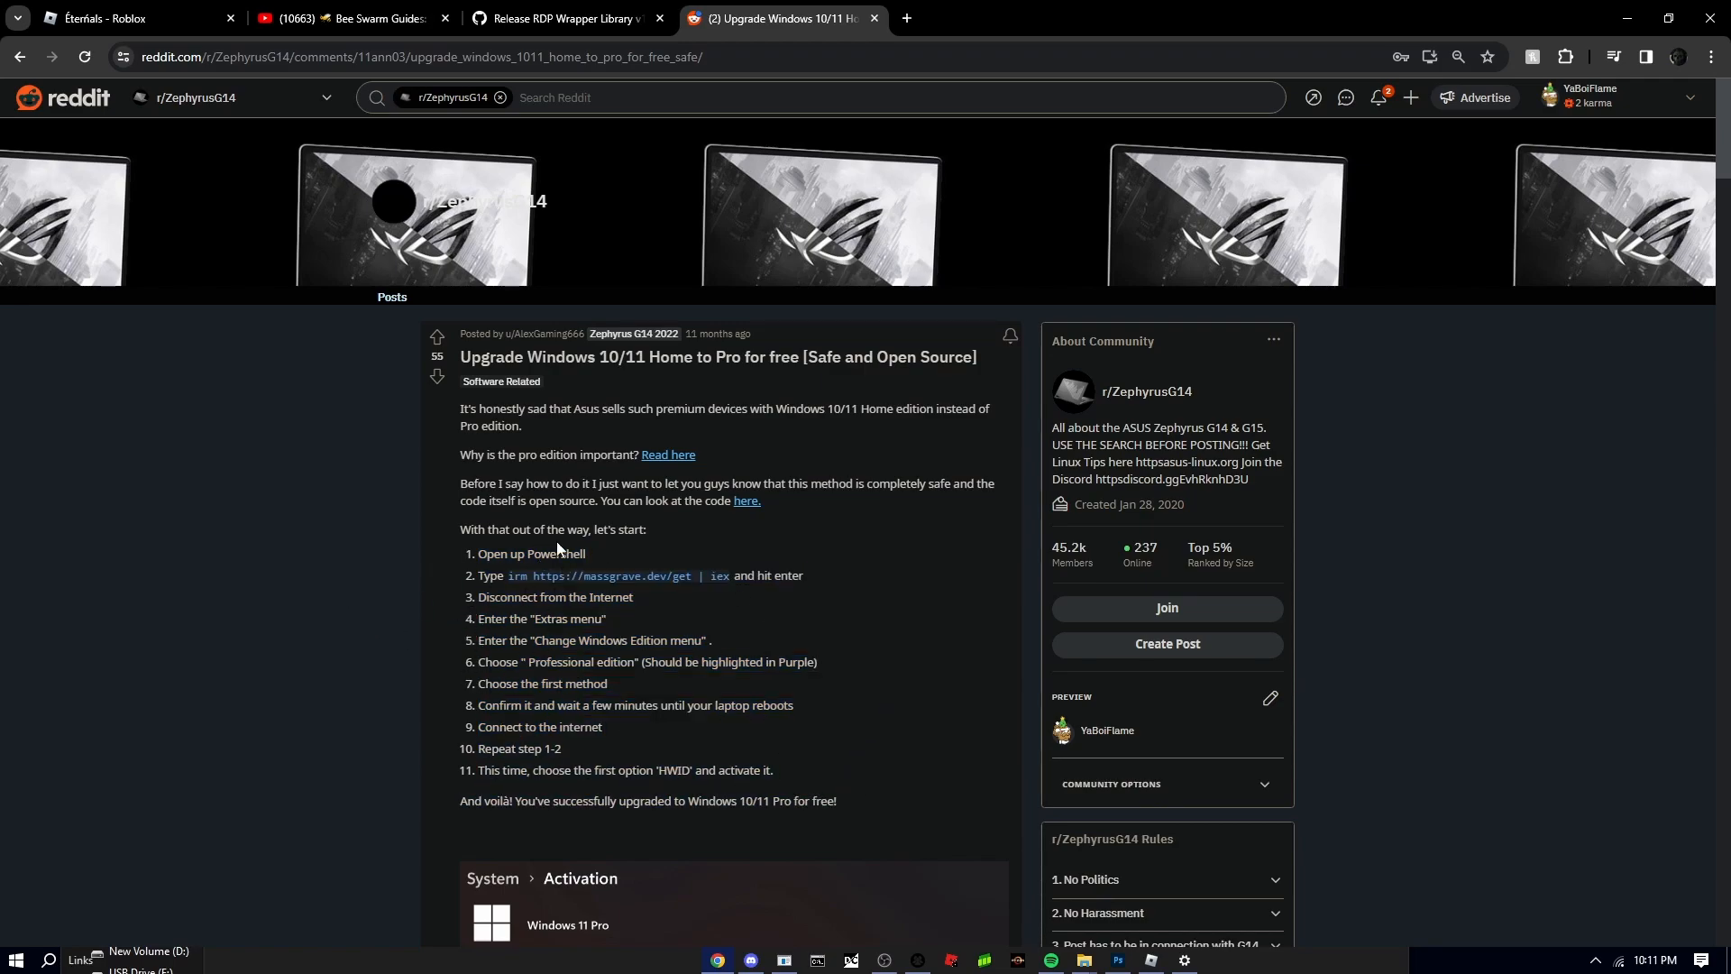
left_click(717, 56)
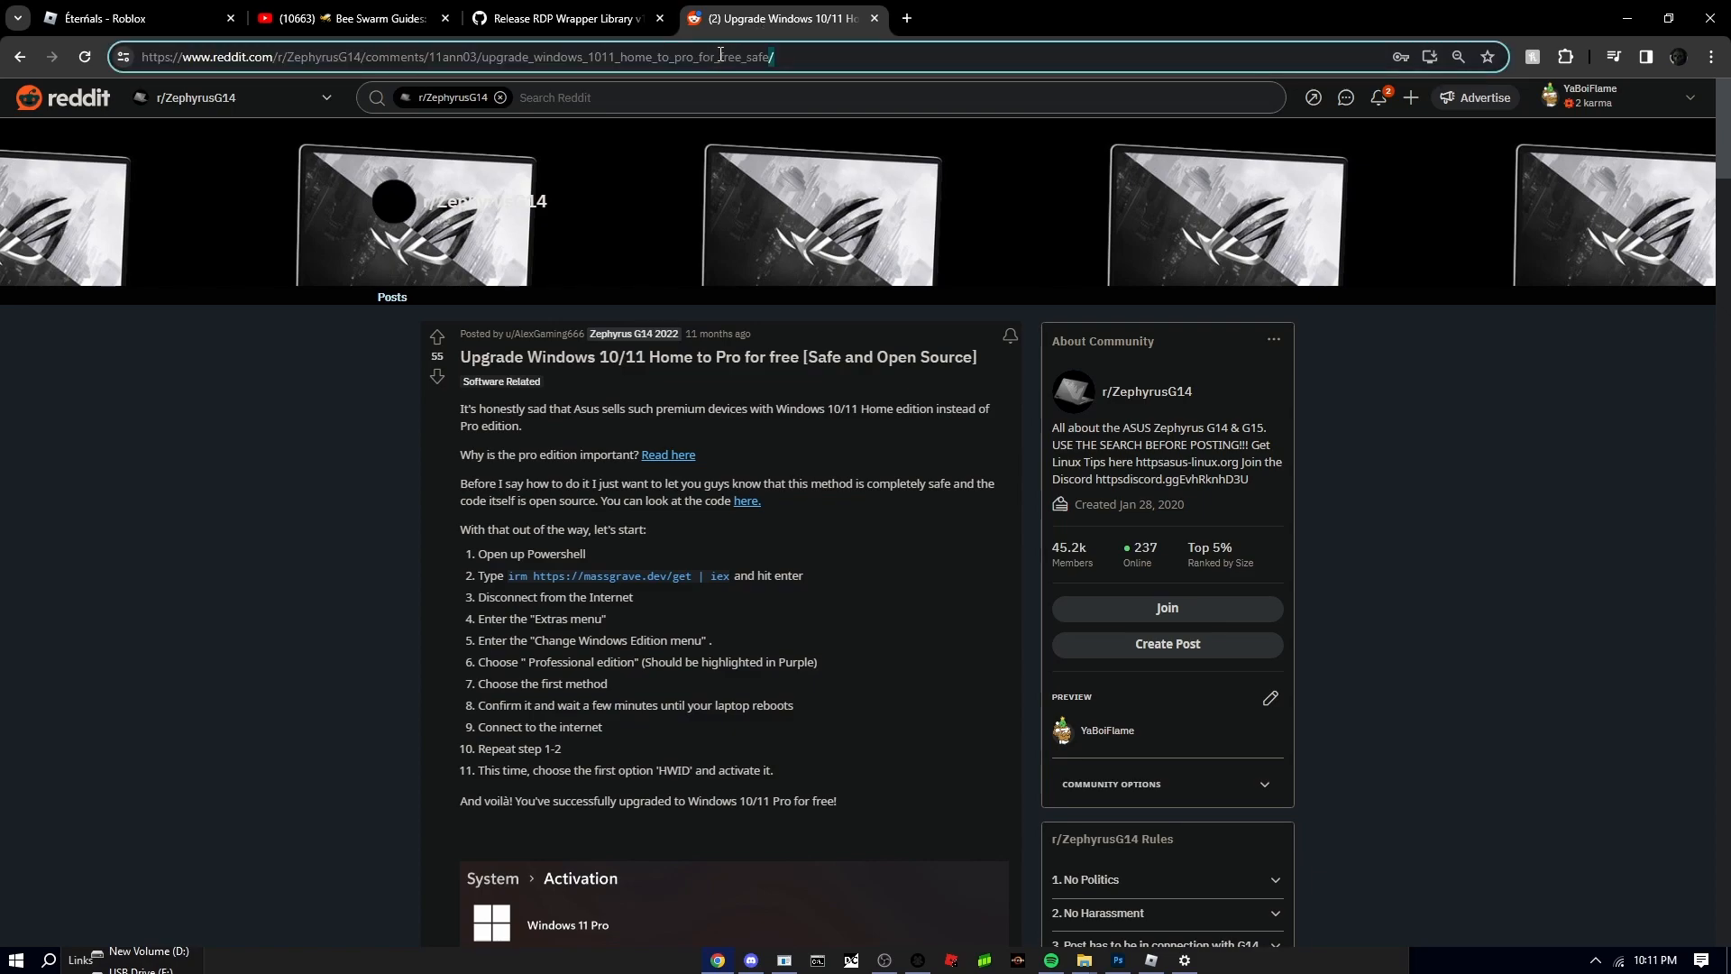
left_click(563, 18)
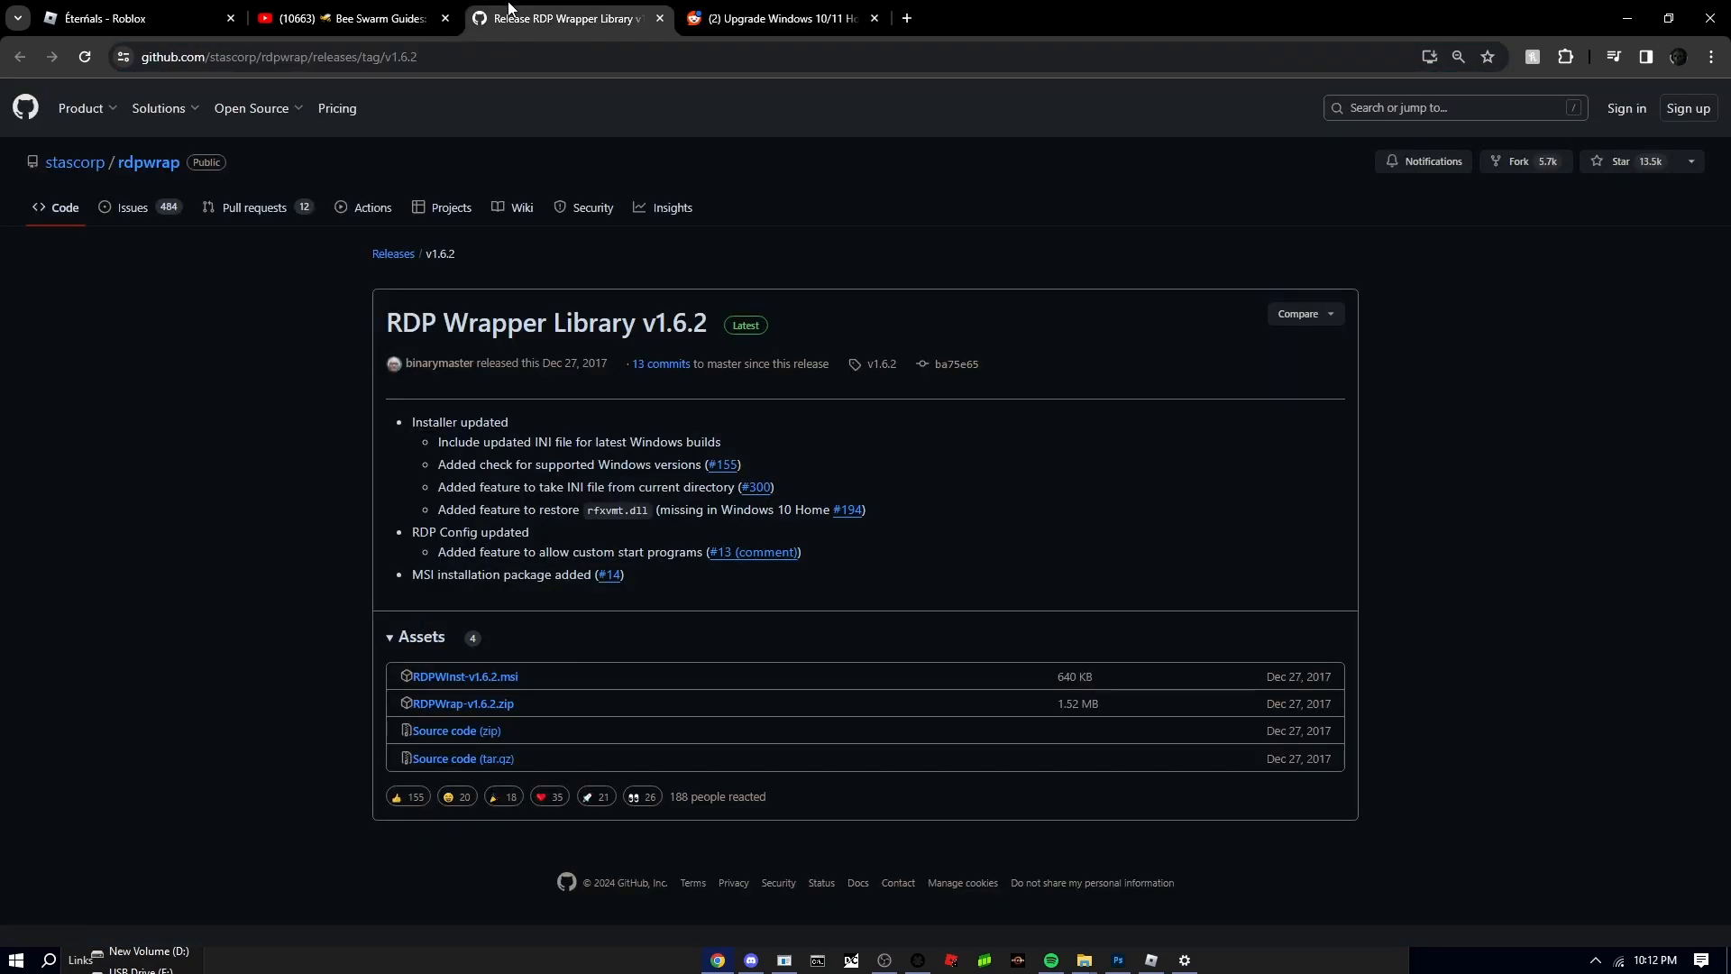
mouse_move(349, 576)
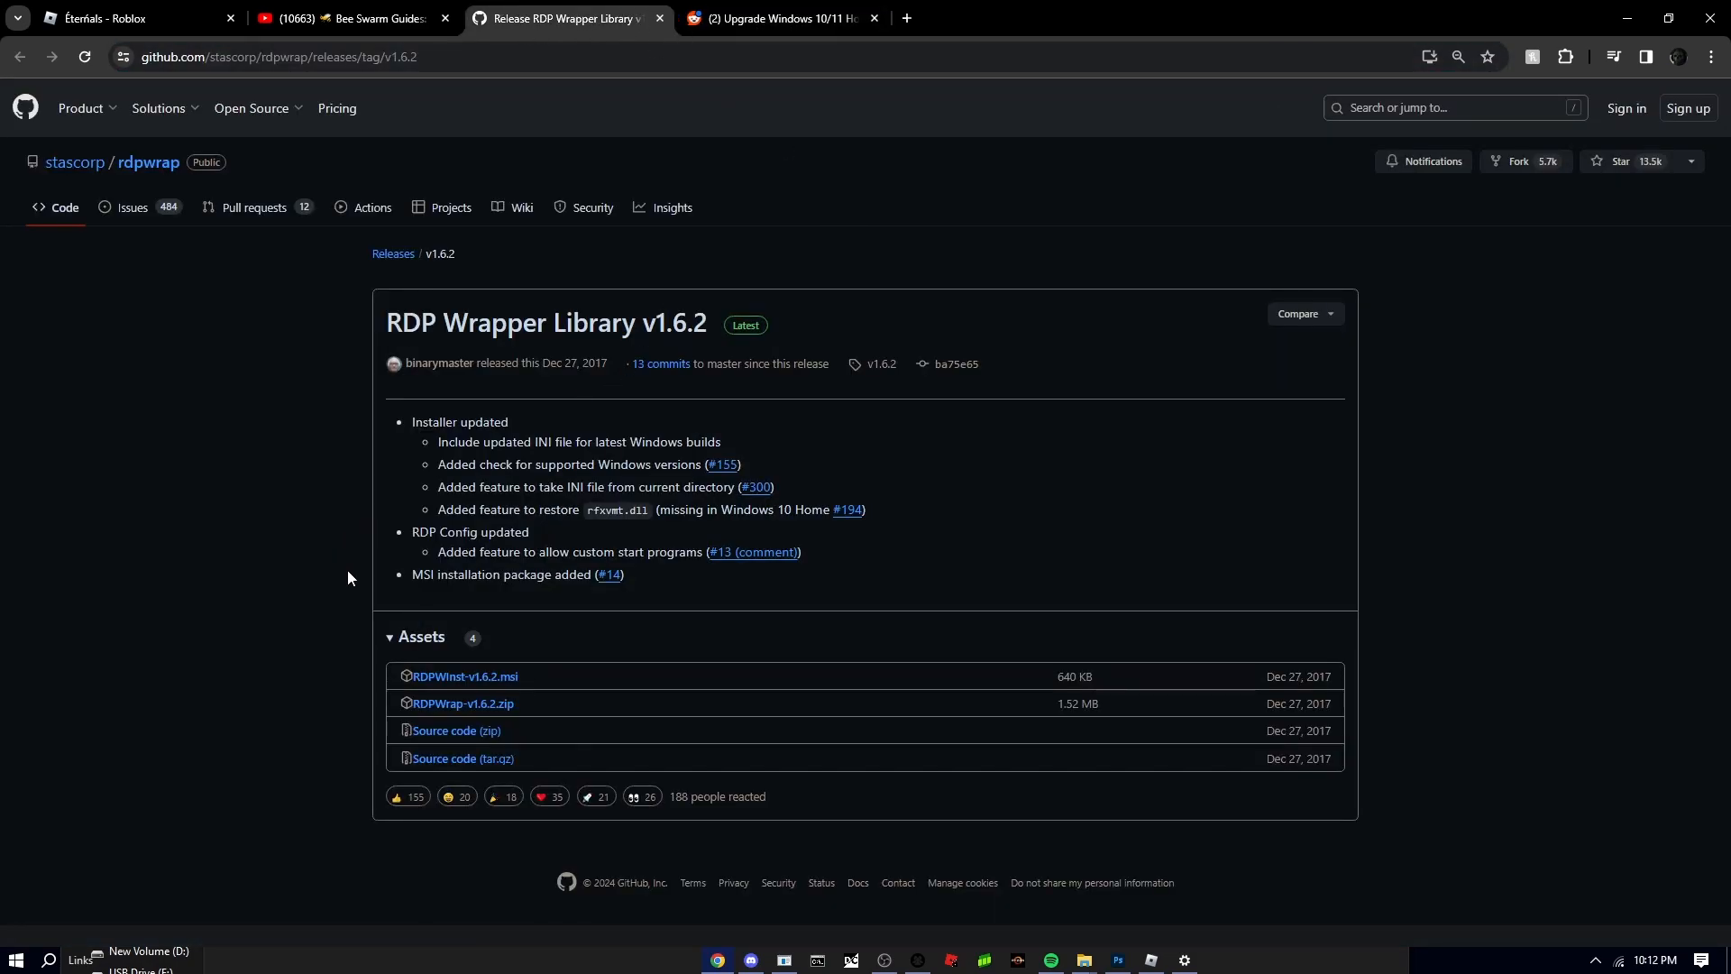
mouse_move(14, 955)
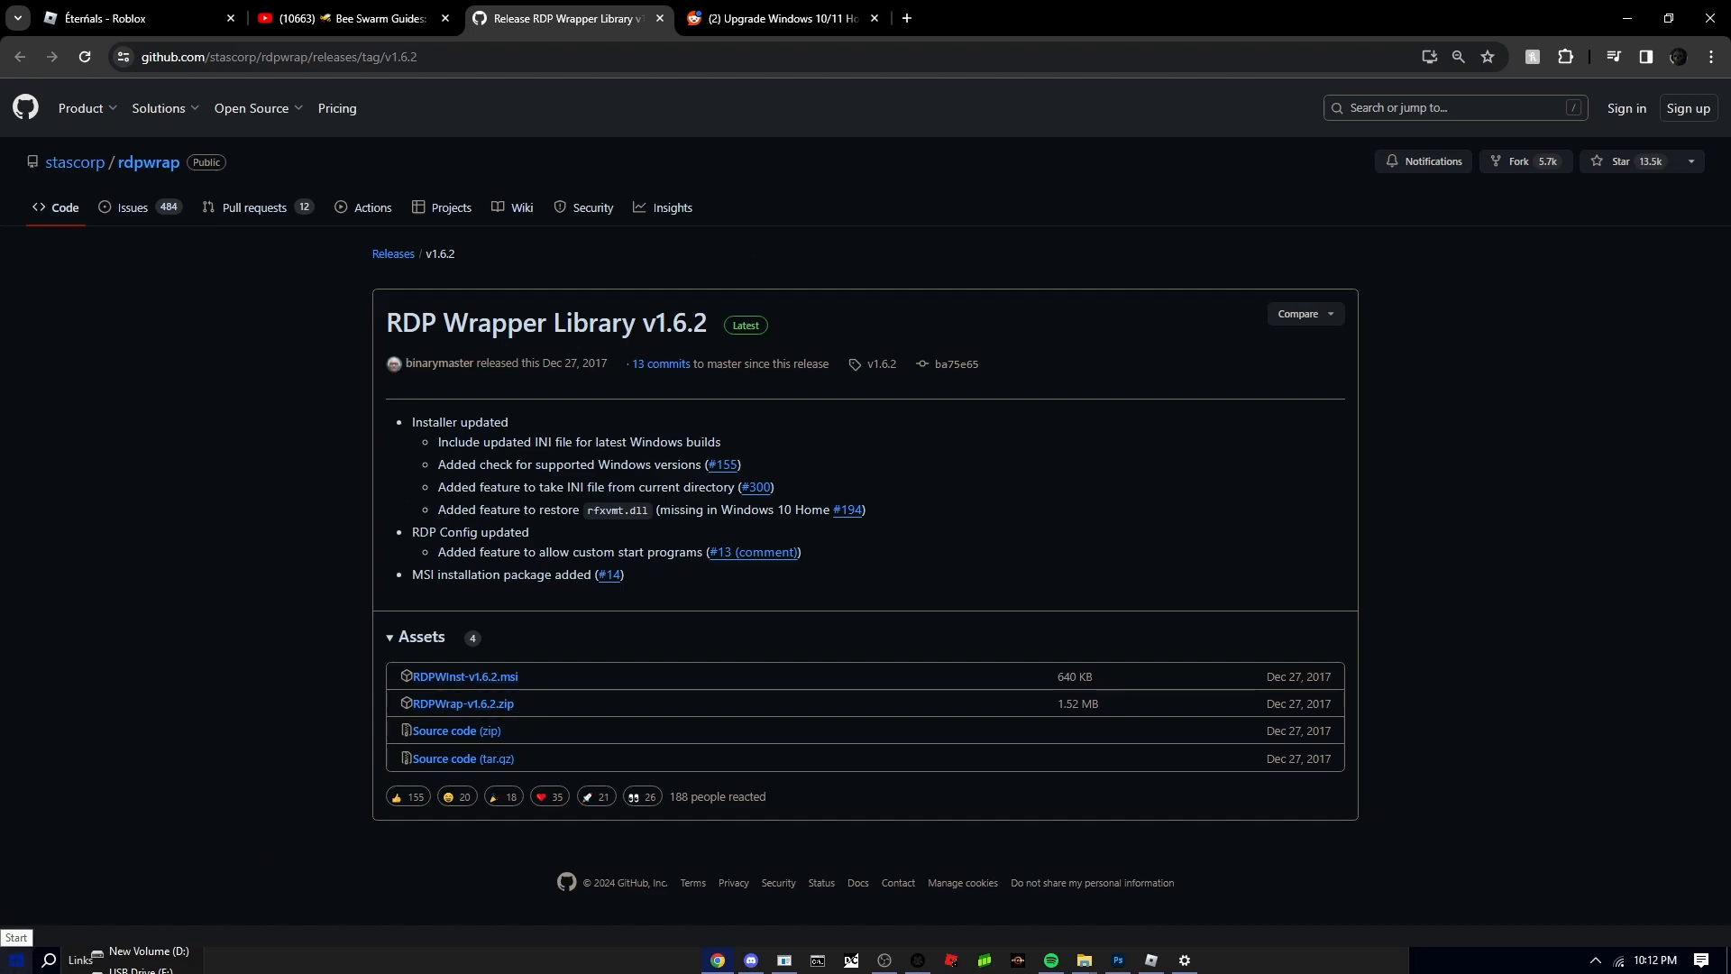
Search the Start menu for 'Remote Desktop Connection'
left_click(48, 959)
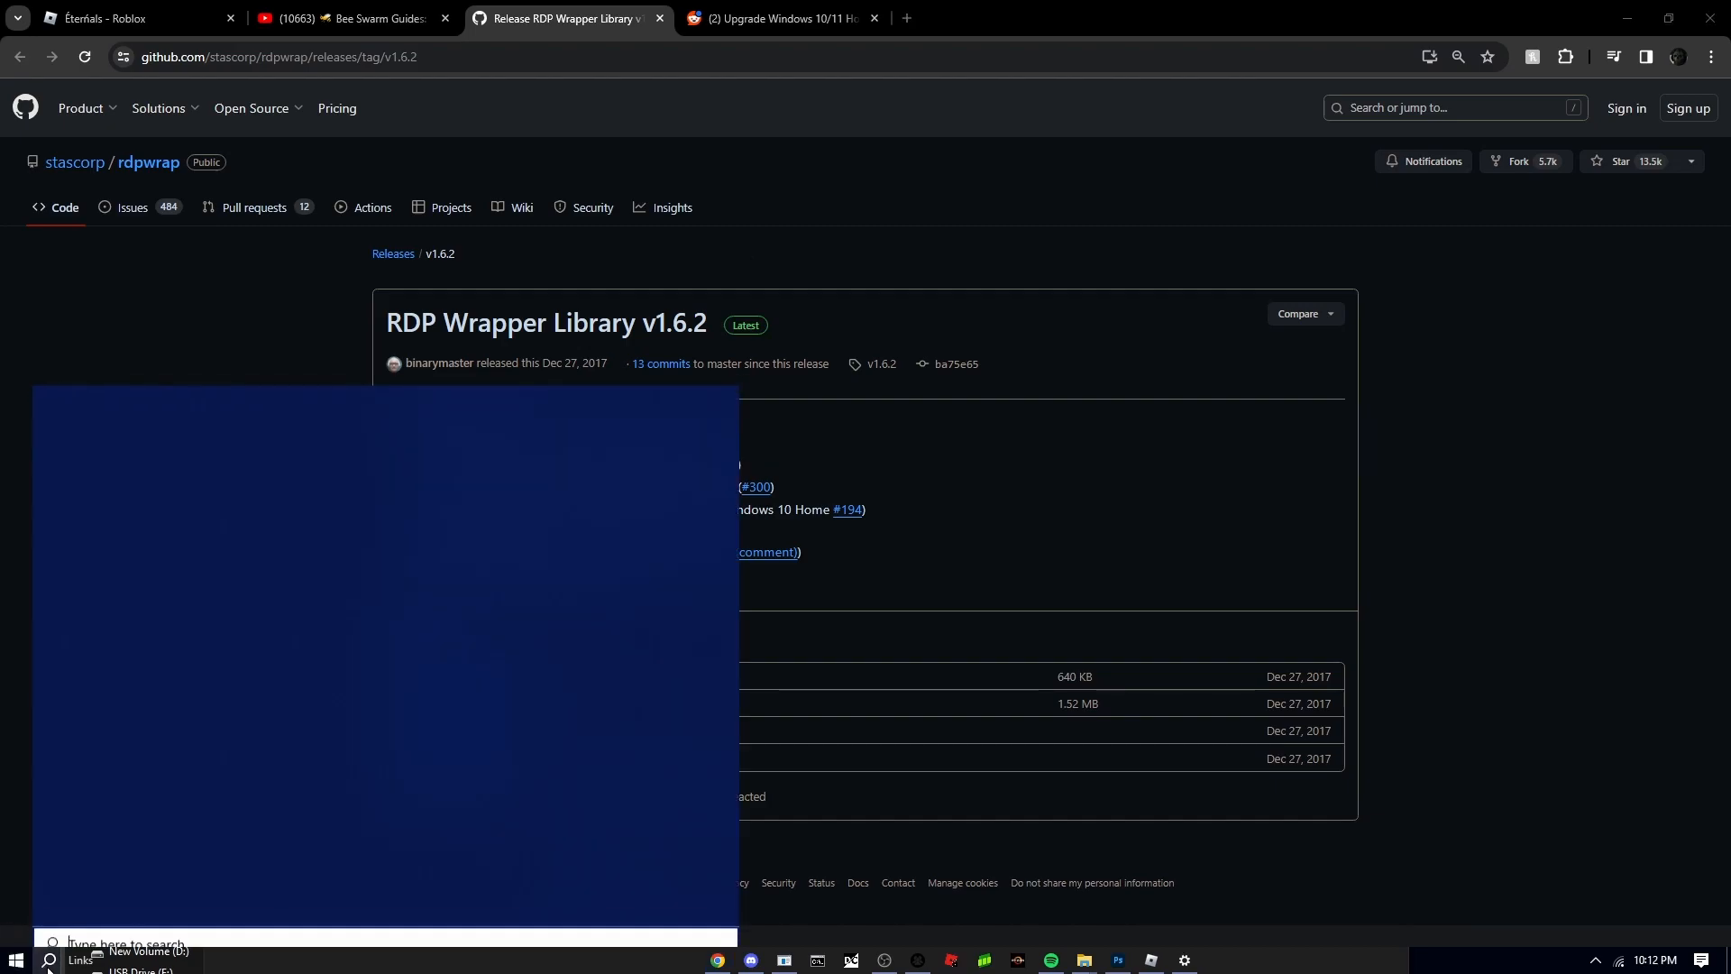
type("Remote Desktop Connection")
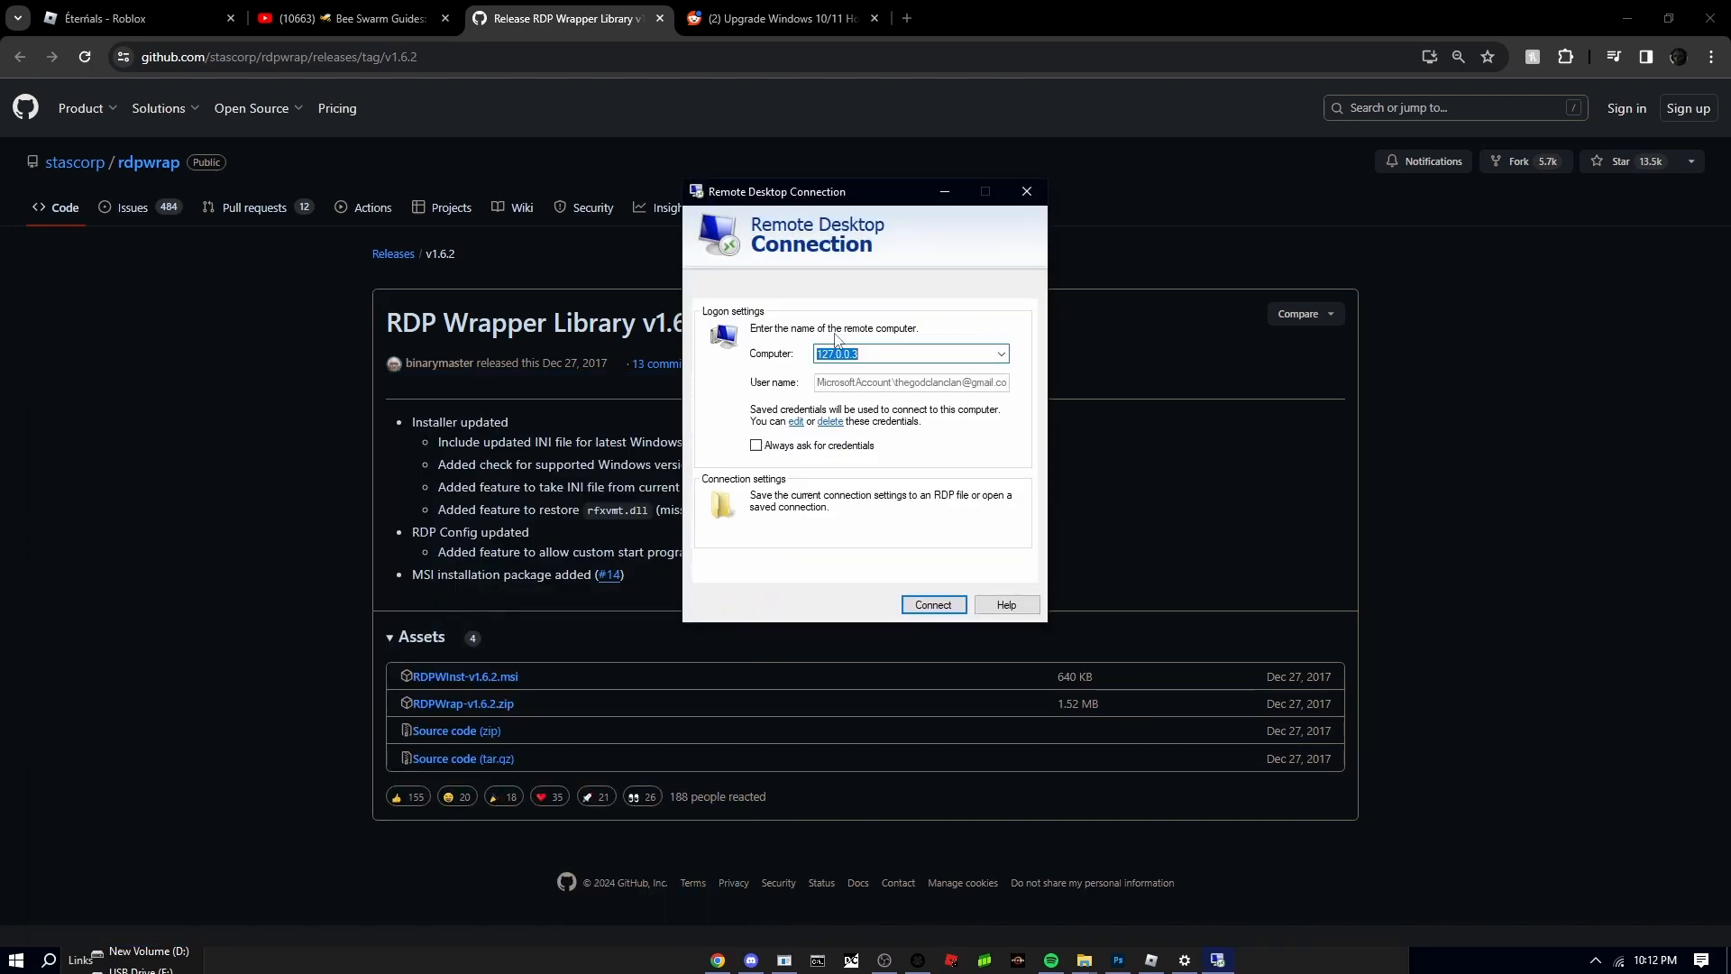
Expand Remote Desktop Connection's options for the 127.0.0.3 connection
left_click(733, 604)
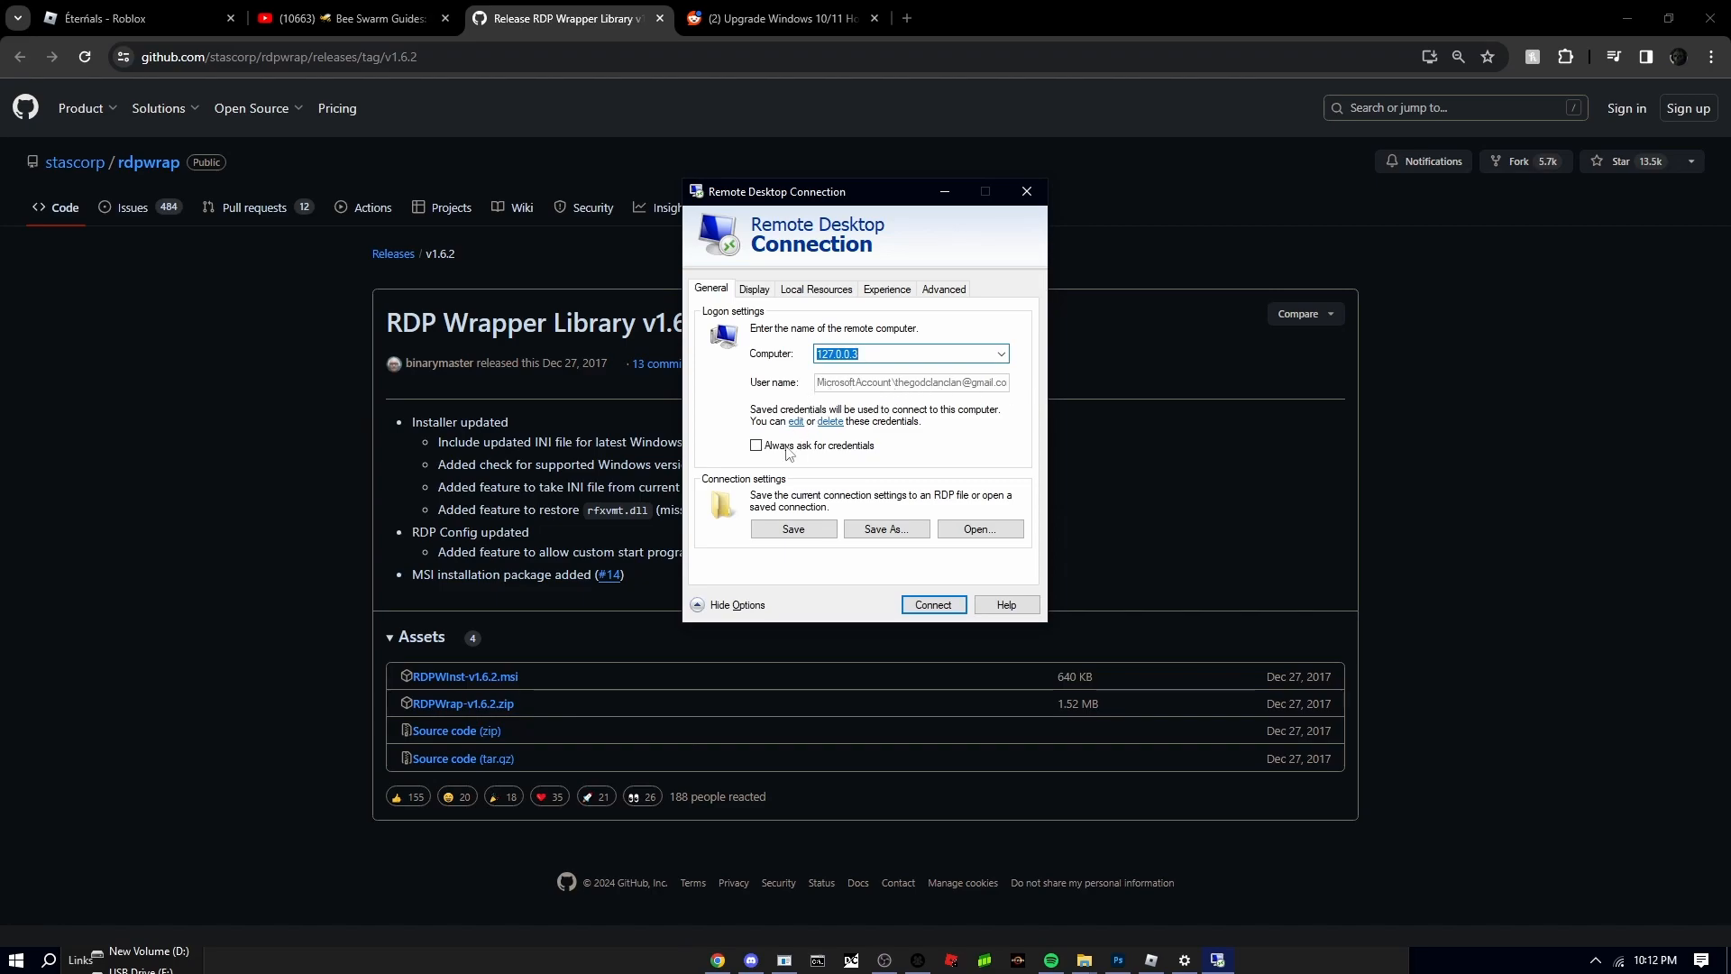
mouse_move(745, 387)
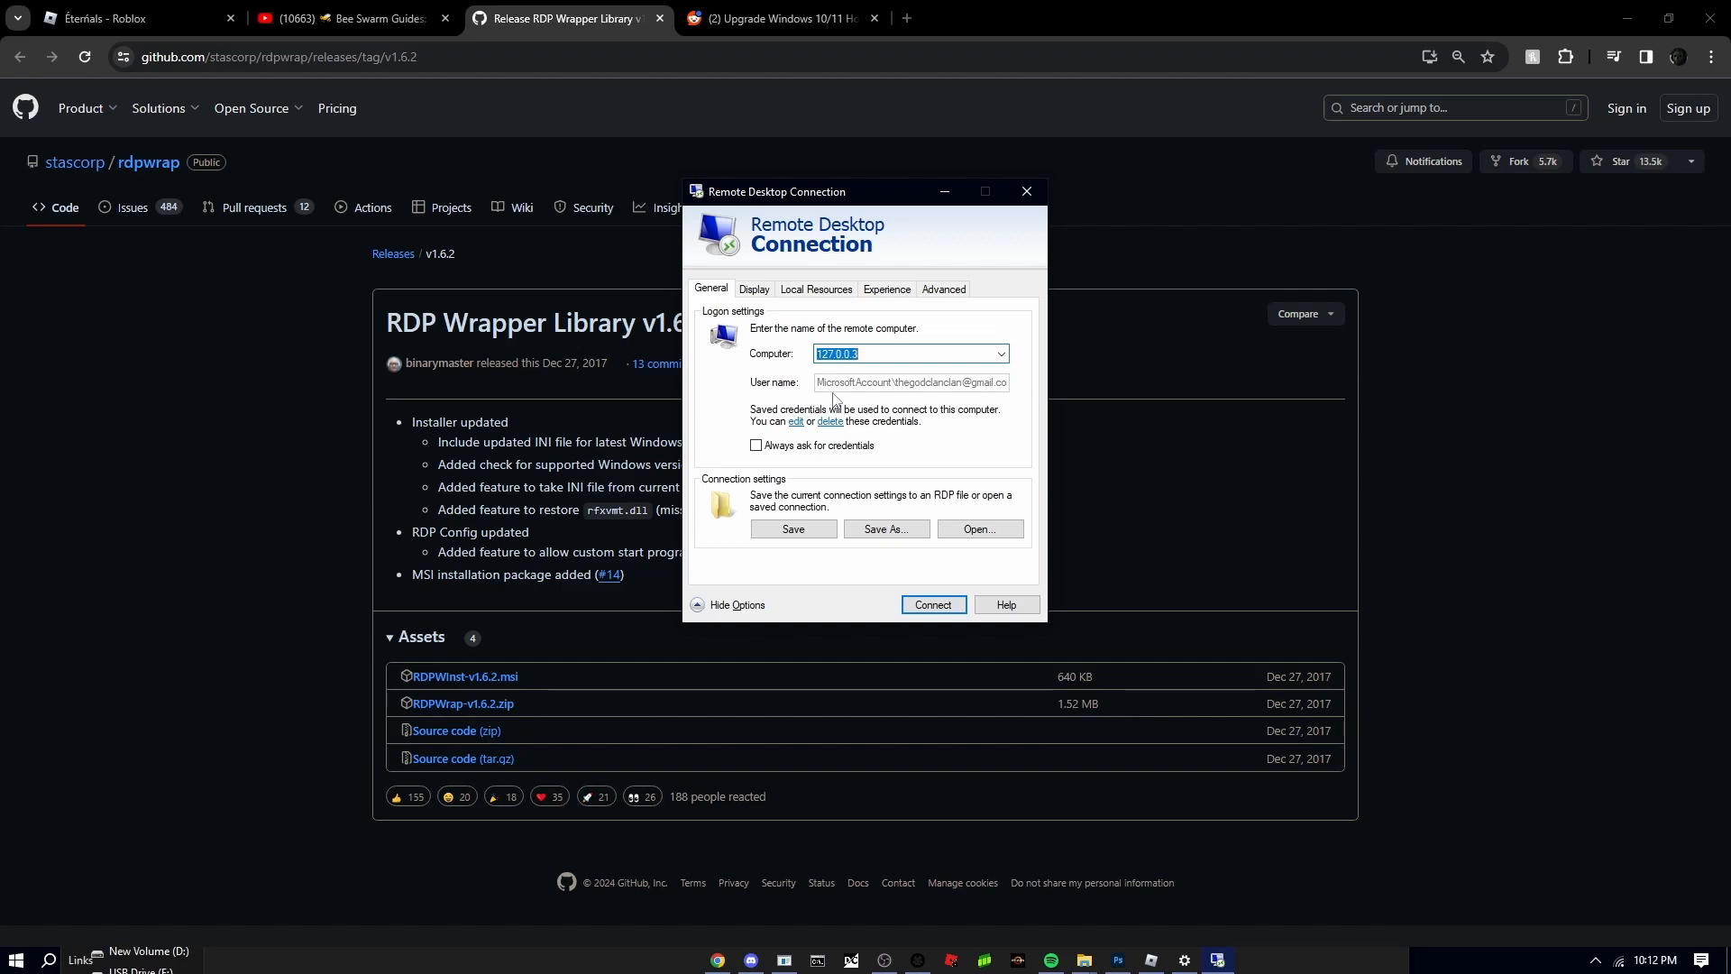
mouse_move(933, 604)
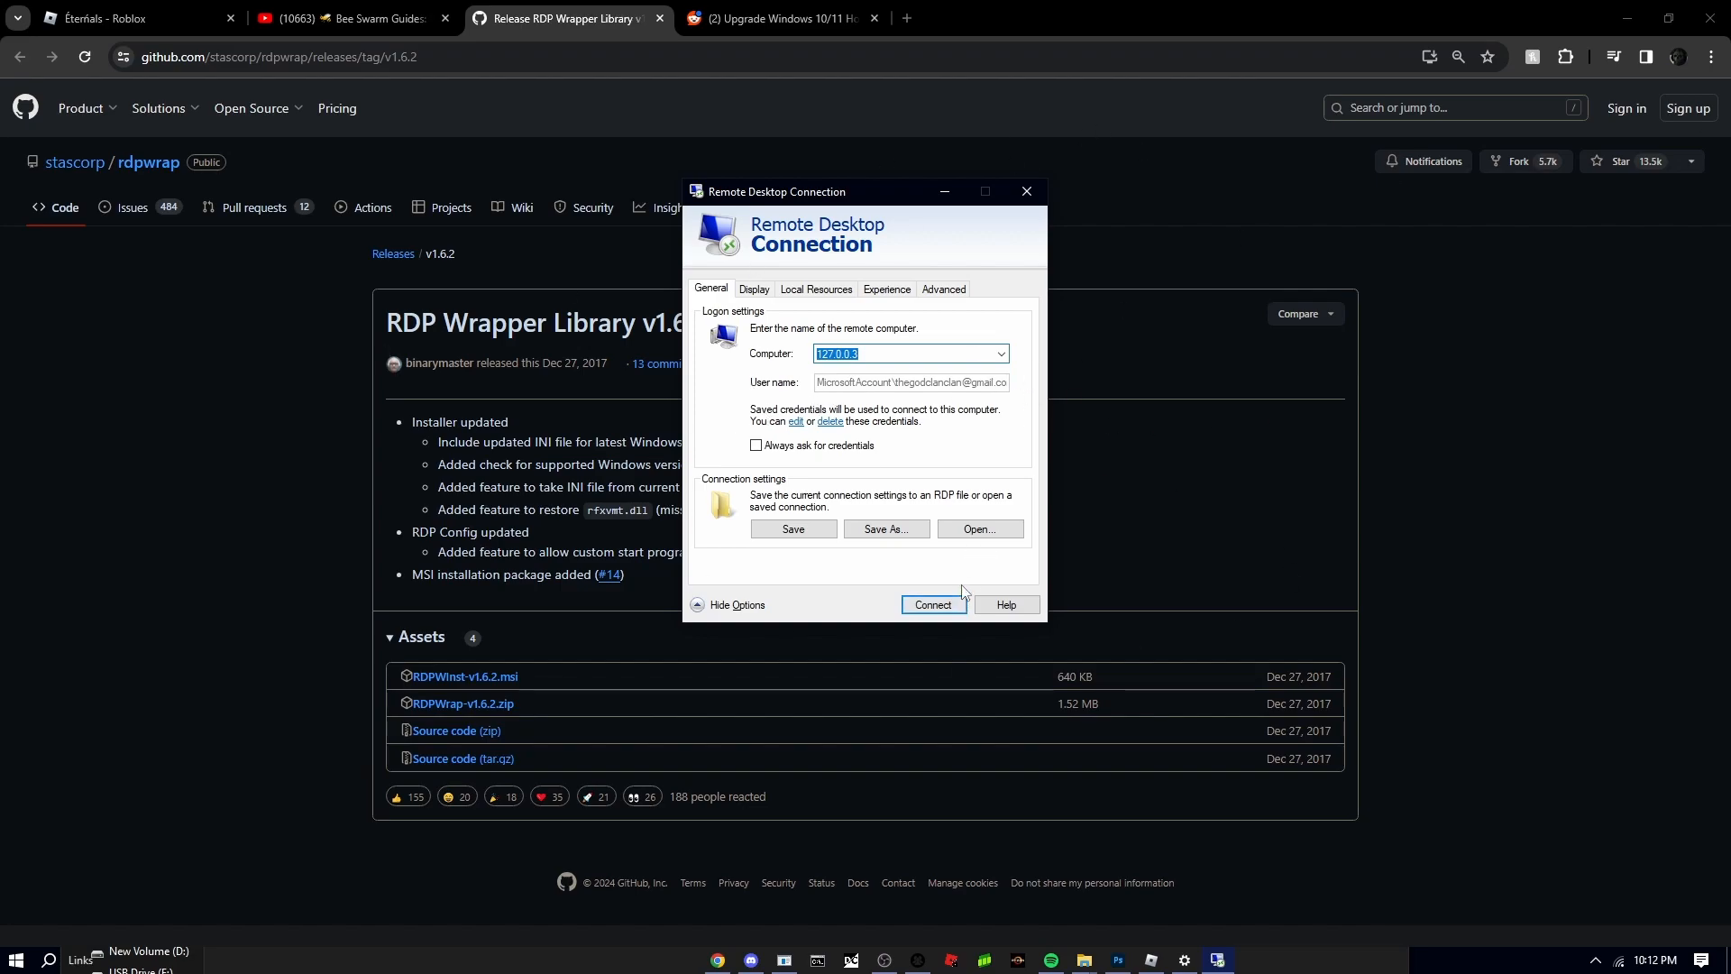
mouse_move(954, 390)
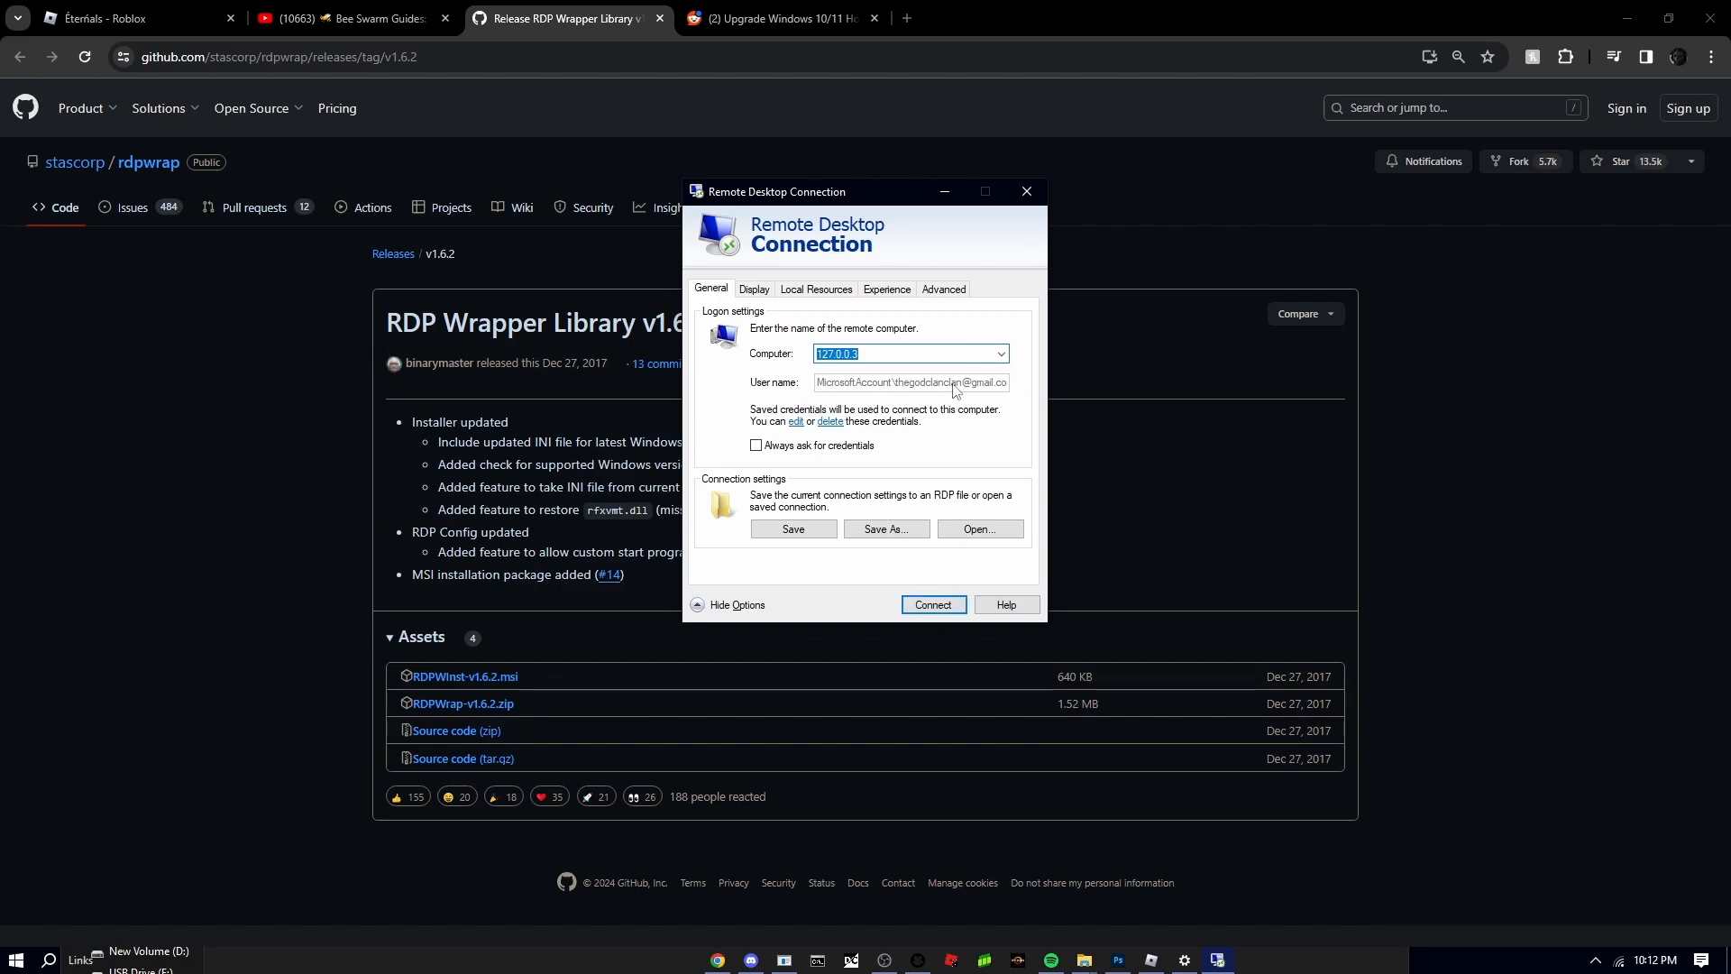
mouse_move(814, 442)
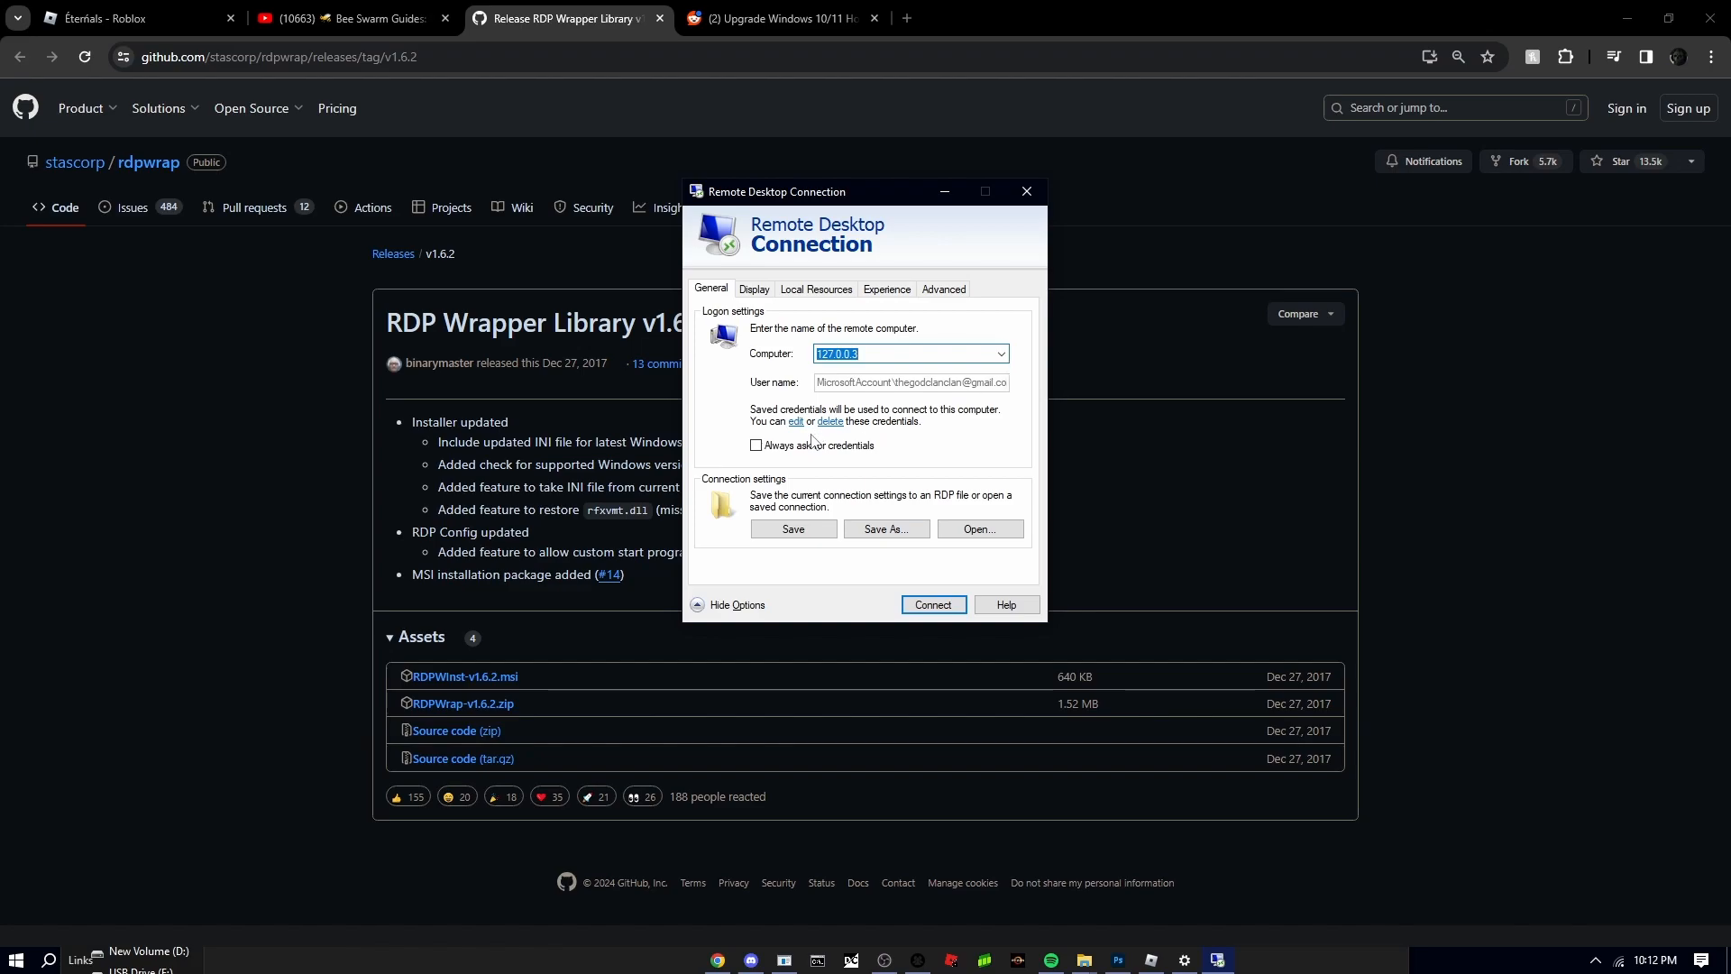
mouse_move(856, 429)
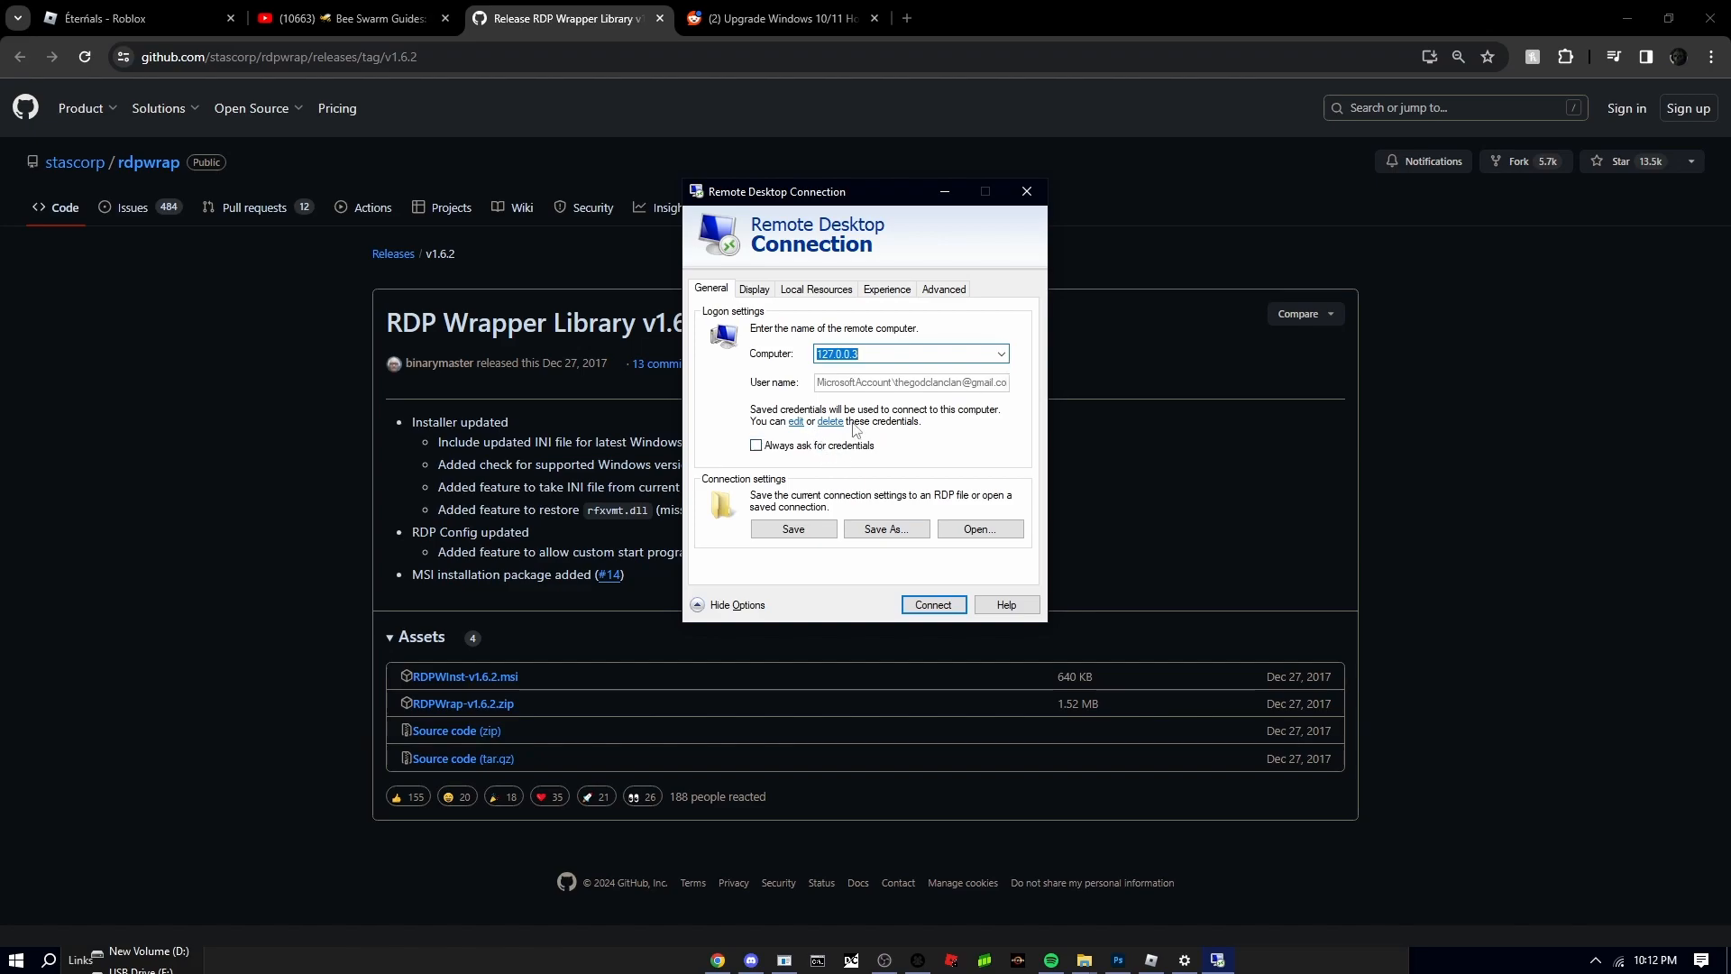
mouse_move(816, 390)
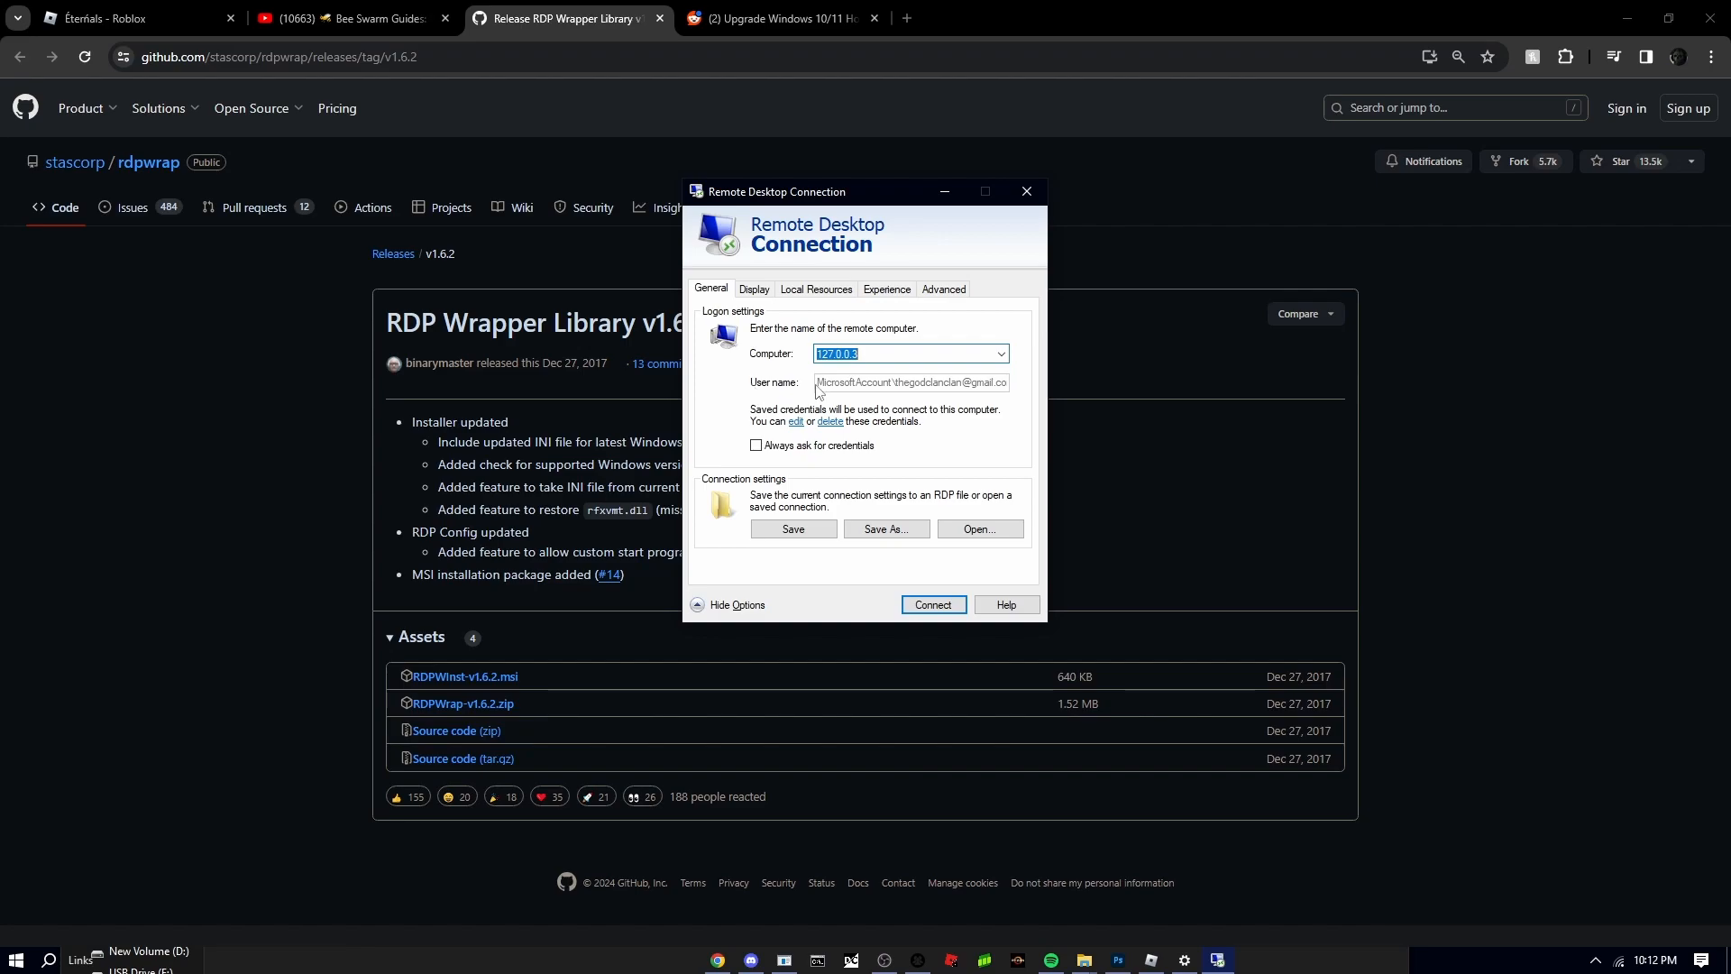
Open and cancel the saved-credentials edit, view Local Resources and General, then switch to YouTube
left_click(932, 604)
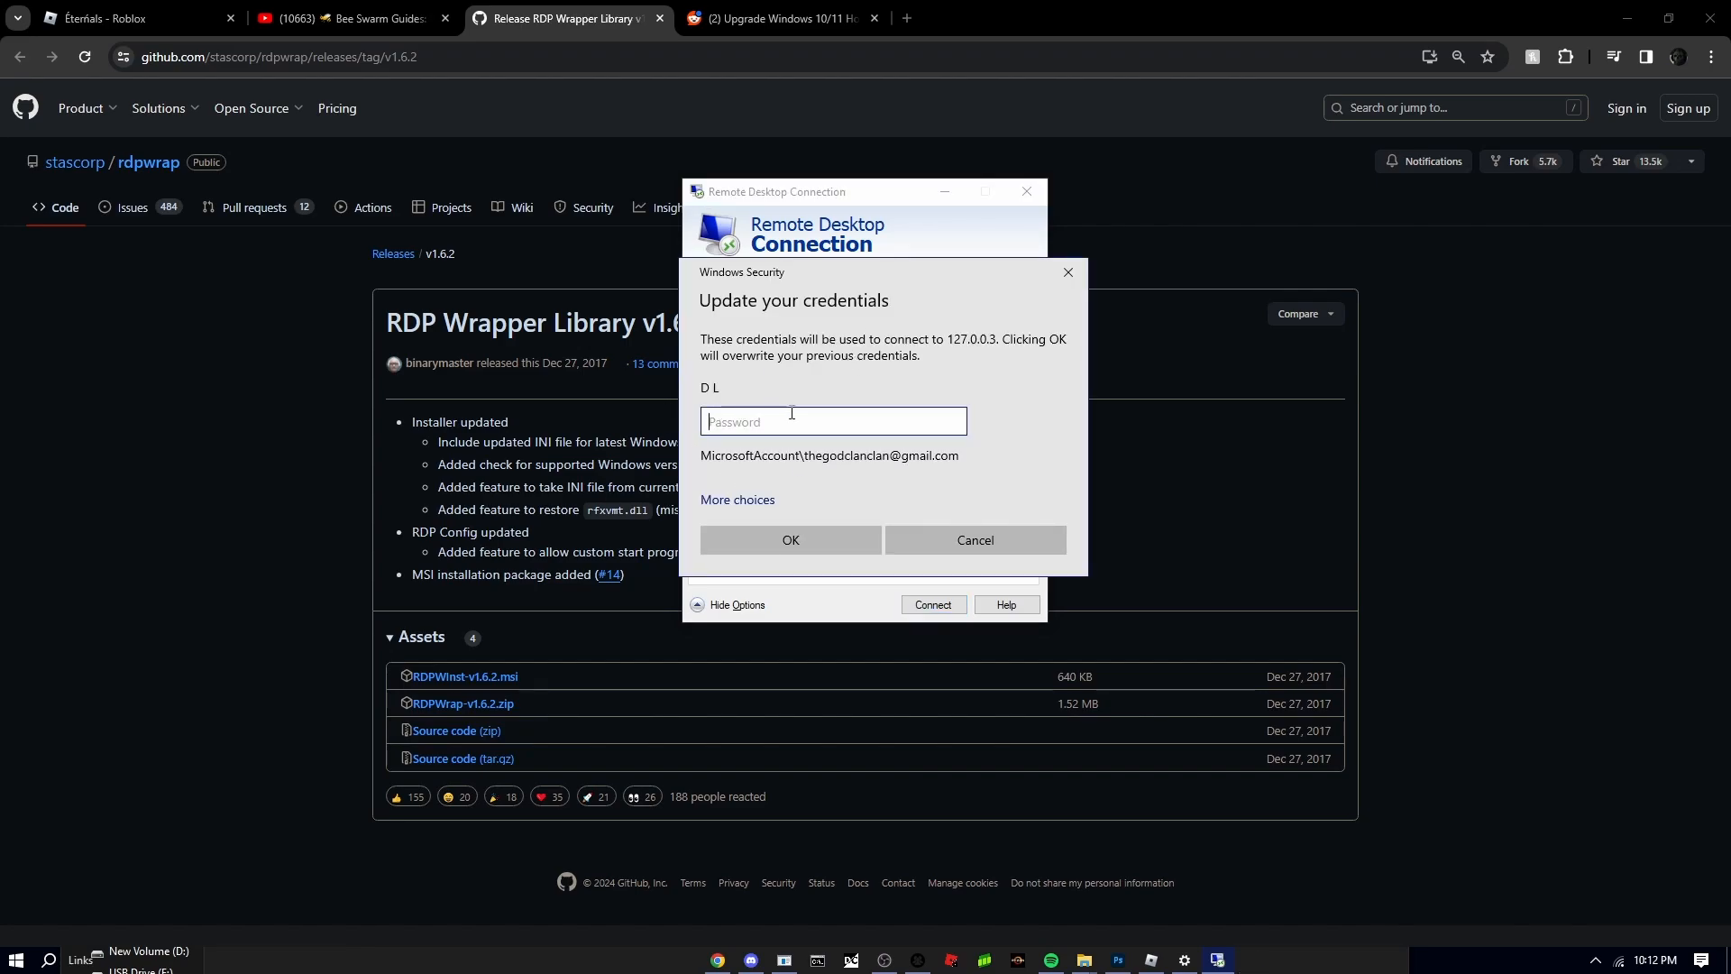
mouse_move(848, 458)
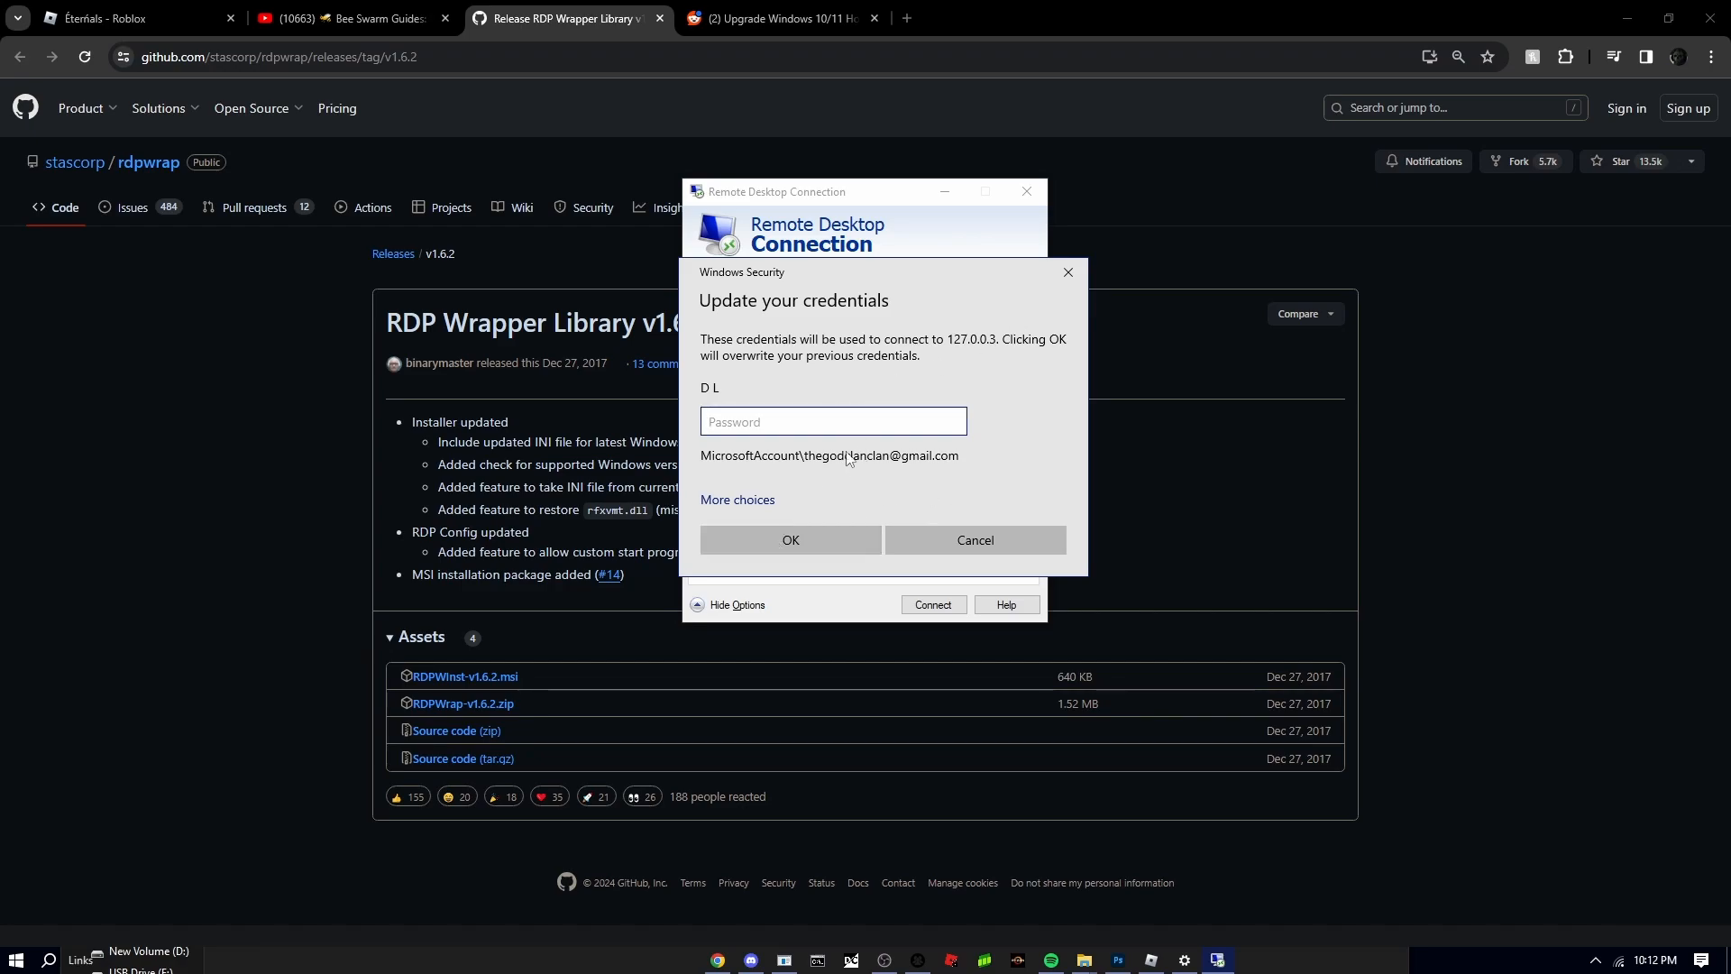
left_click(974, 540)
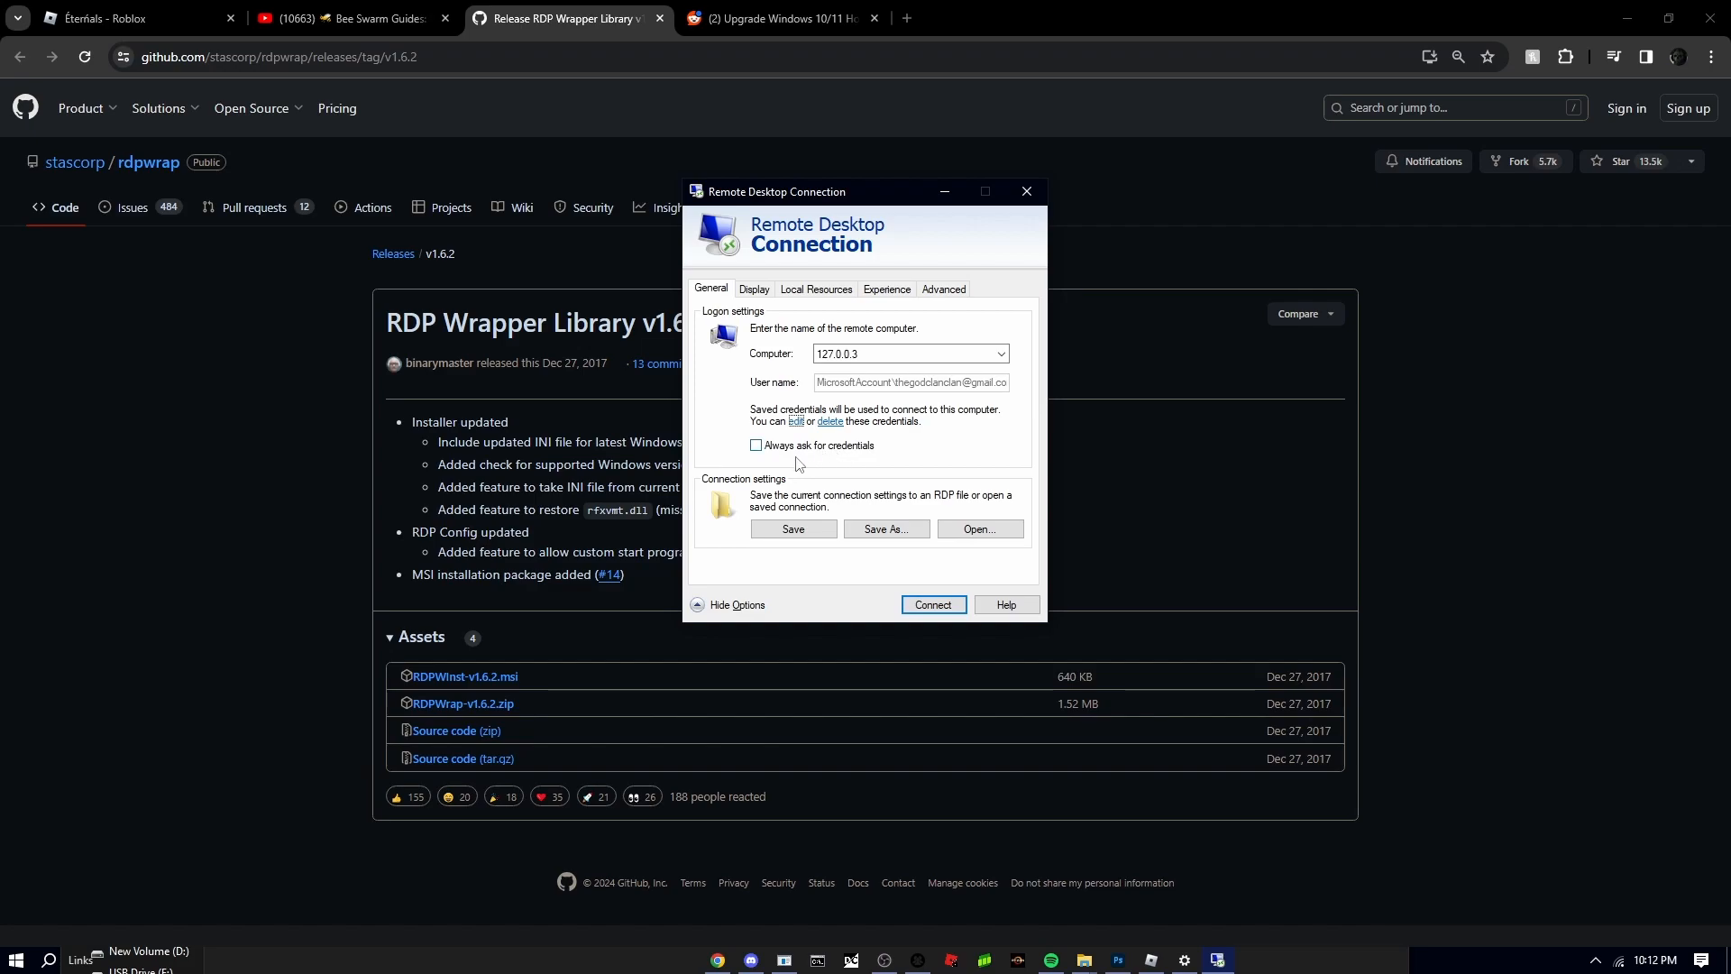
mouse_move(803, 433)
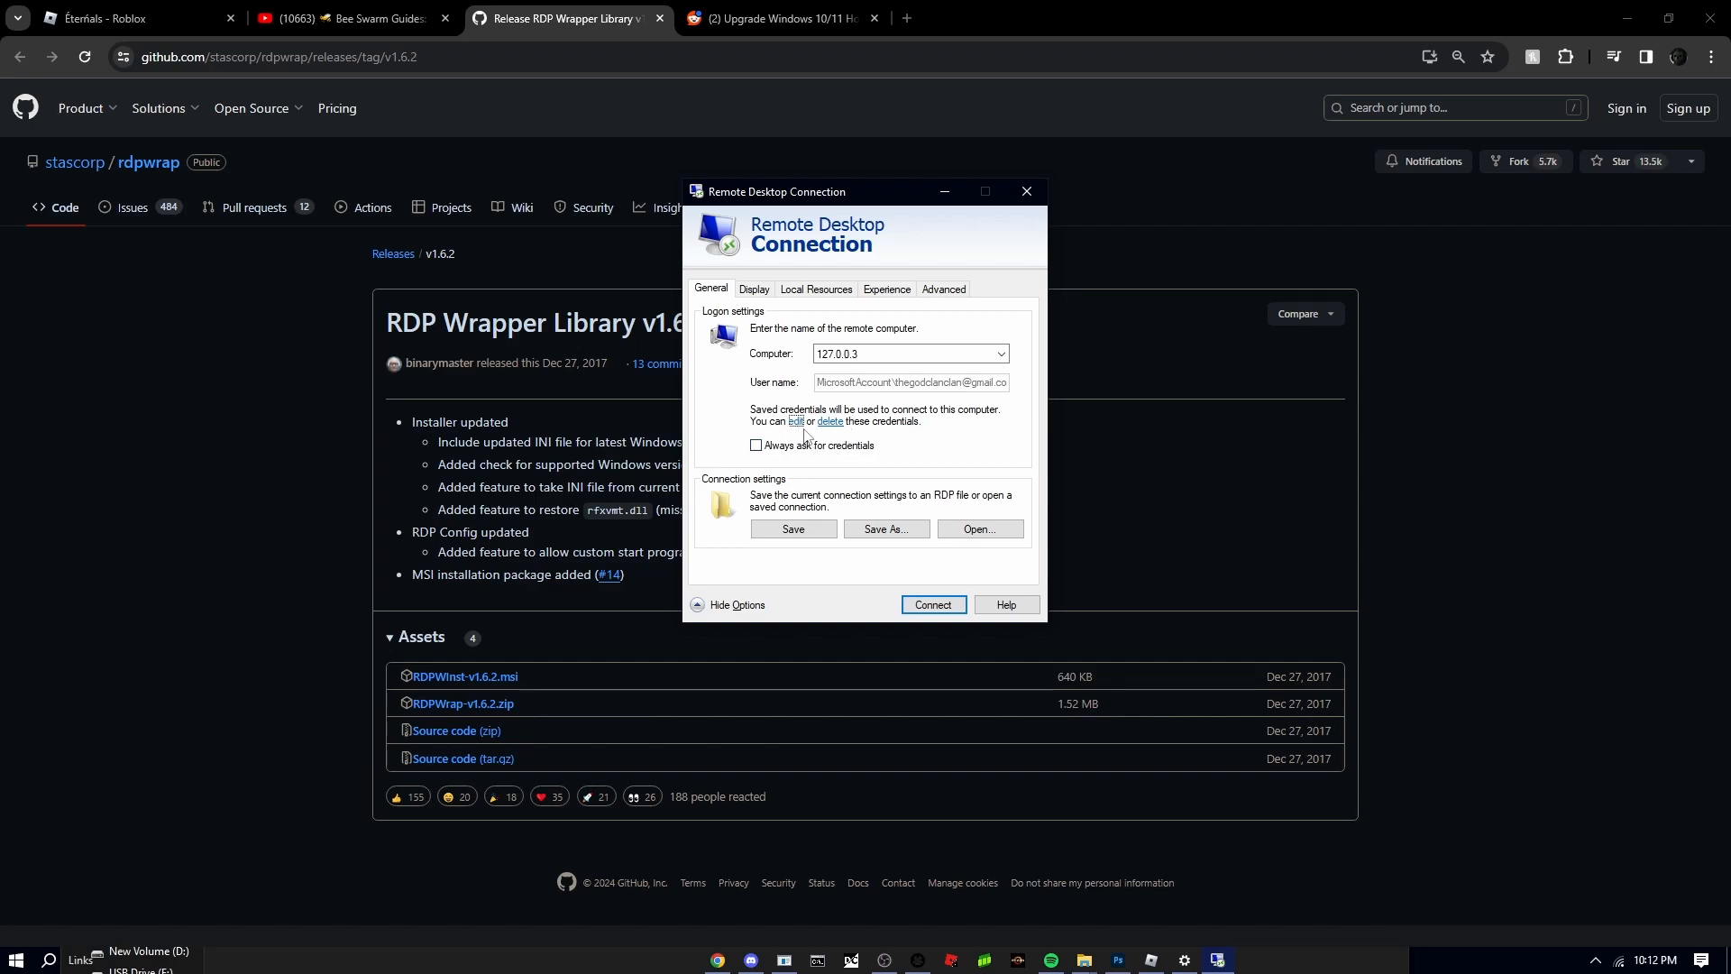
mouse_move(820, 310)
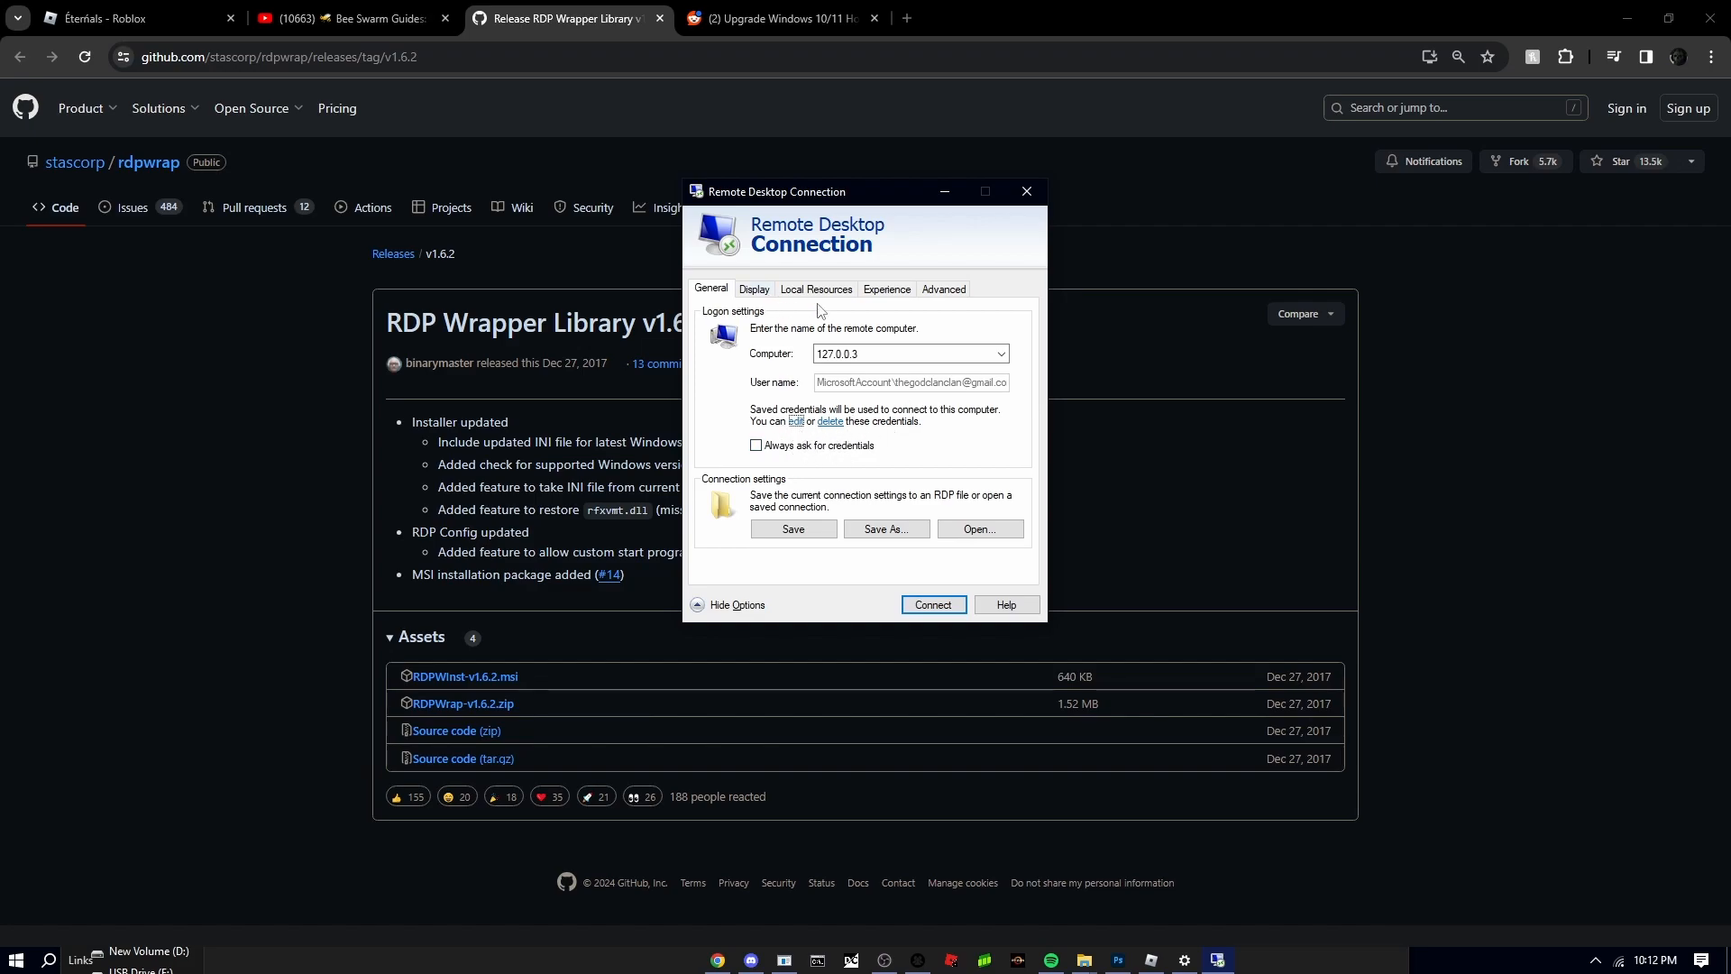
left_click(815, 288)
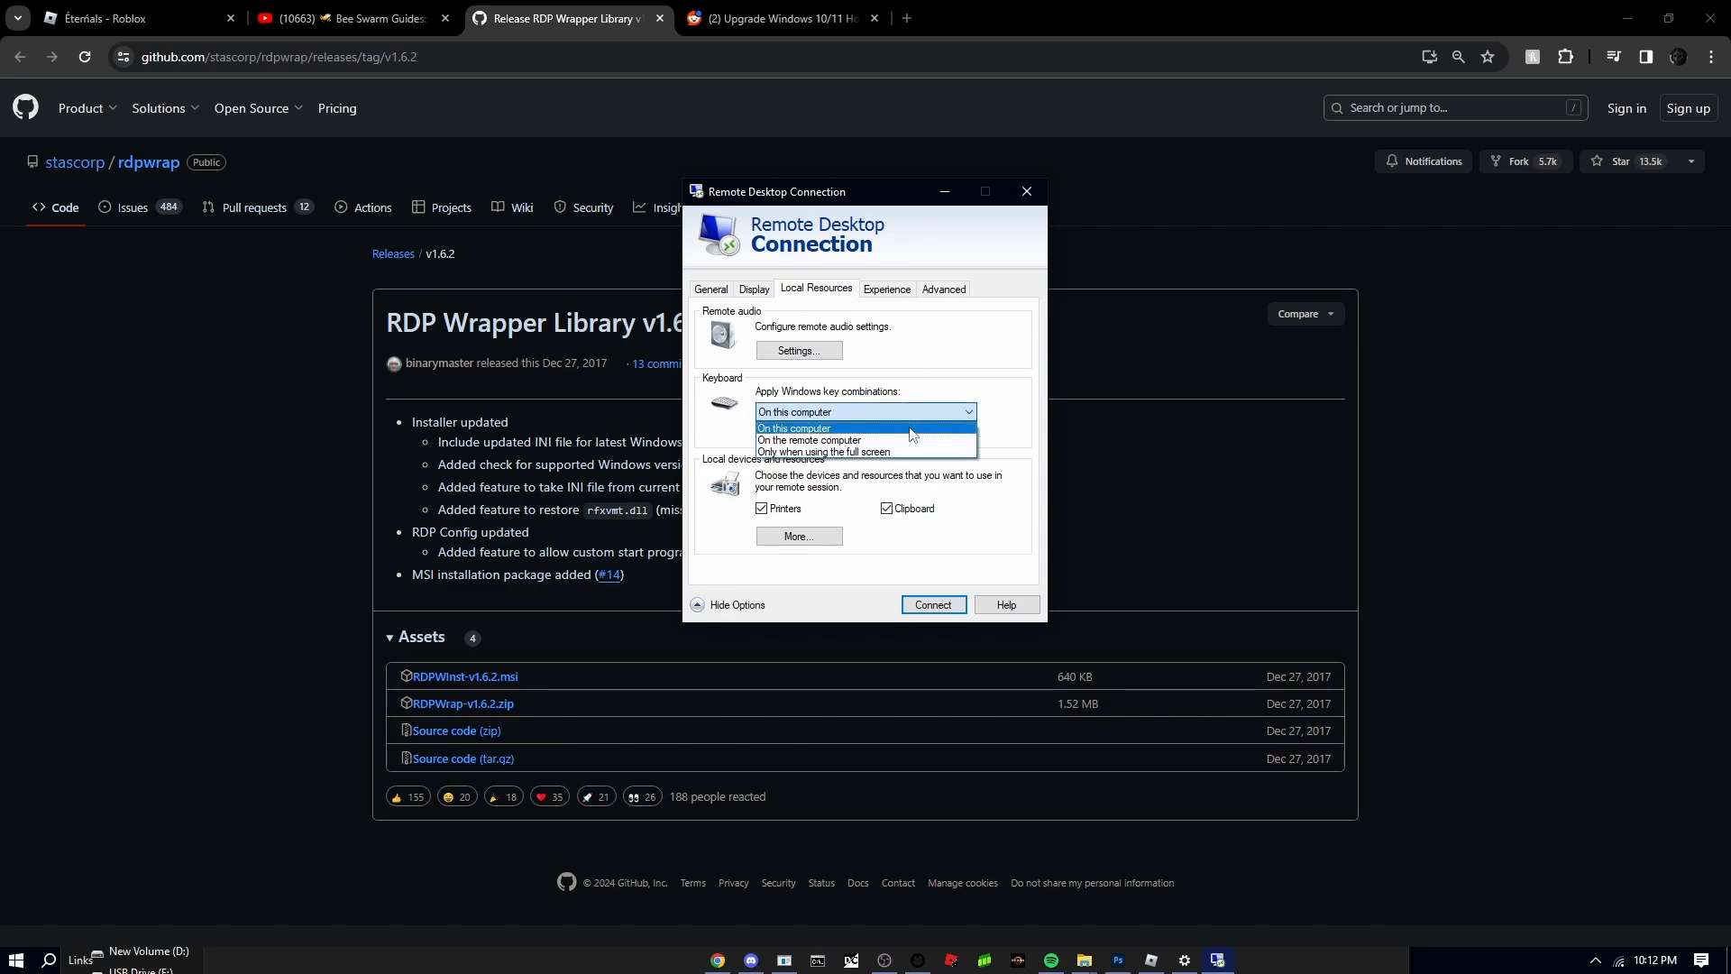
left_click(713, 289)
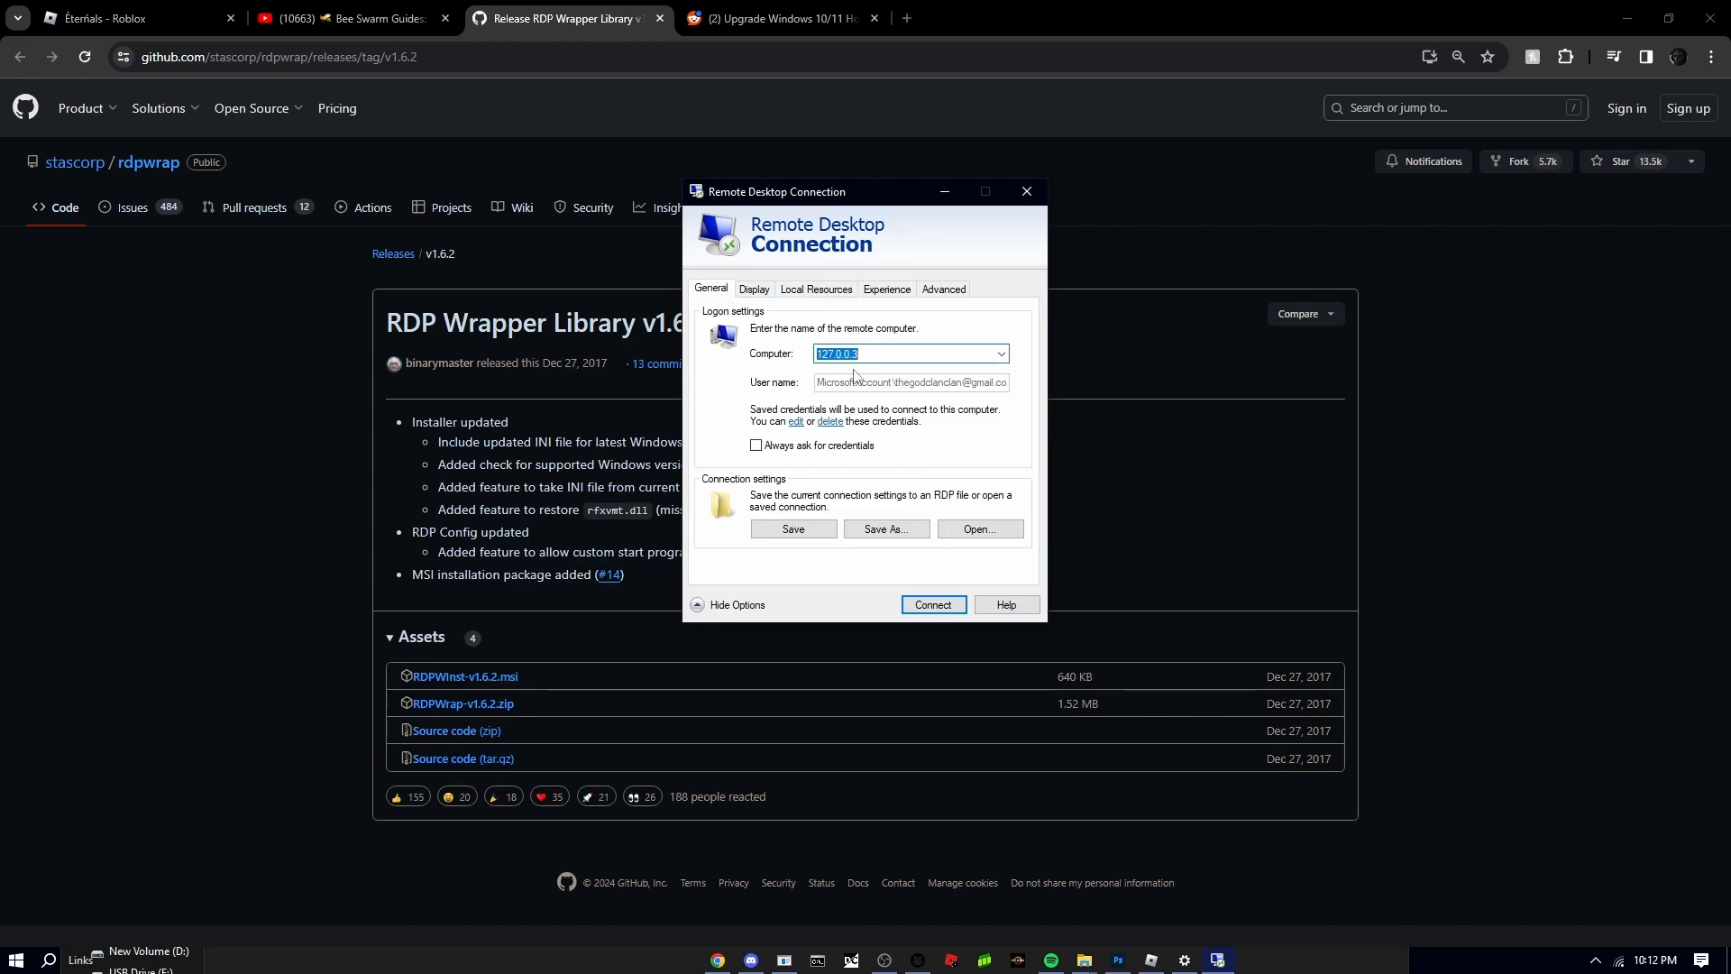
left_click(348, 19)
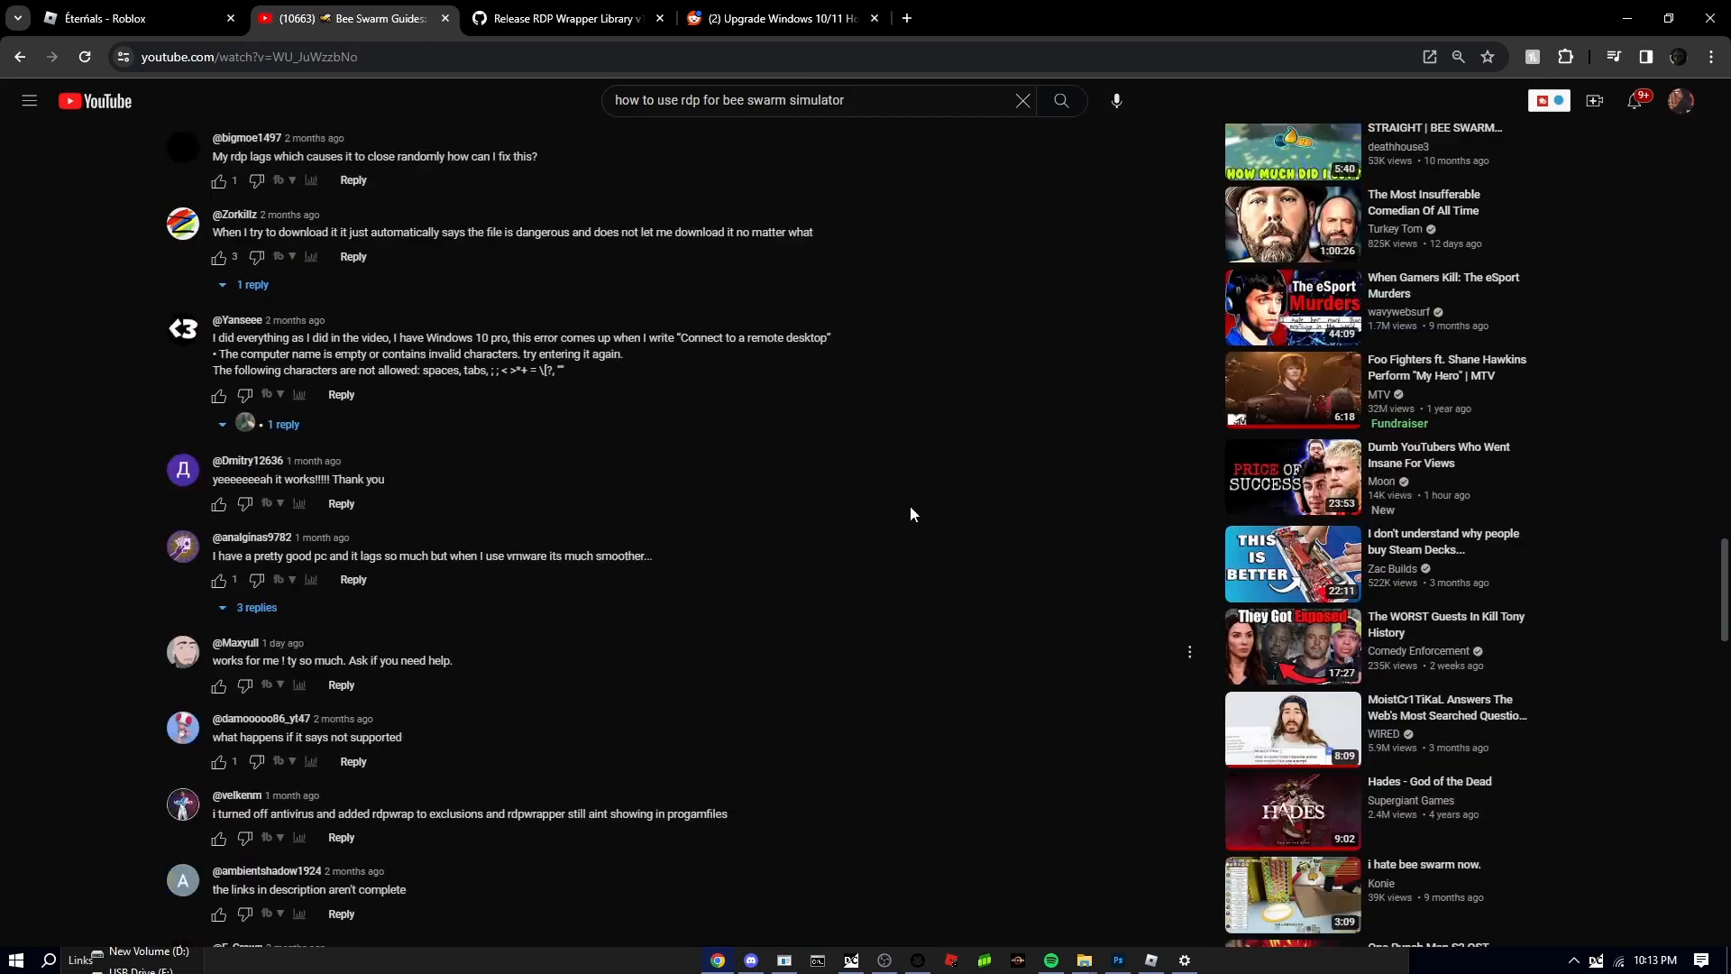
Scroll through the Bee Swarm RDP guide's description and comments on YouTube
scroll("up", 3)
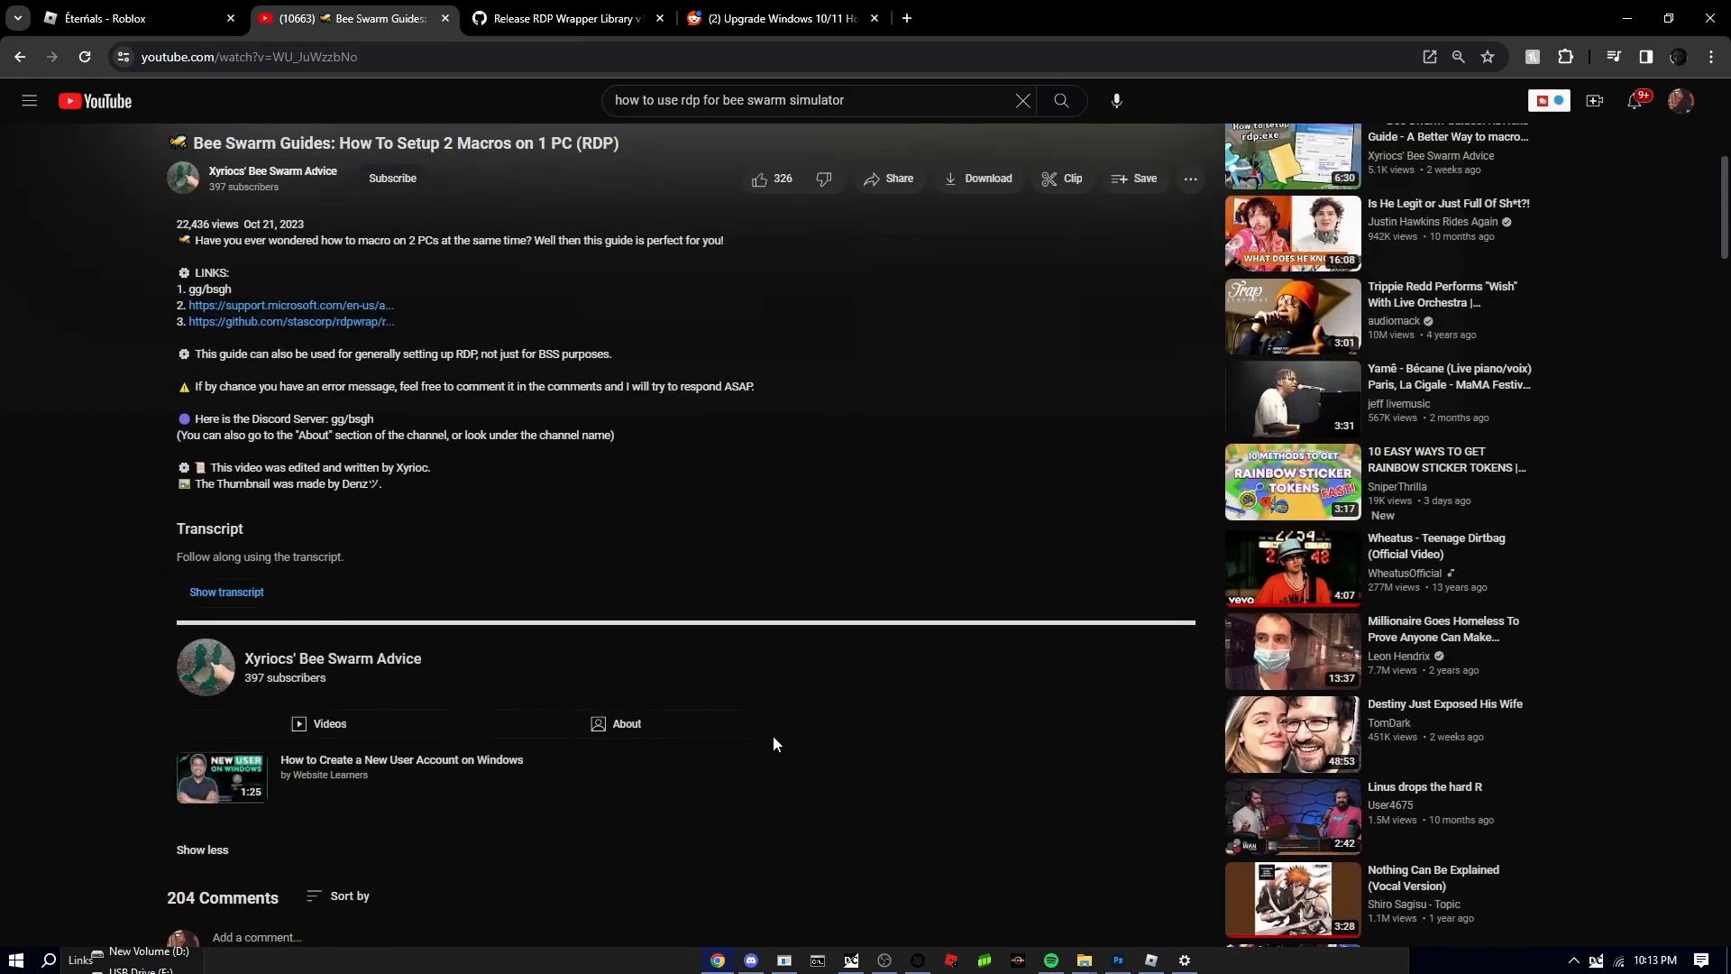
scroll("down", 3)
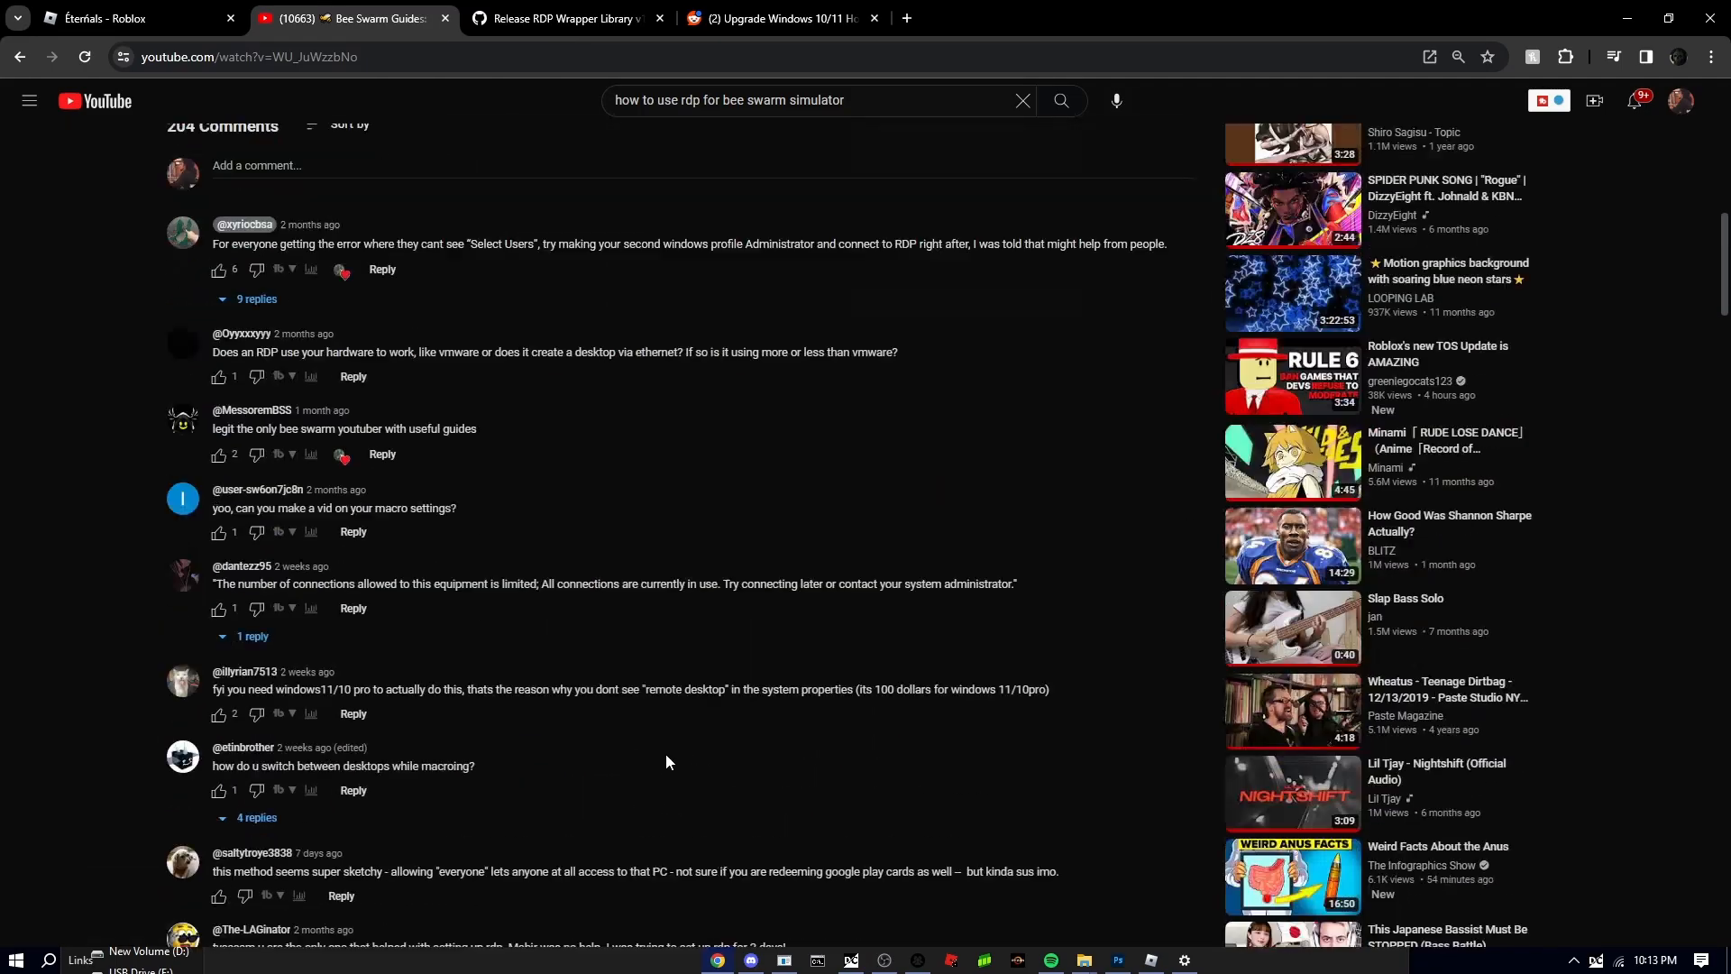
scroll("down", 3)
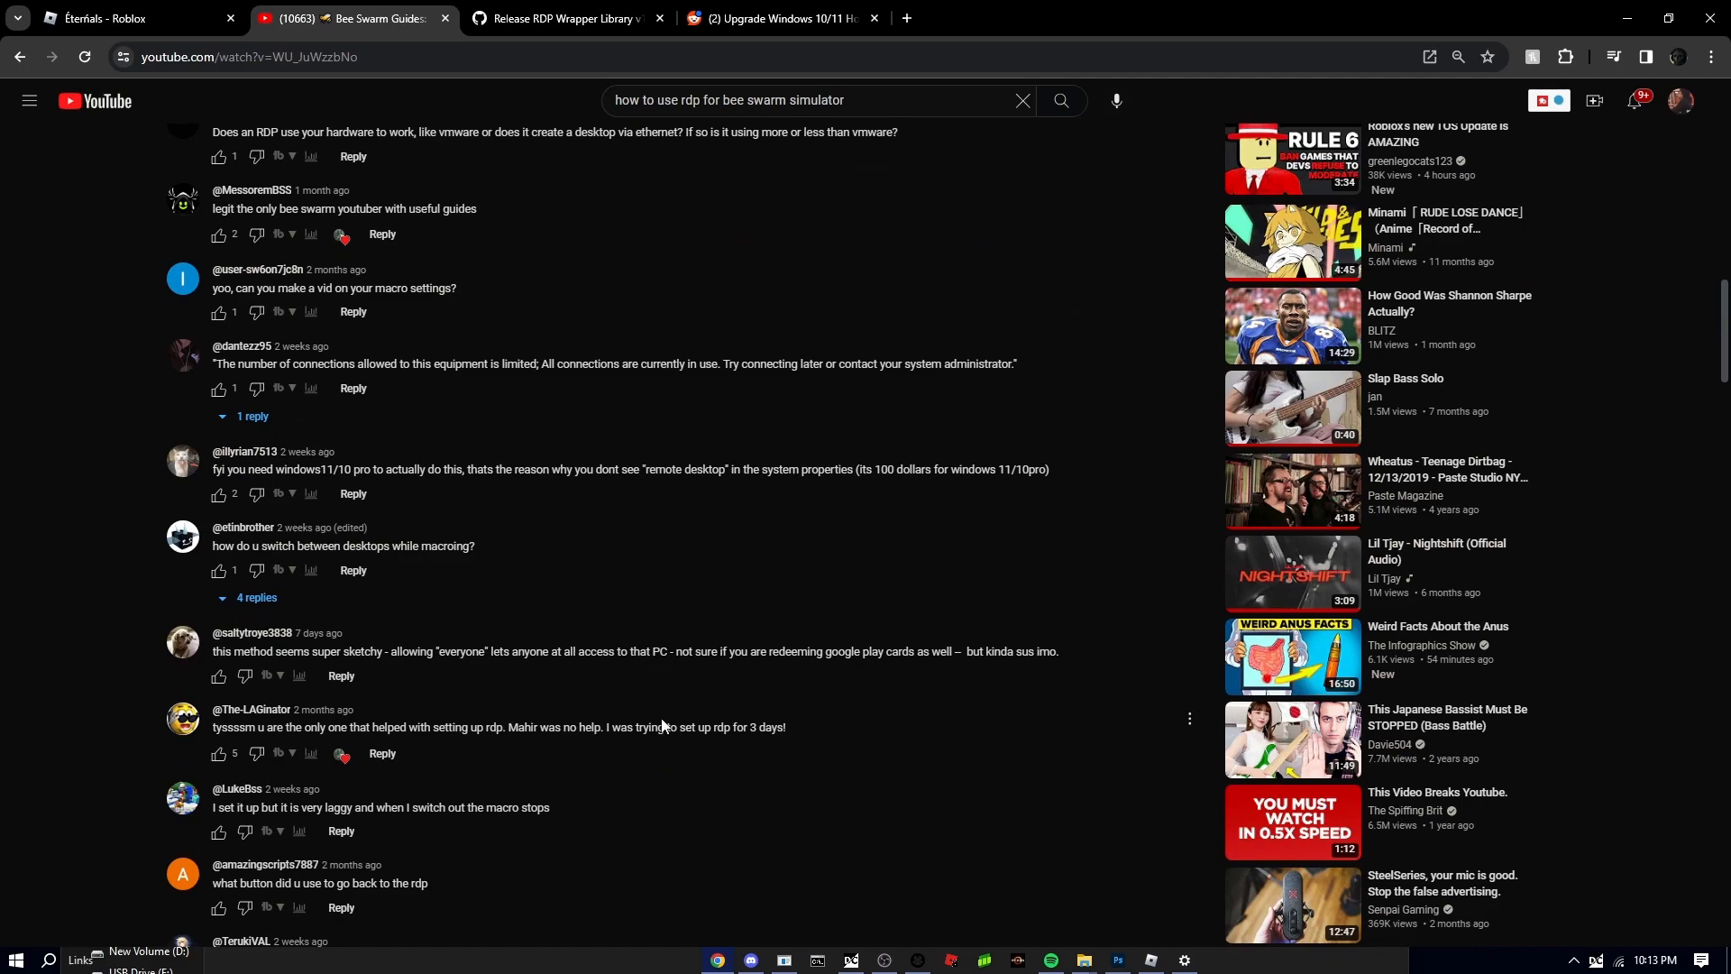
mouse_move(659, 450)
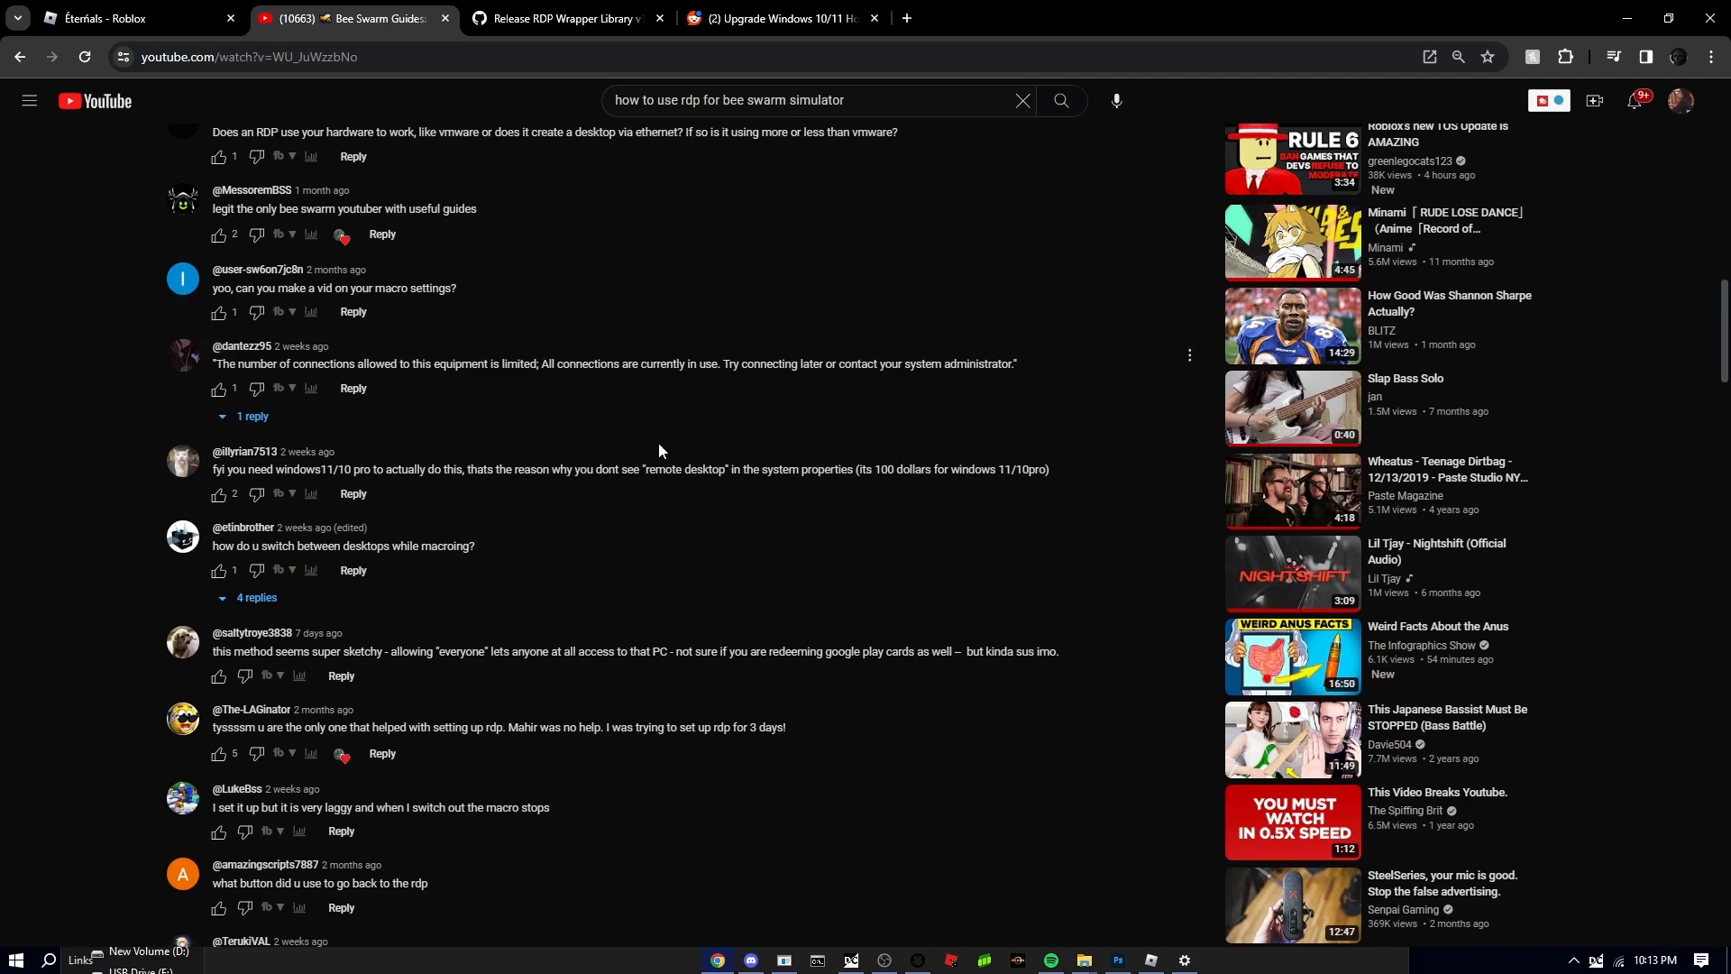
mouse_move(448, 512)
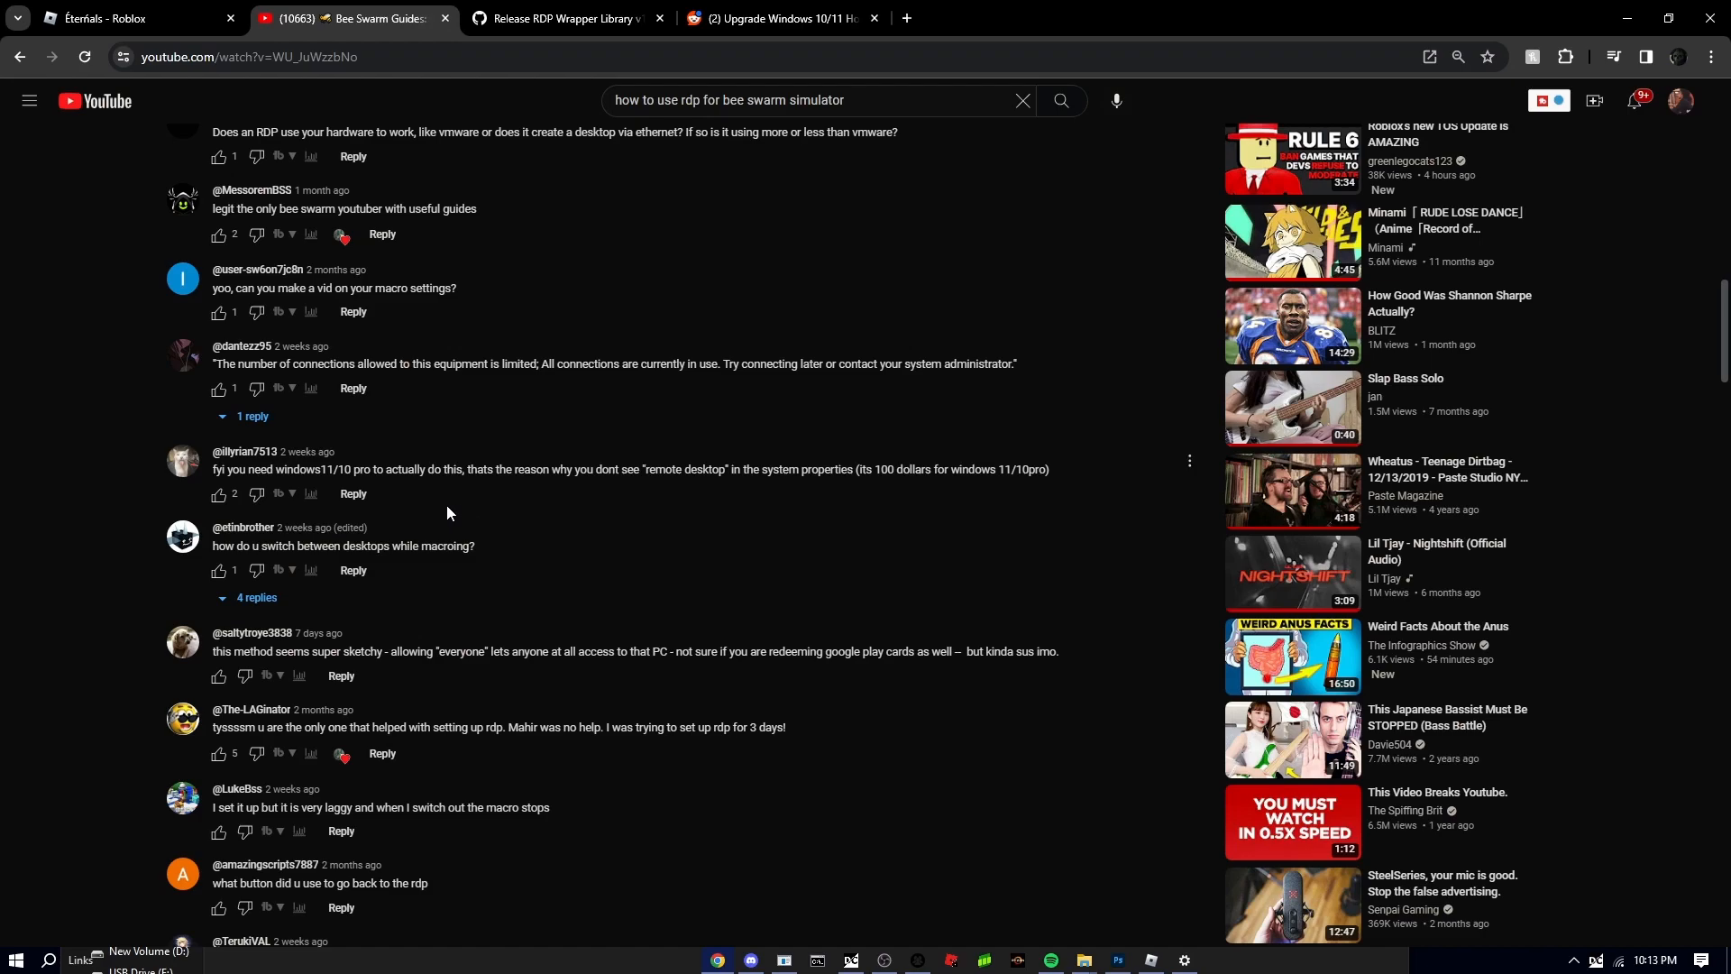
mouse_move(447, 512)
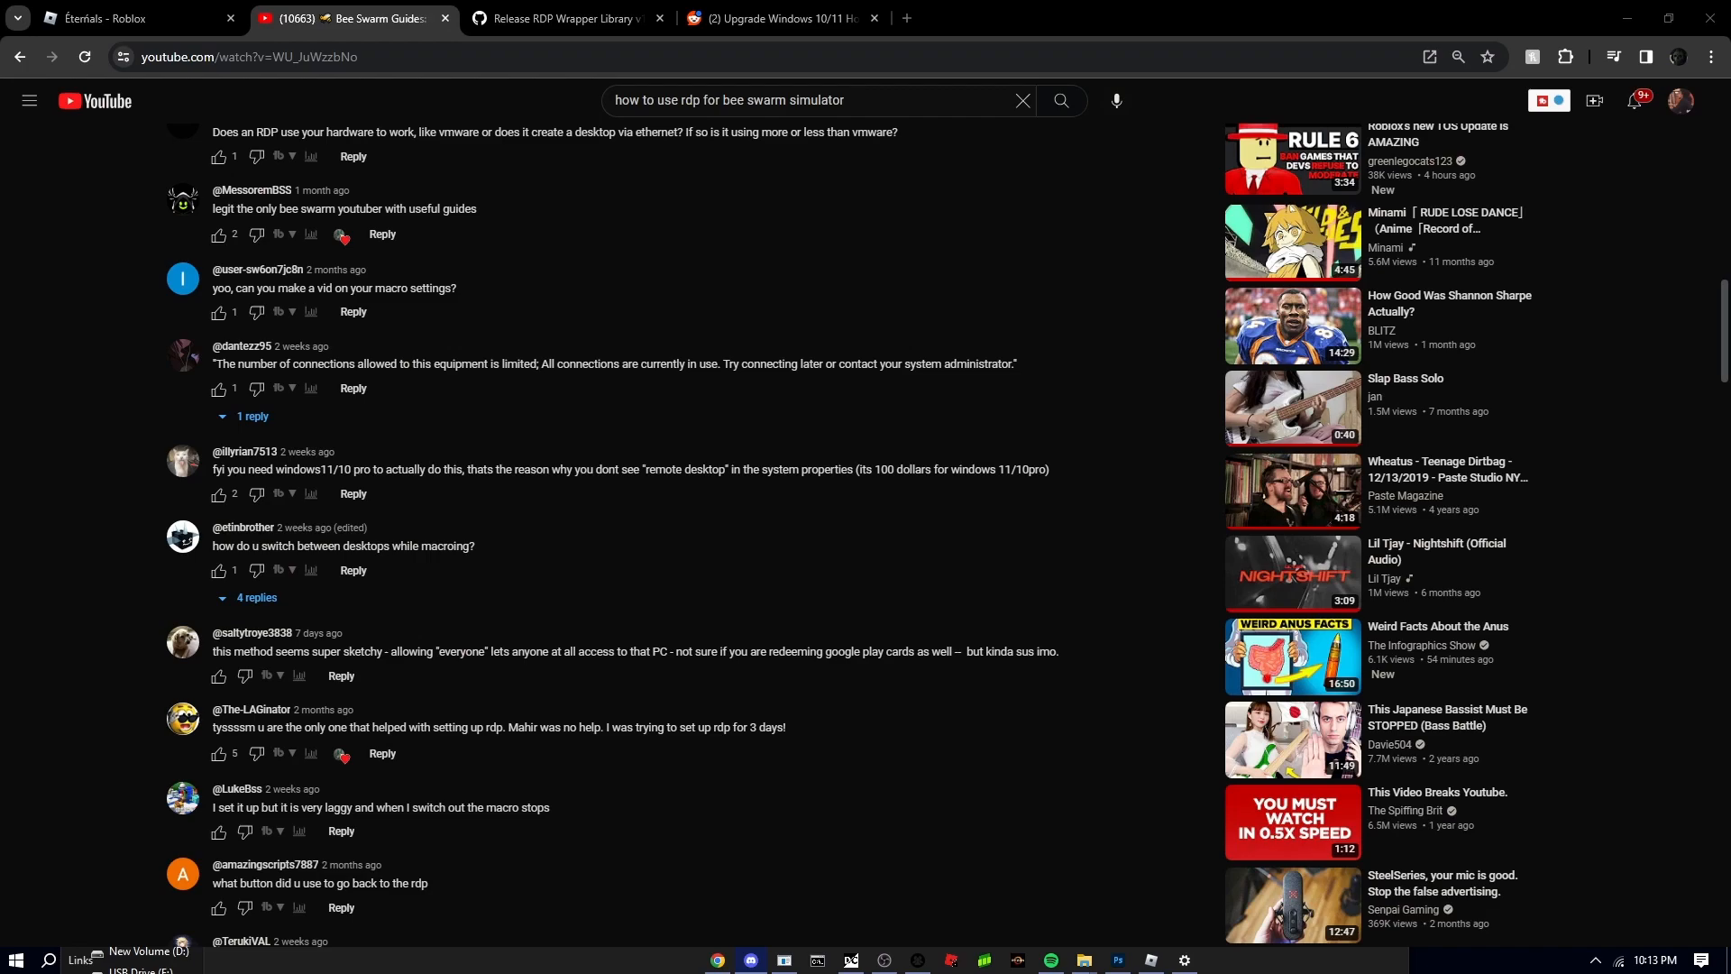
scroll("down", 3)
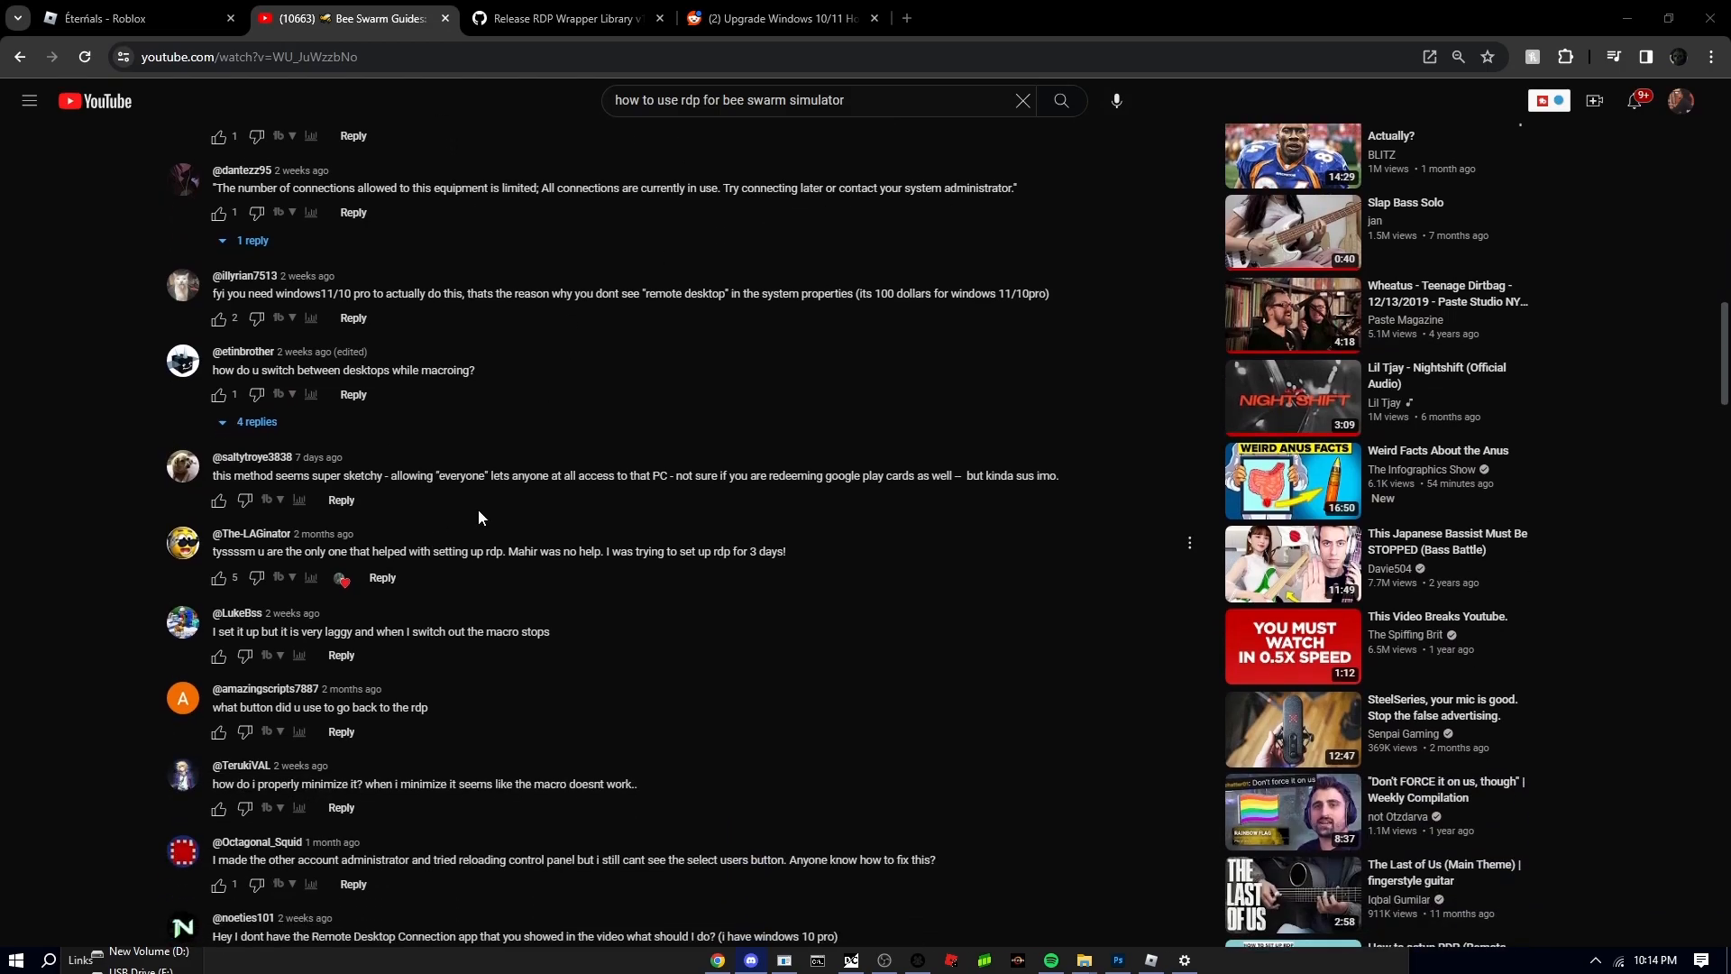
scroll("down", 3)
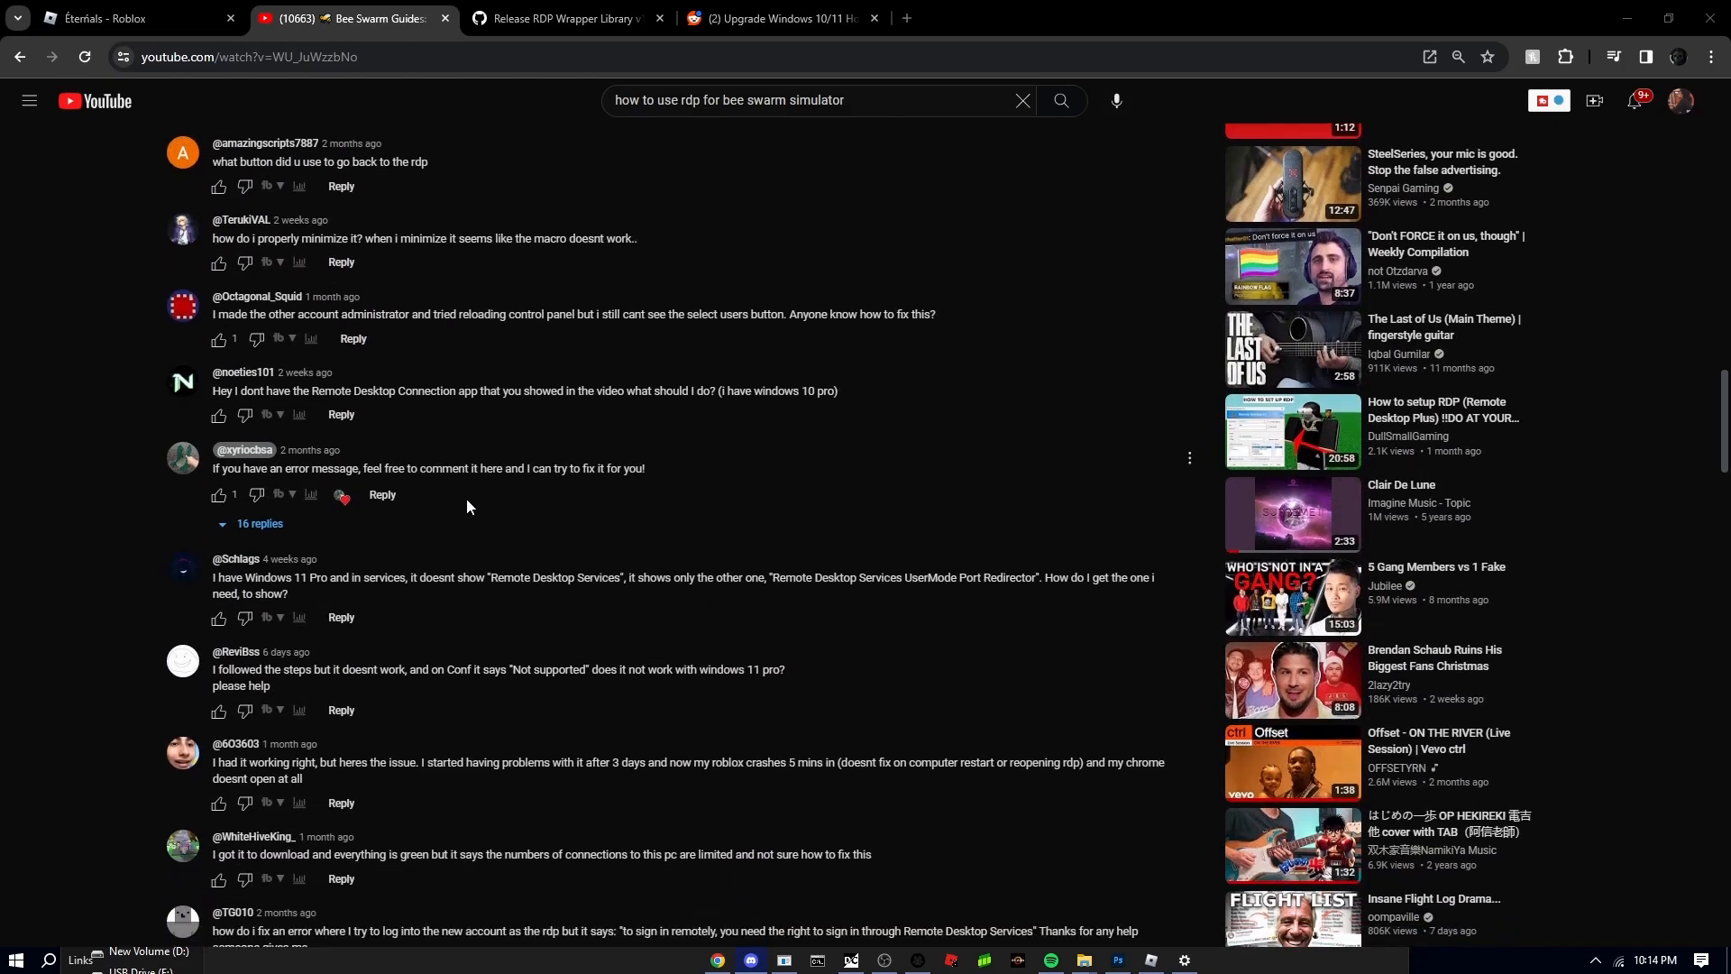
scroll("down", 3)
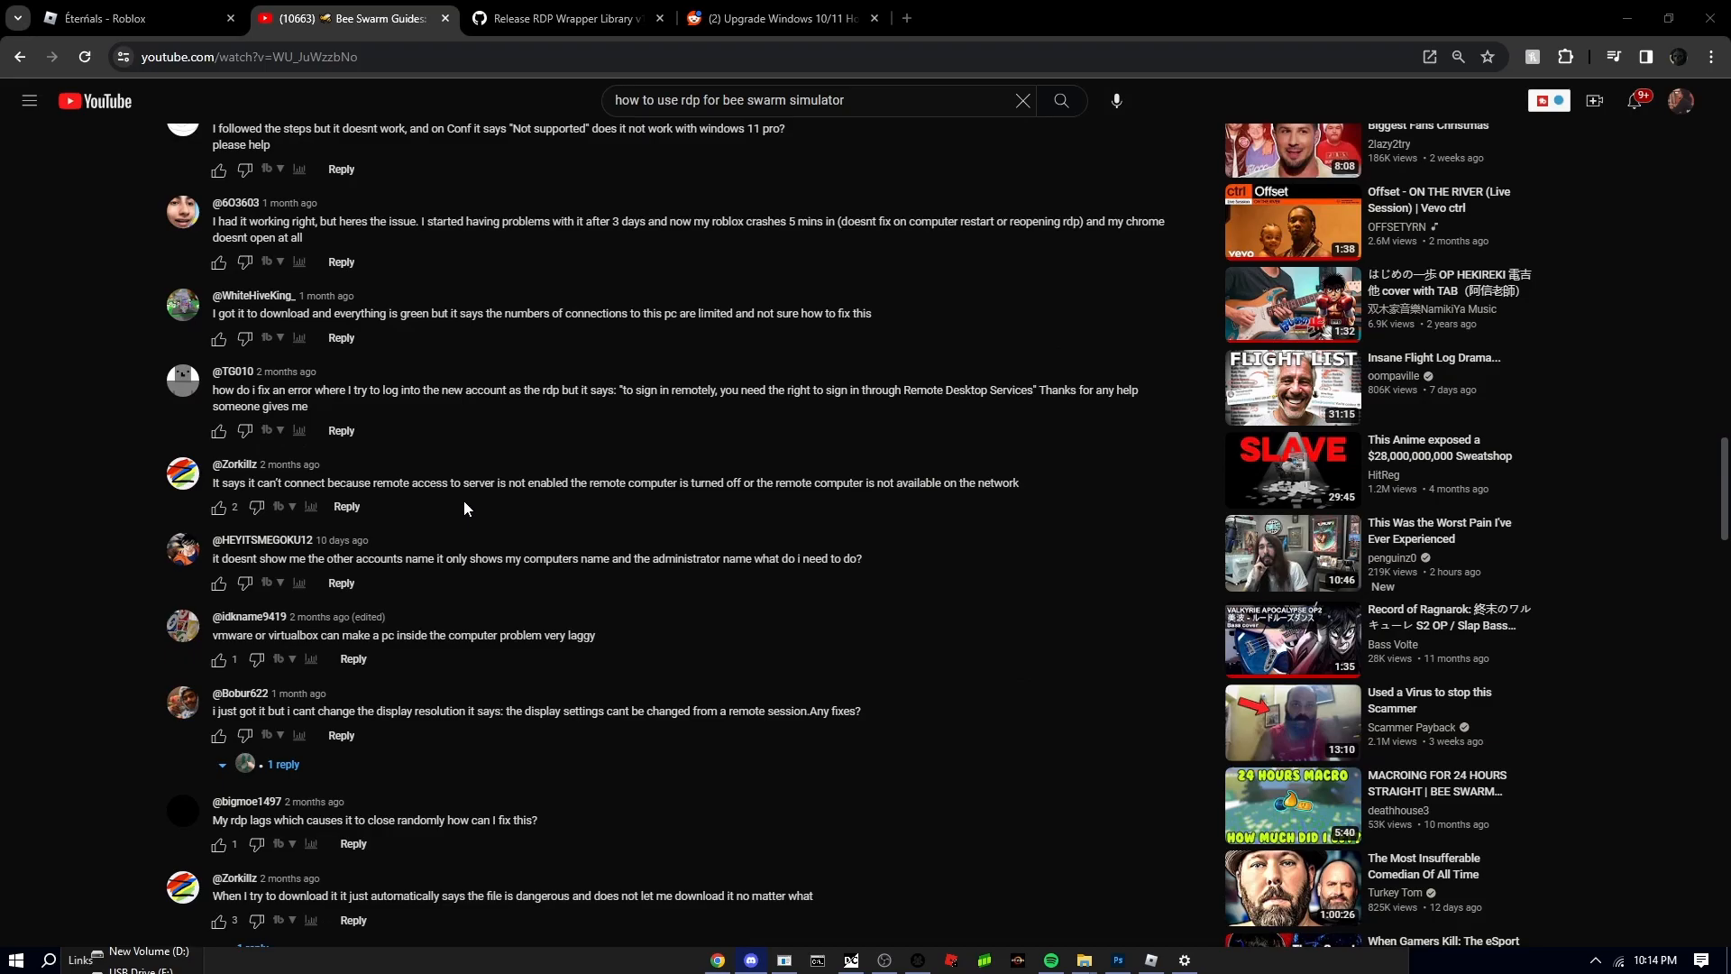
scroll("up", 3)
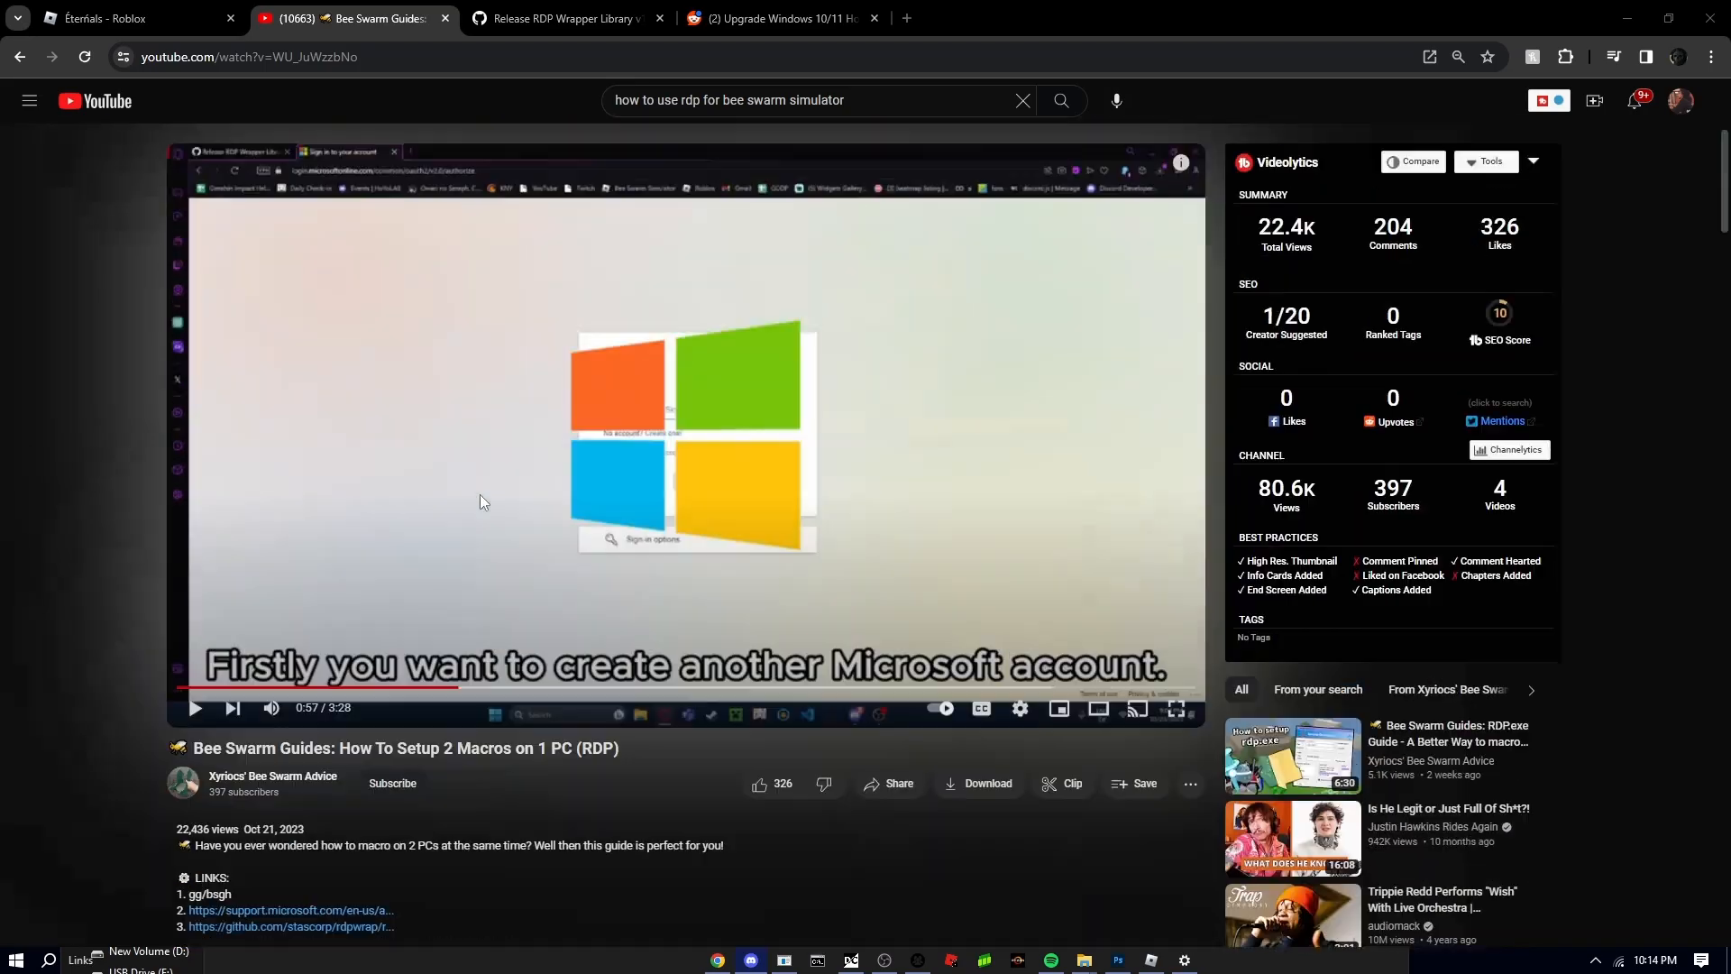
scroll("down", 3)
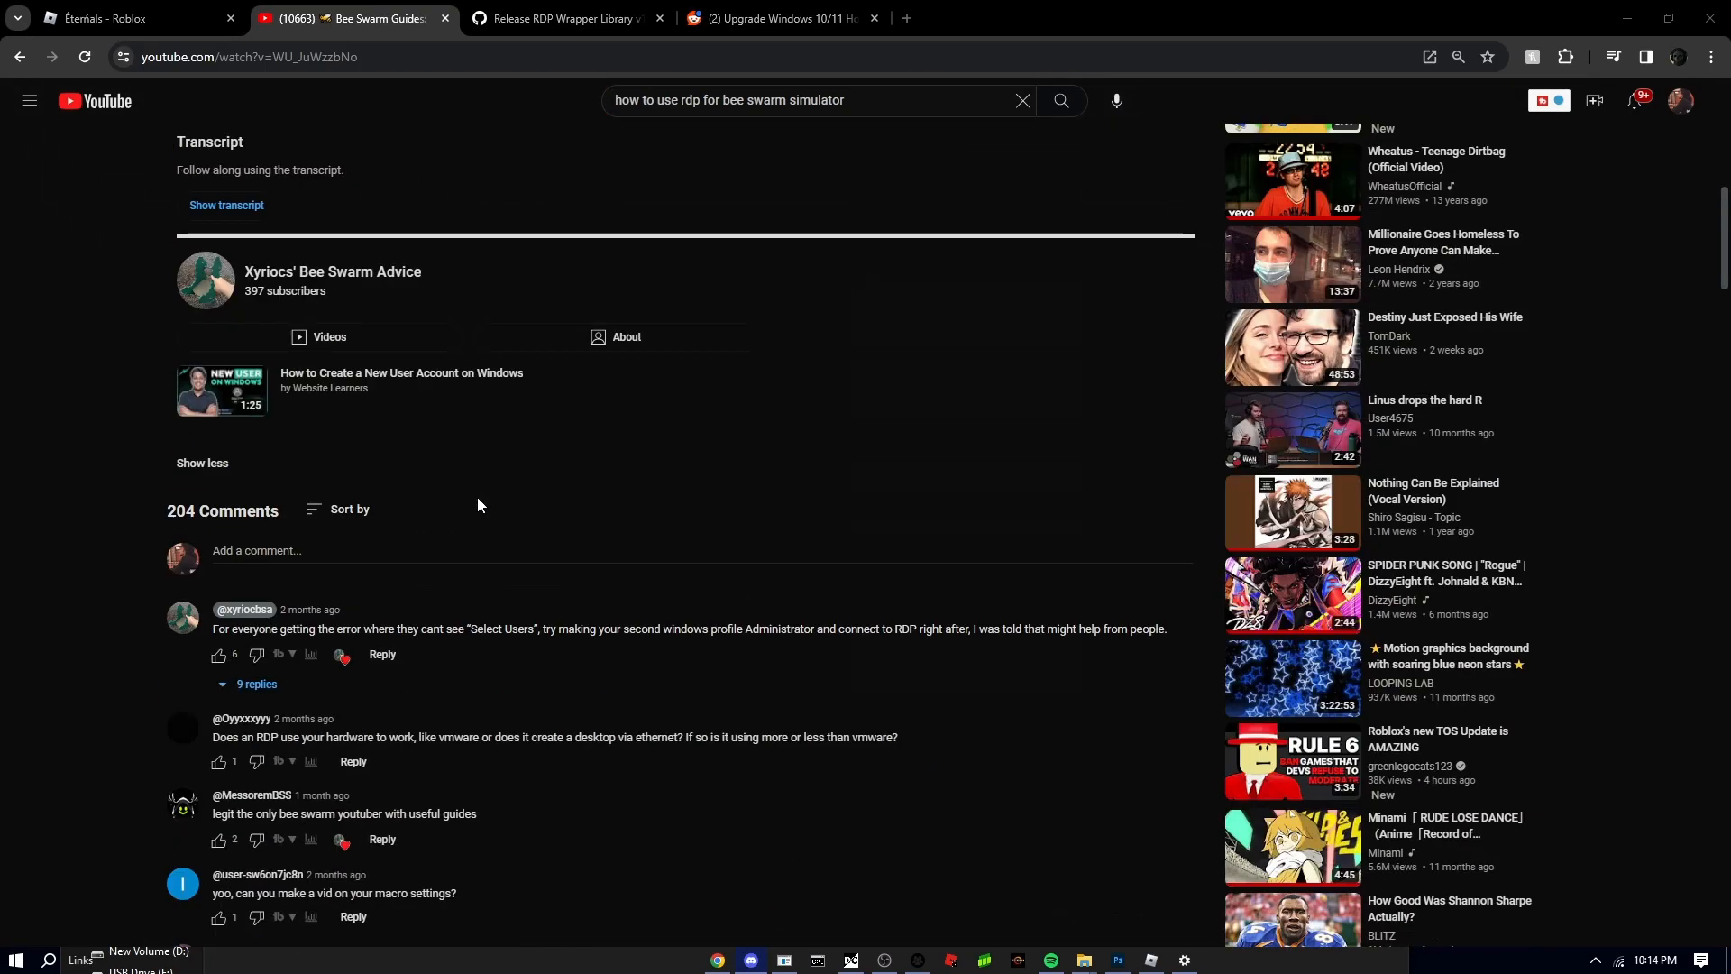
scroll("up", 3)
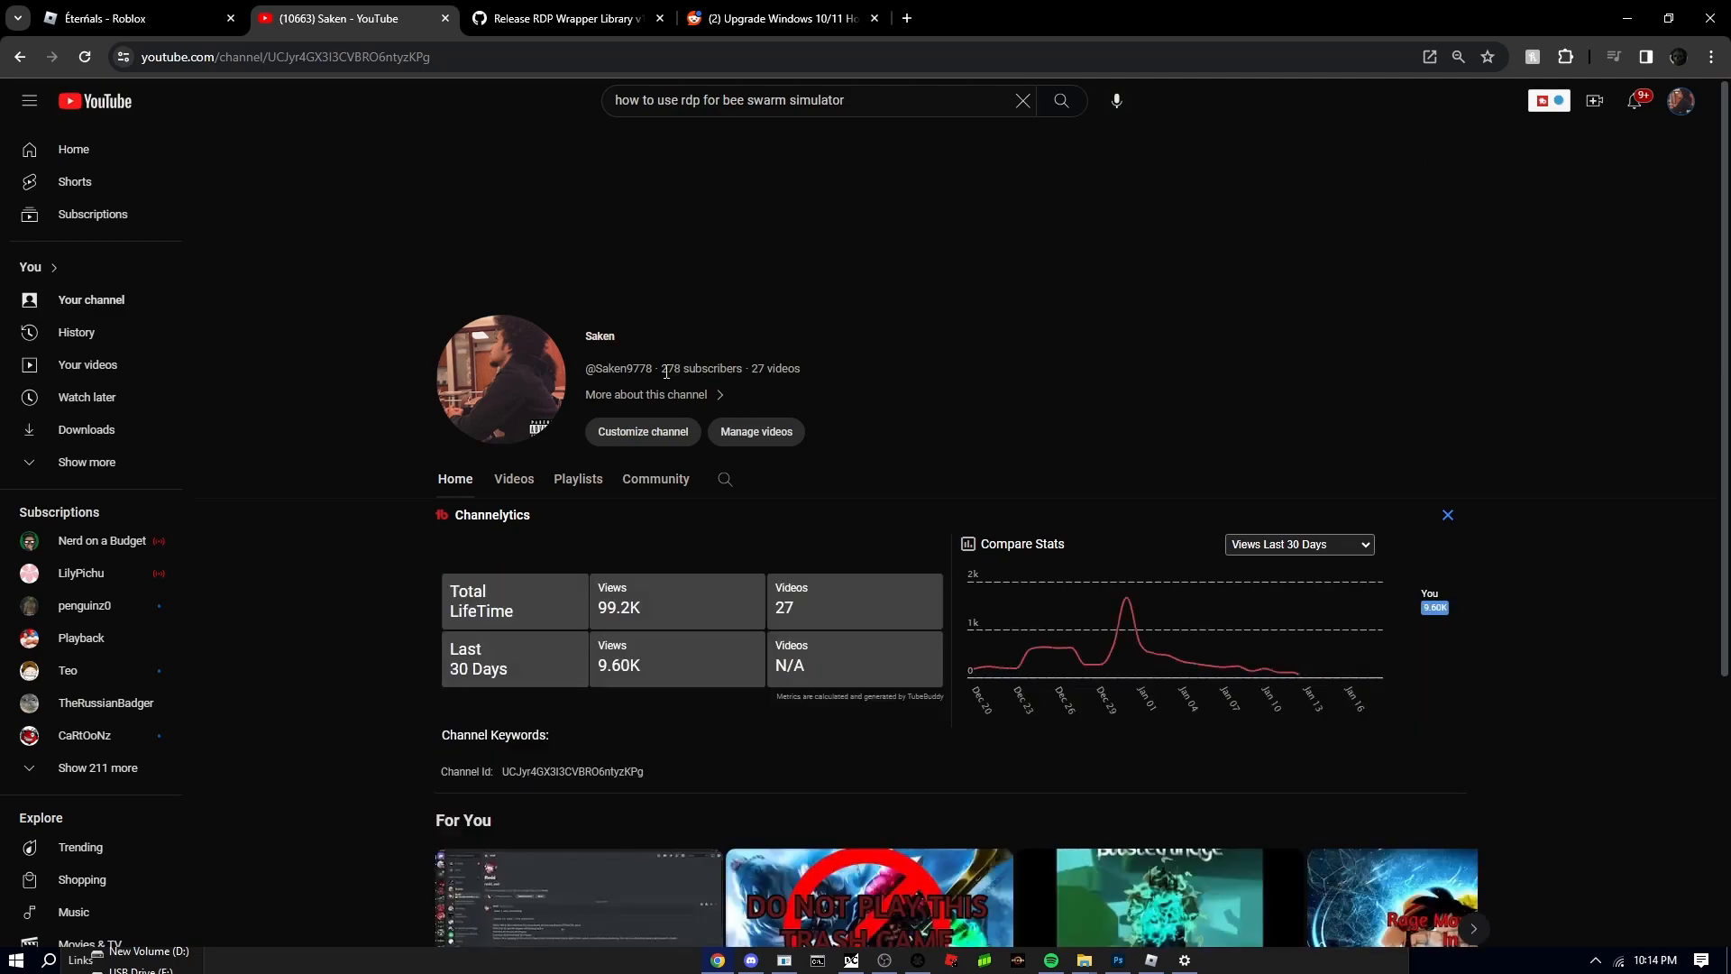
double_click(668, 368)
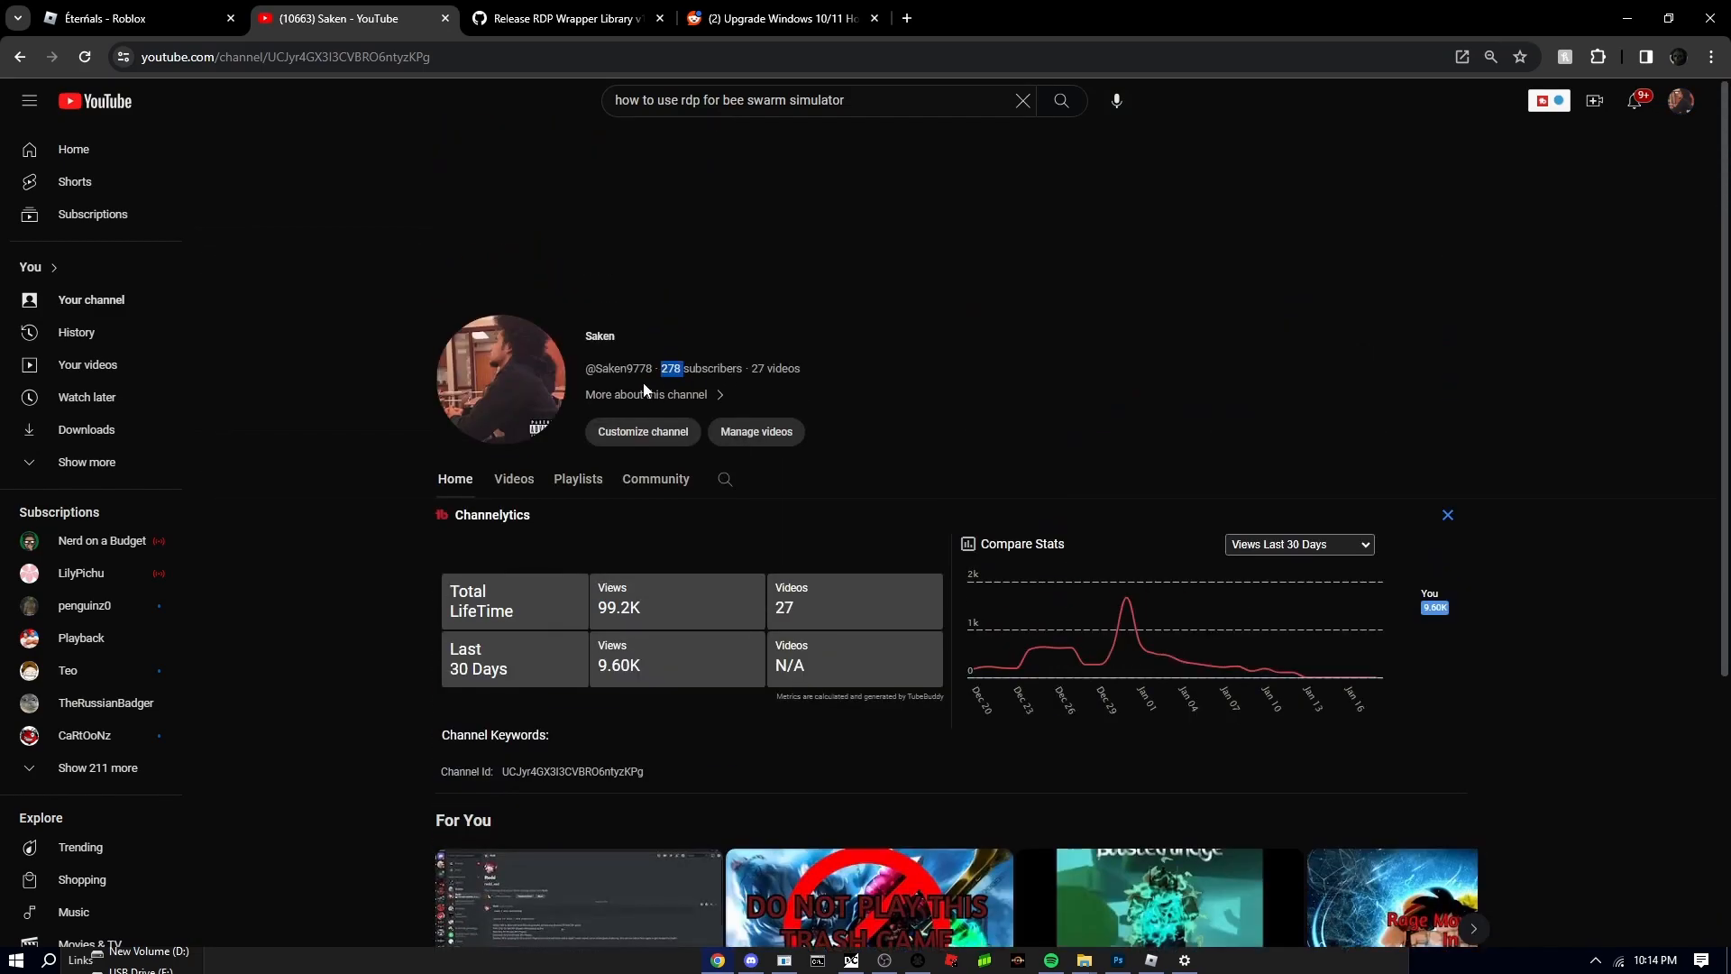
mouse_move(899, 110)
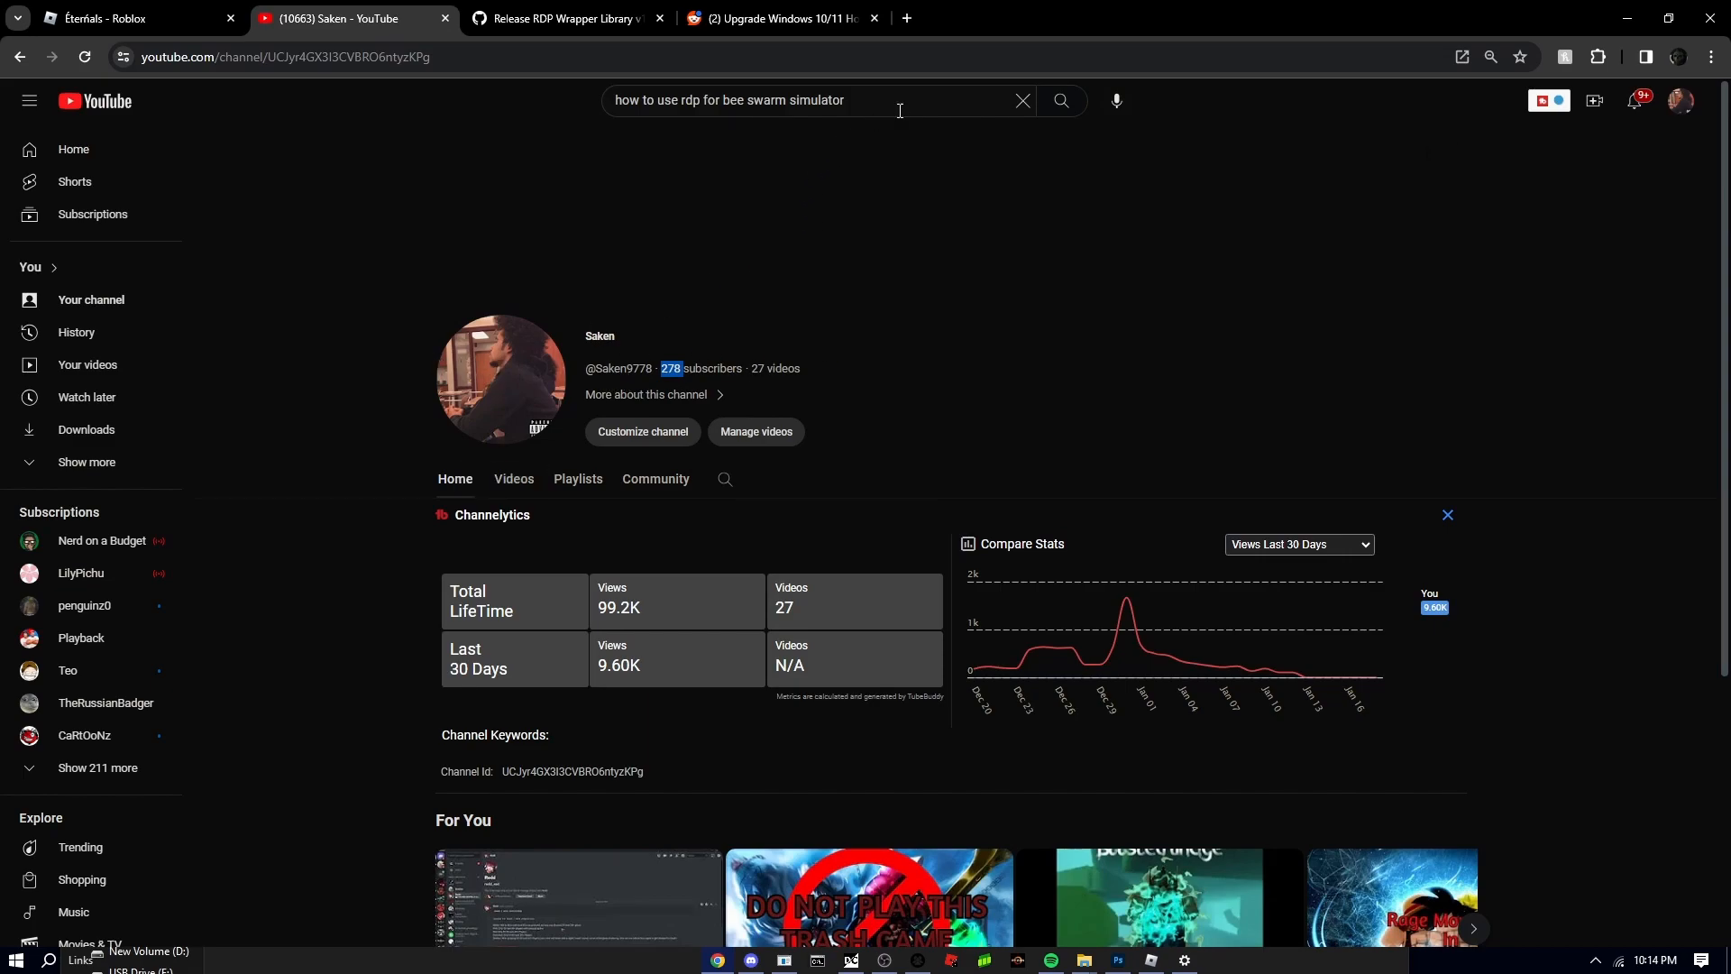
mouse_move(908, 18)
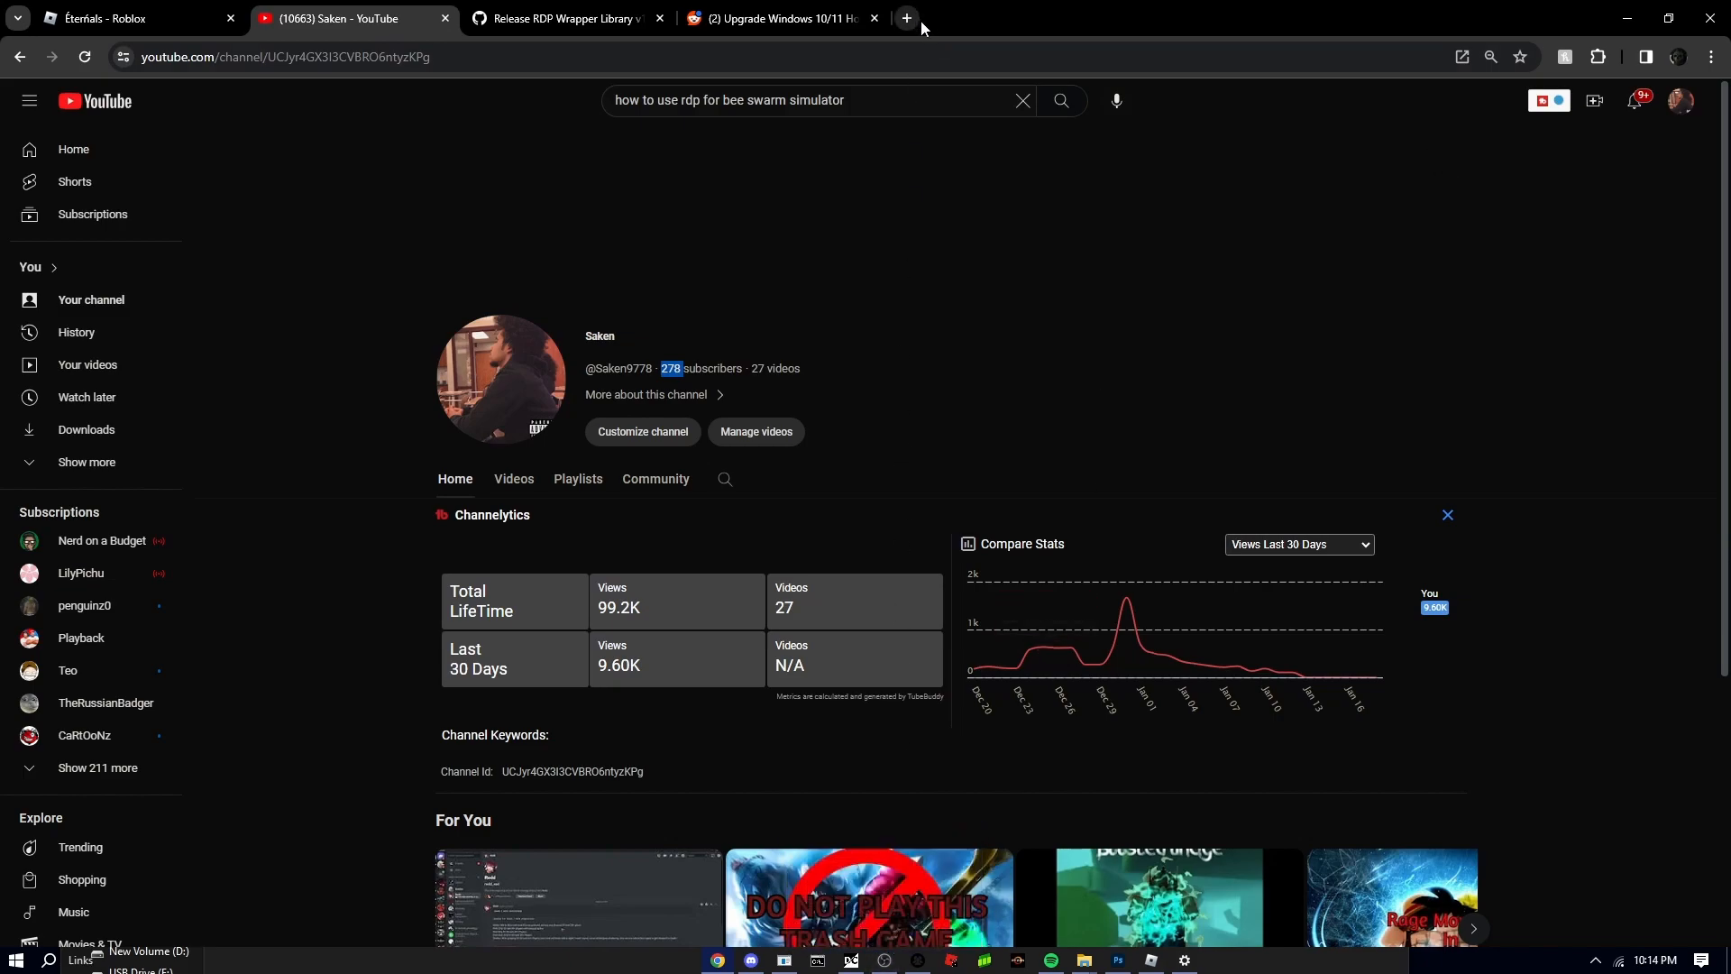
mouse_move(1071, 470)
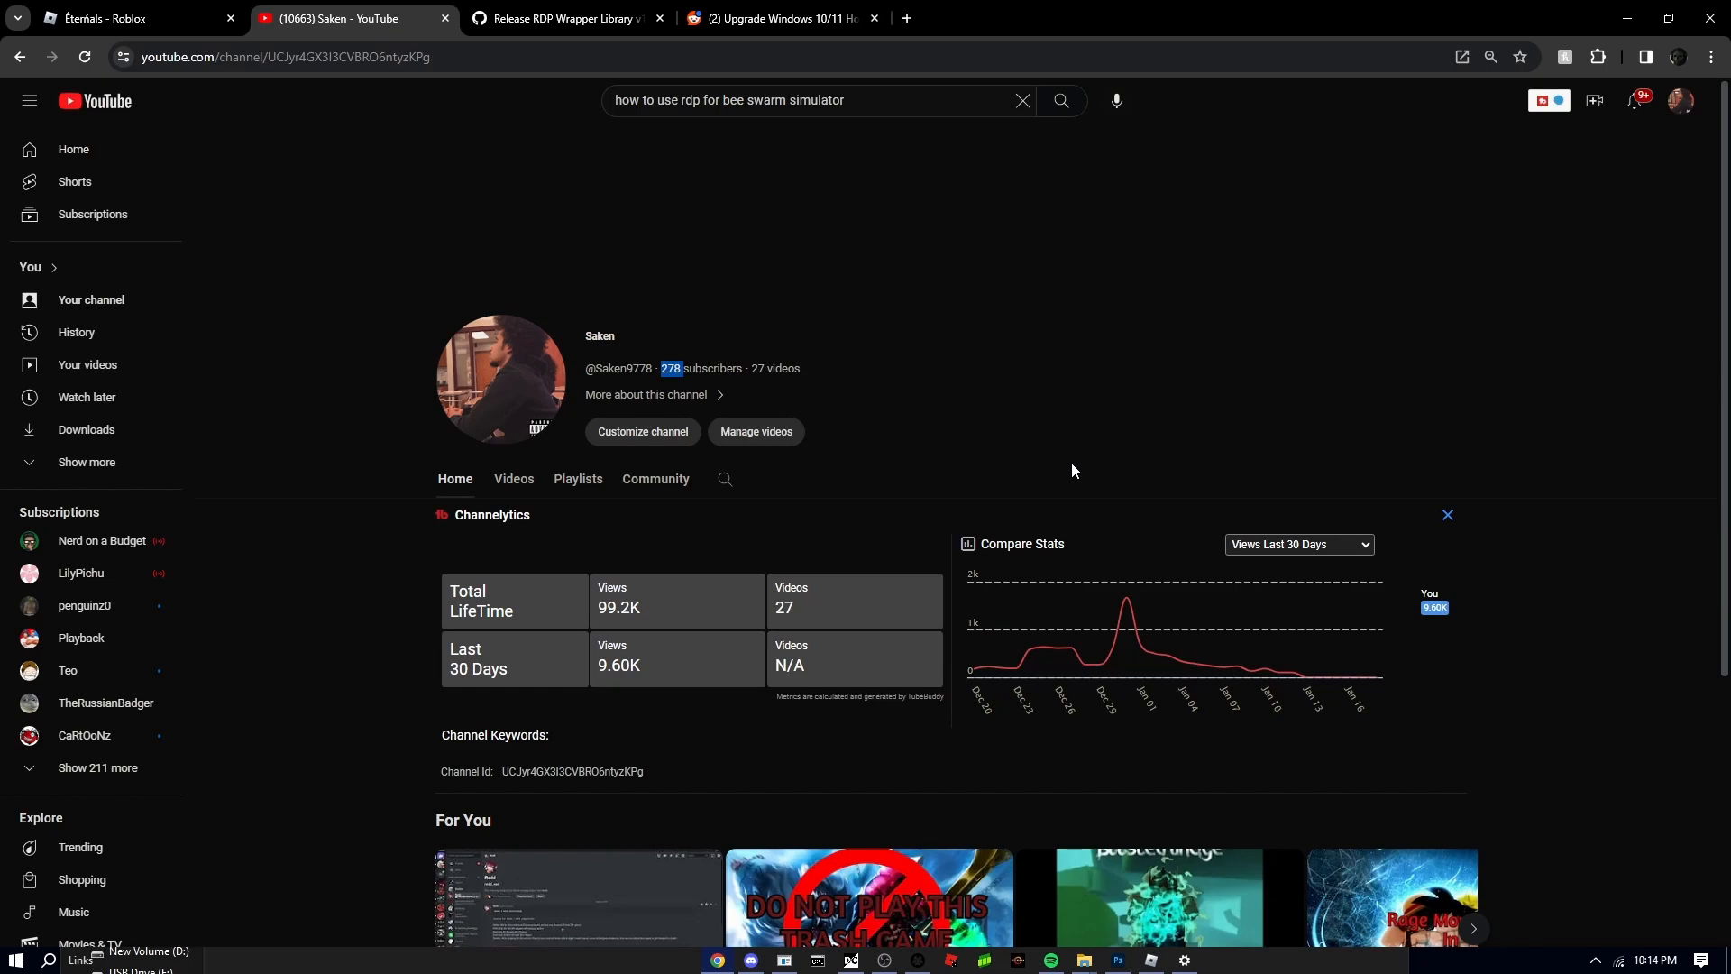
scroll("down", 3)
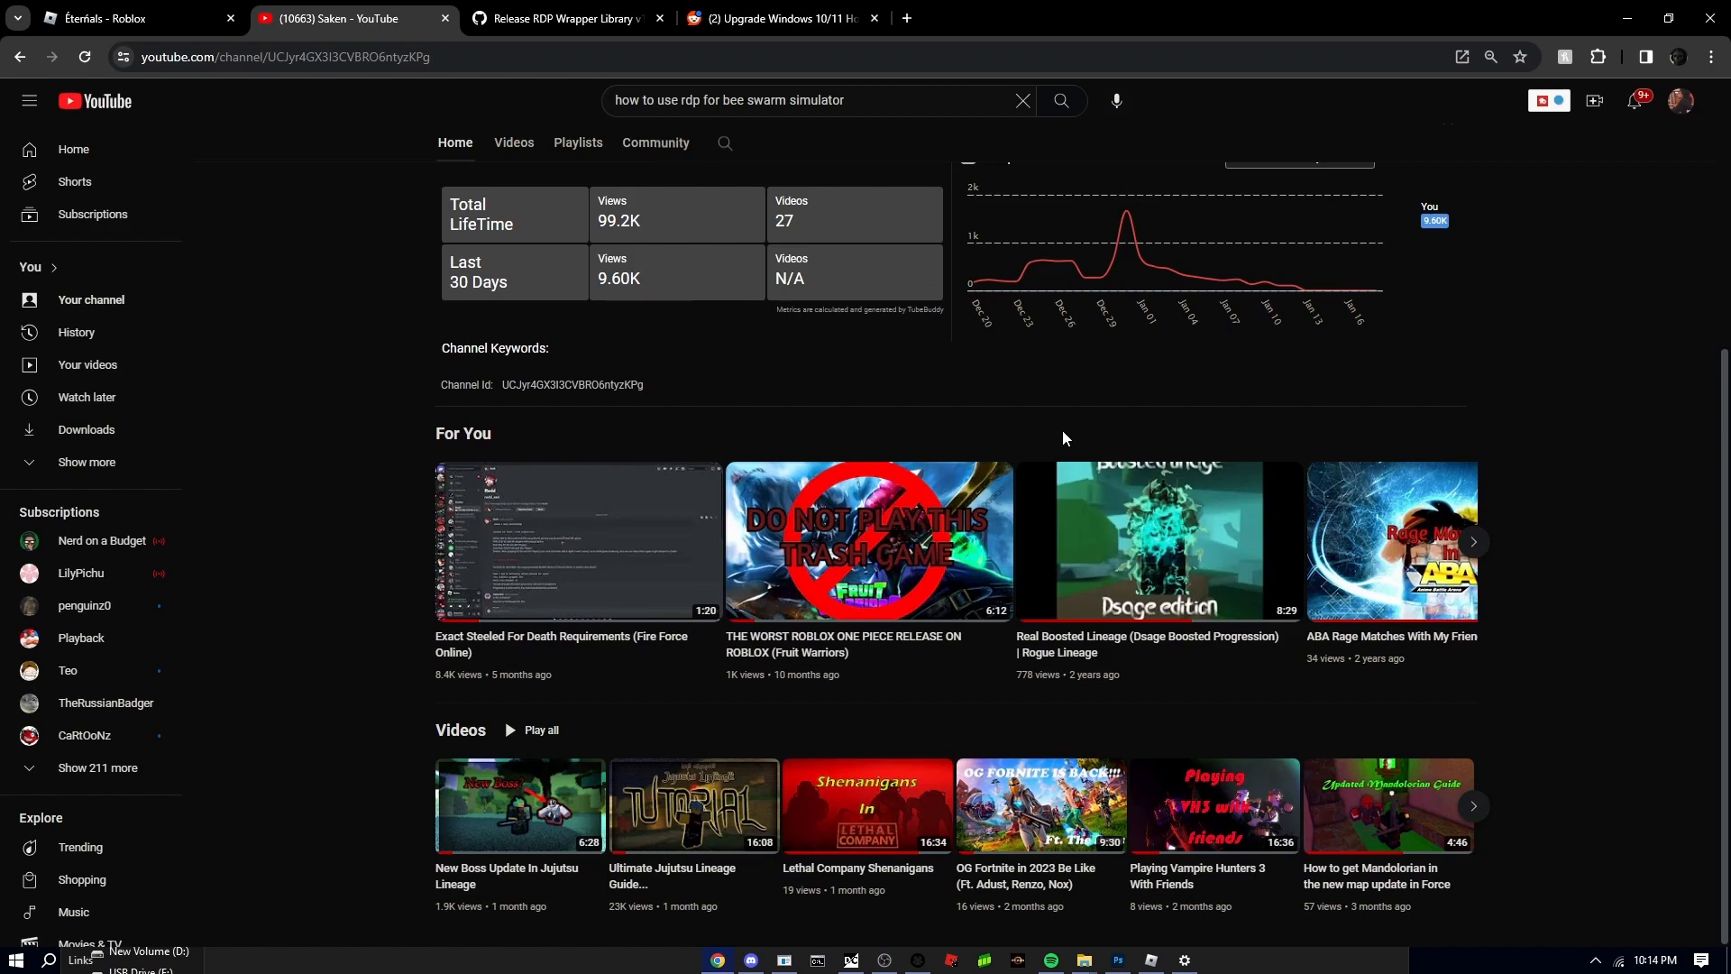